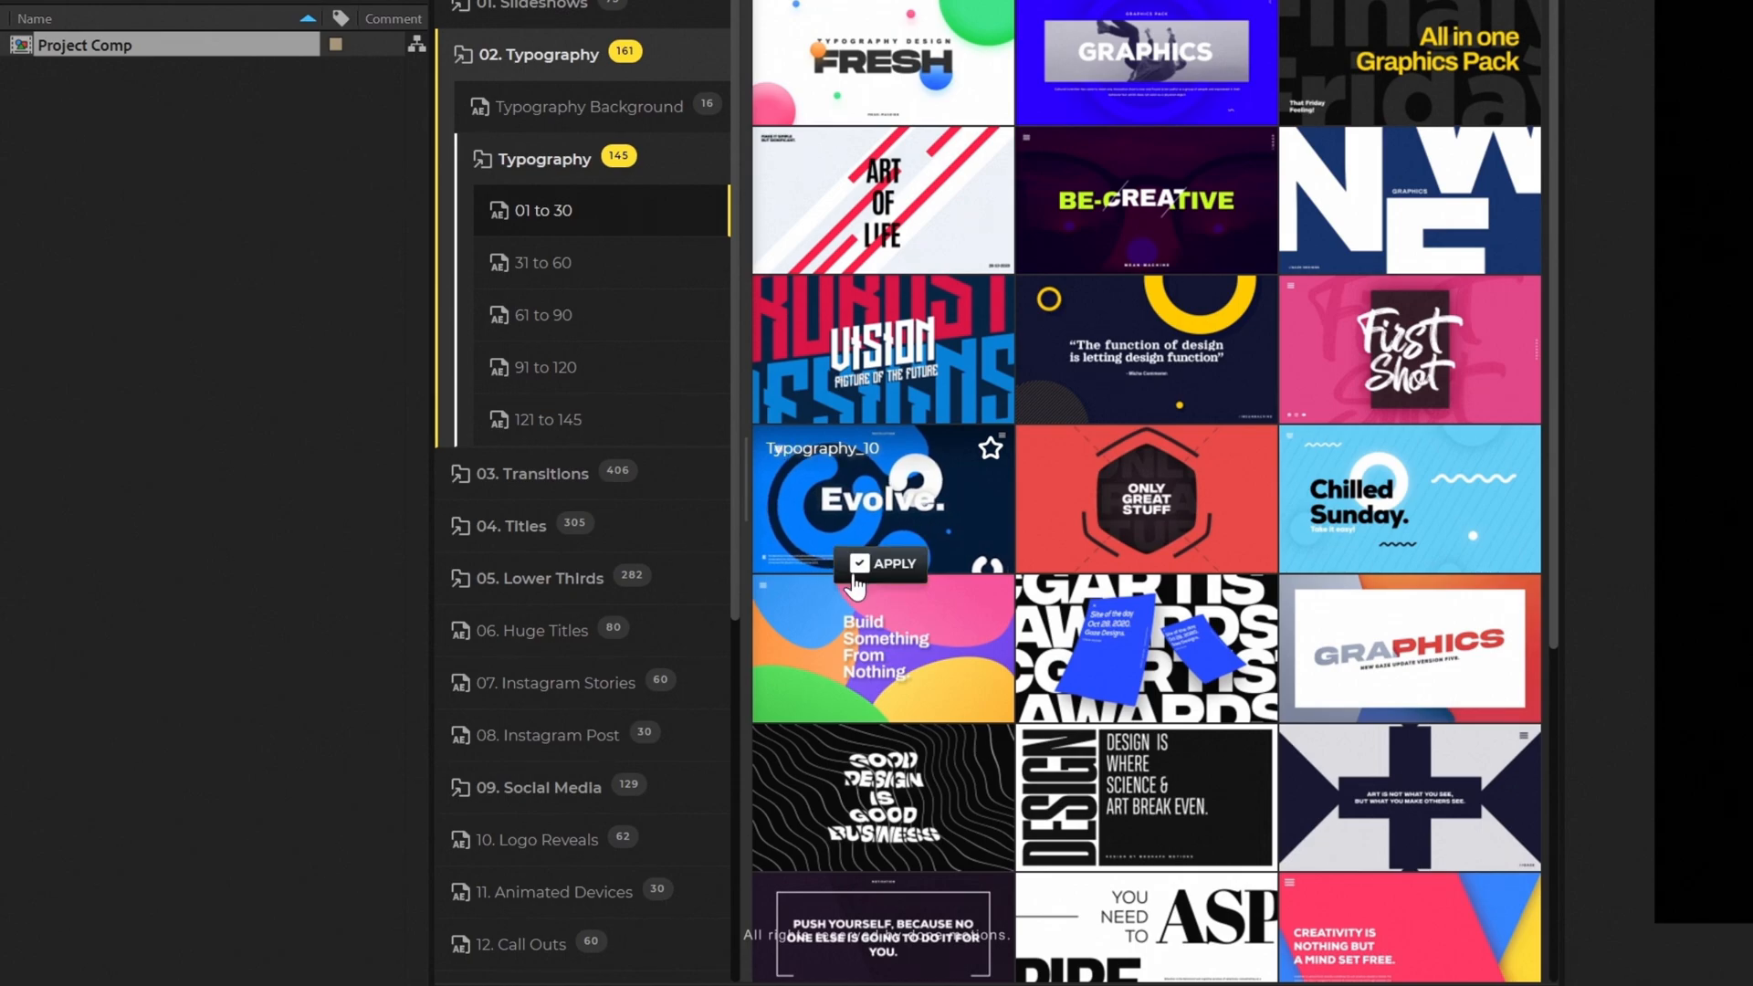
Step: Apply the Evolve Typography_10 template and open a Colors swatch to recolour it
{"action": "left_click", "coordinate": [893, 563]}
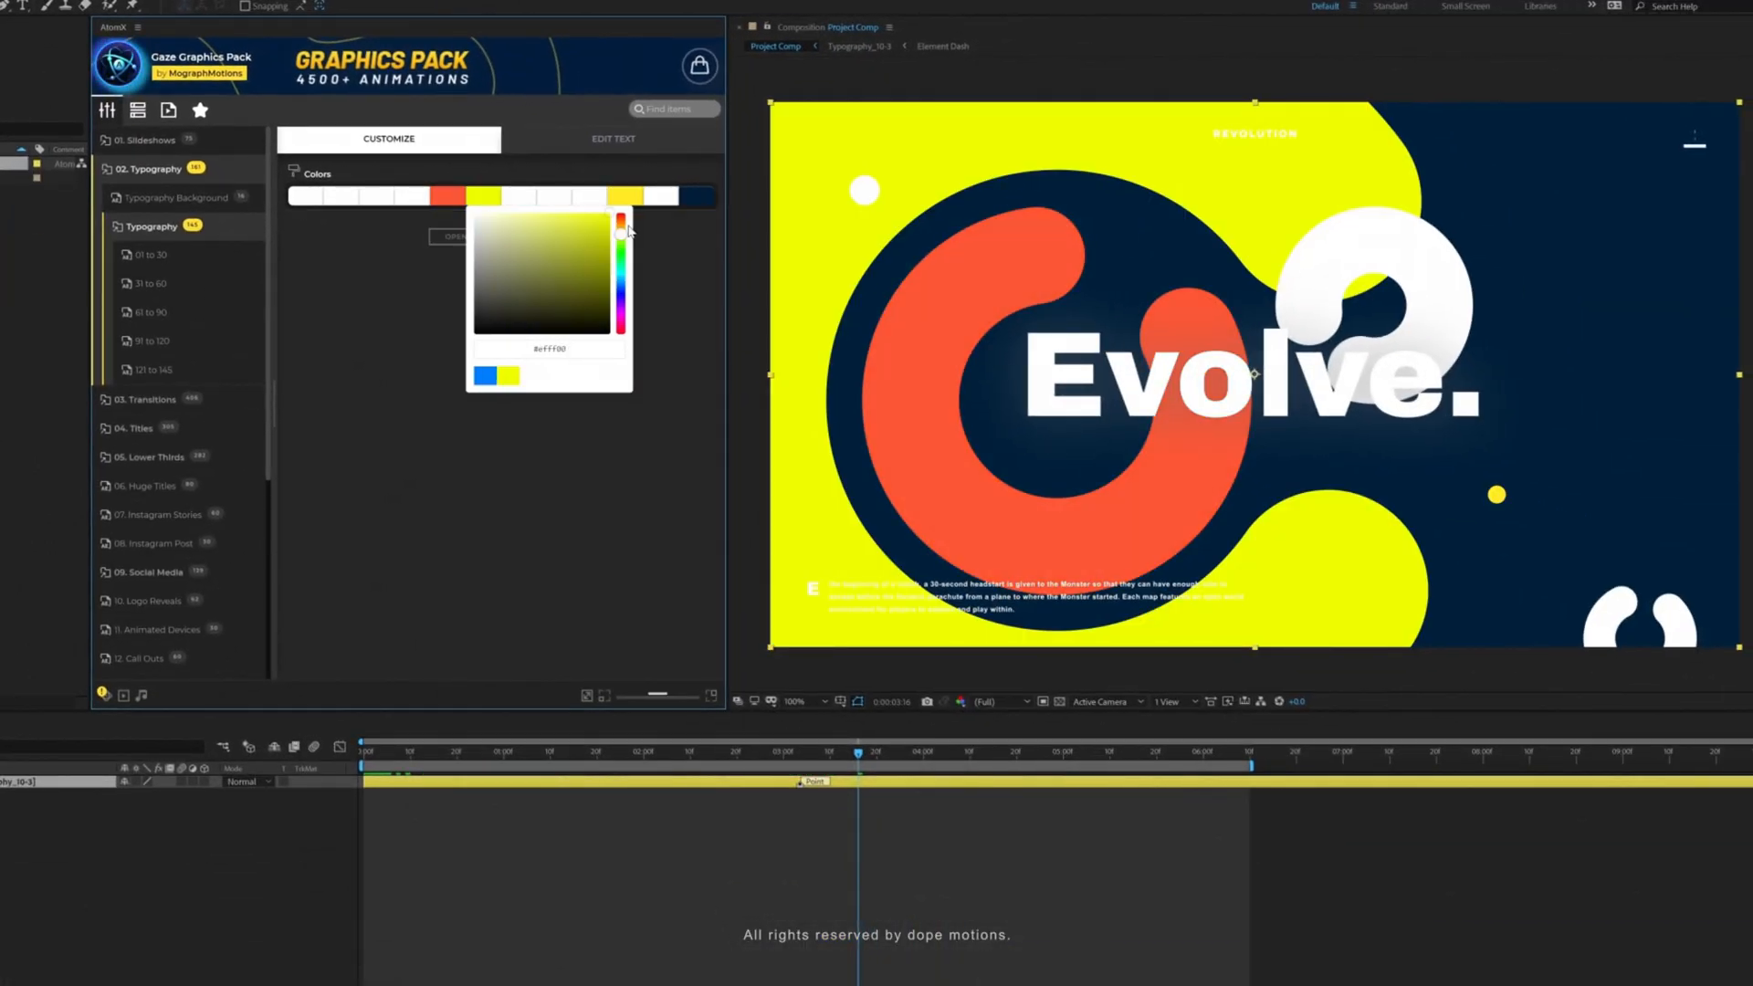
{"action": "left_click", "coordinate": [612, 138]}
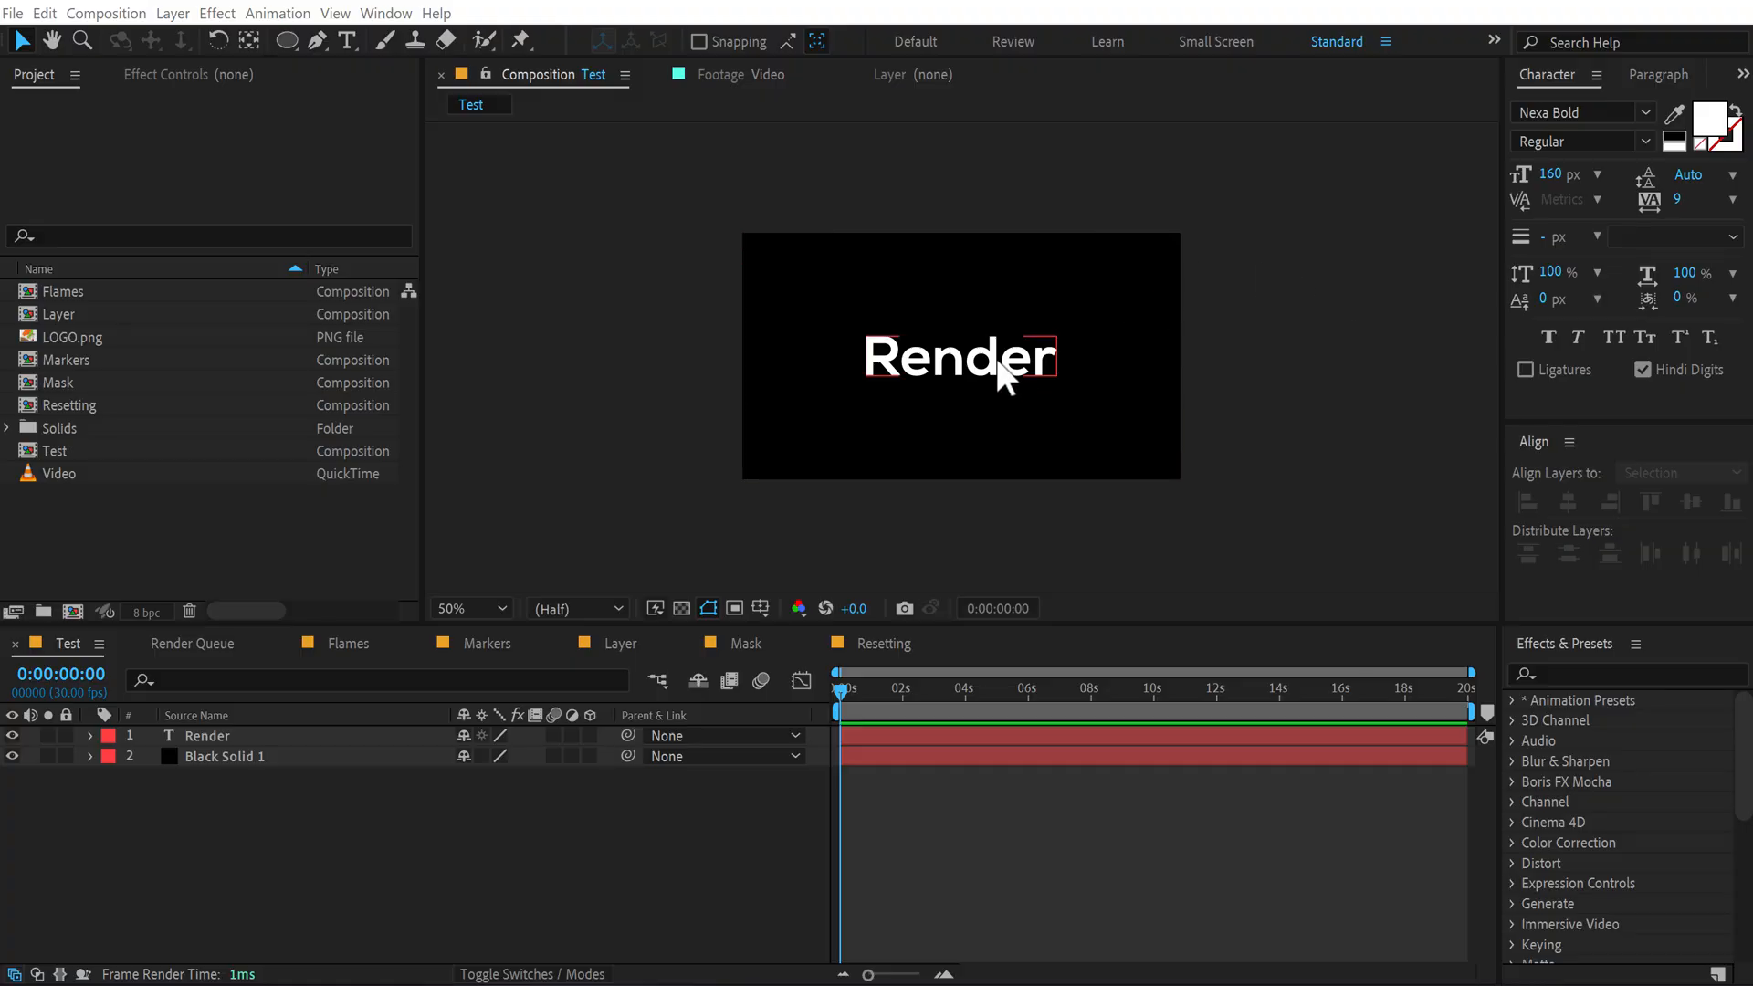
{"action": "mouse_move", "coordinate": [1001, 374]}
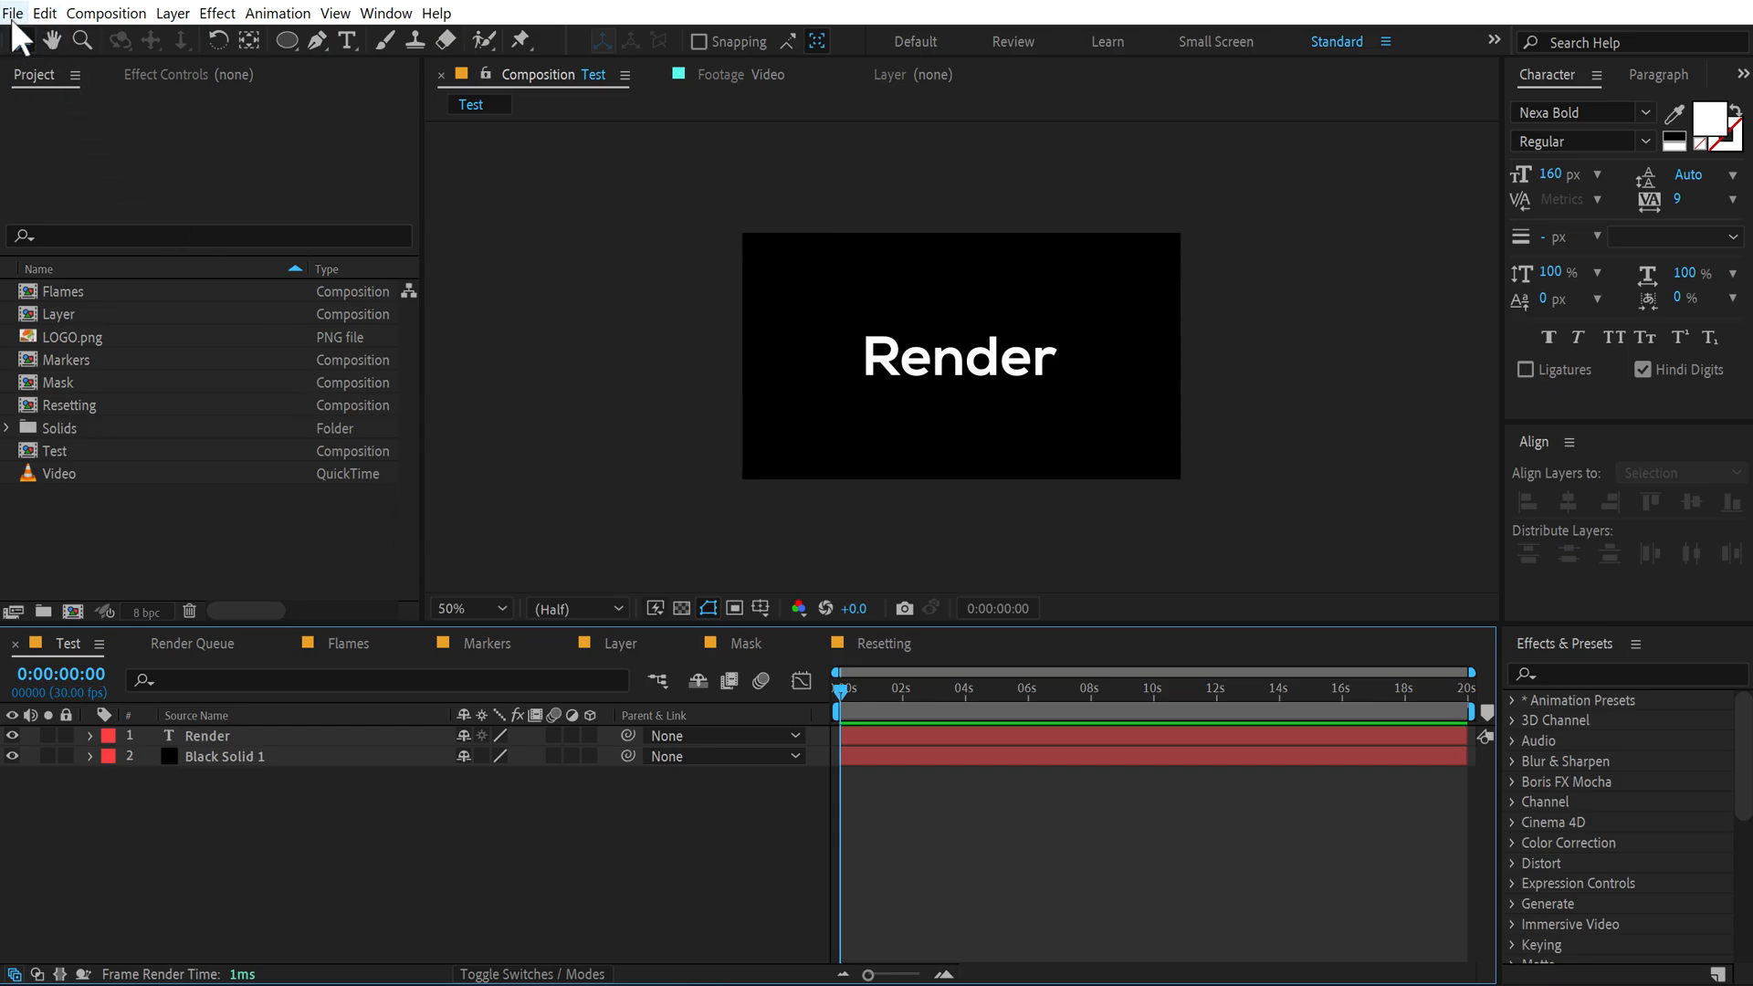
Step: Add the Test composition to the render queue with AfterCodecs .mp4 as output format
{"action": "left_click", "coordinate": [12, 12]}
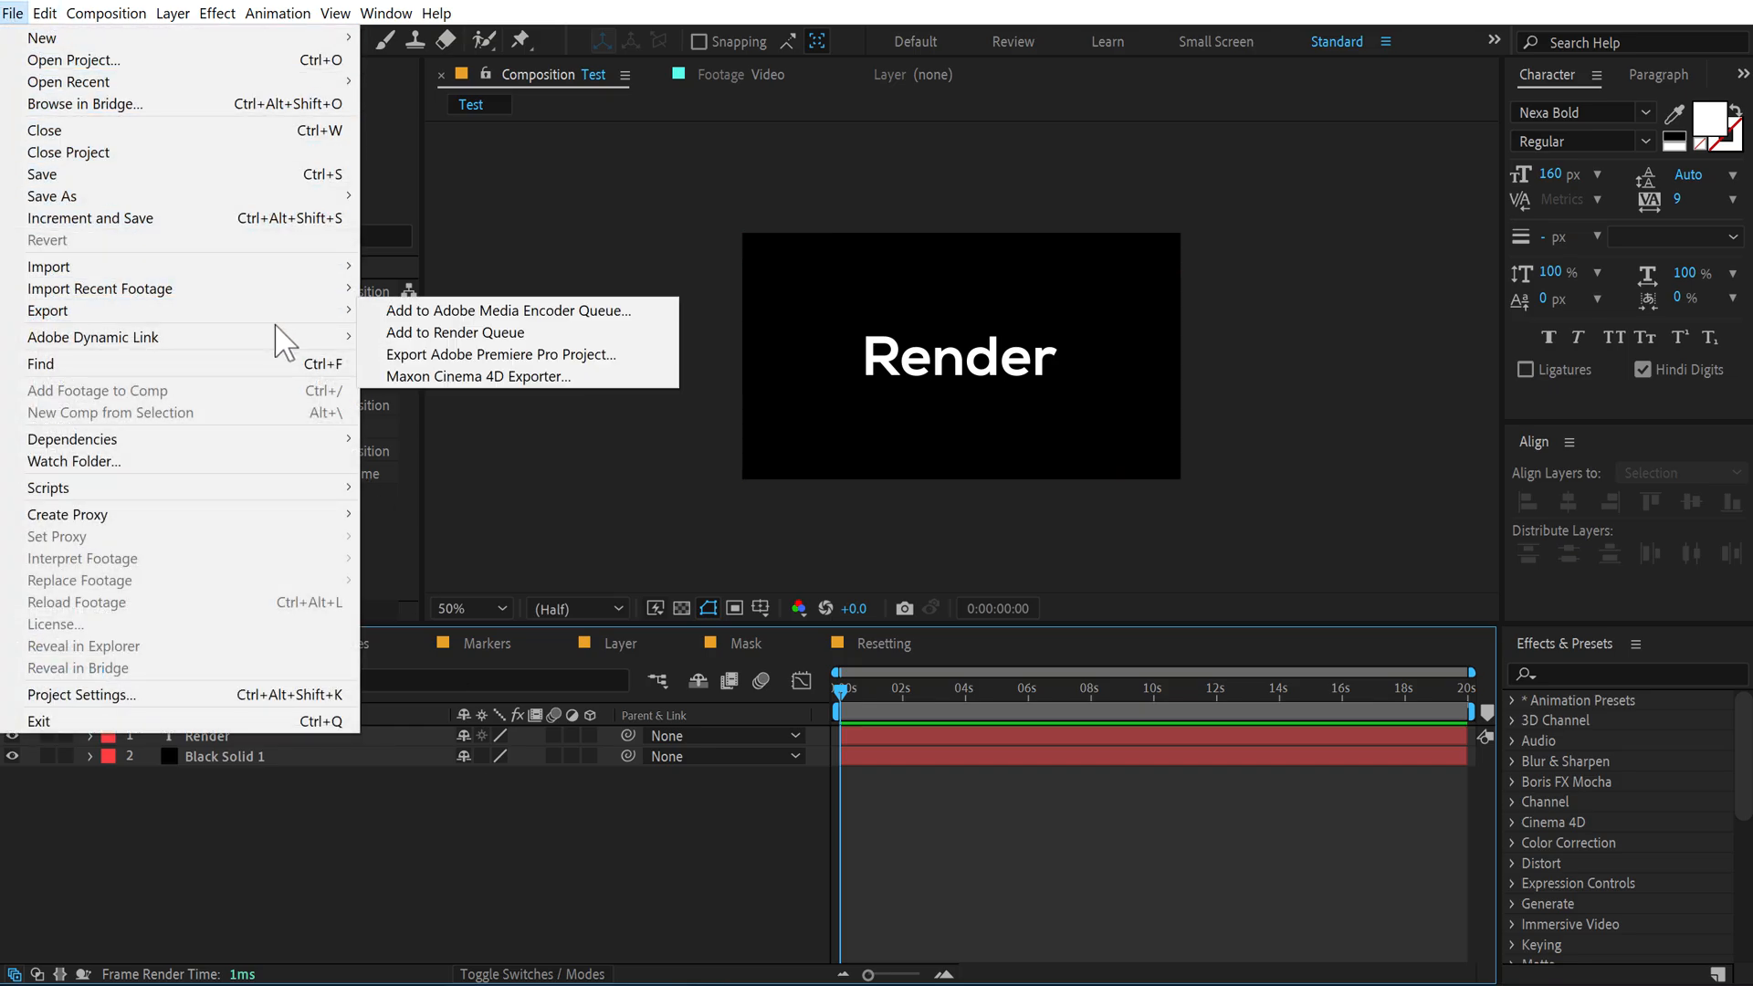
{"action": "left_click", "coordinate": [455, 333]}
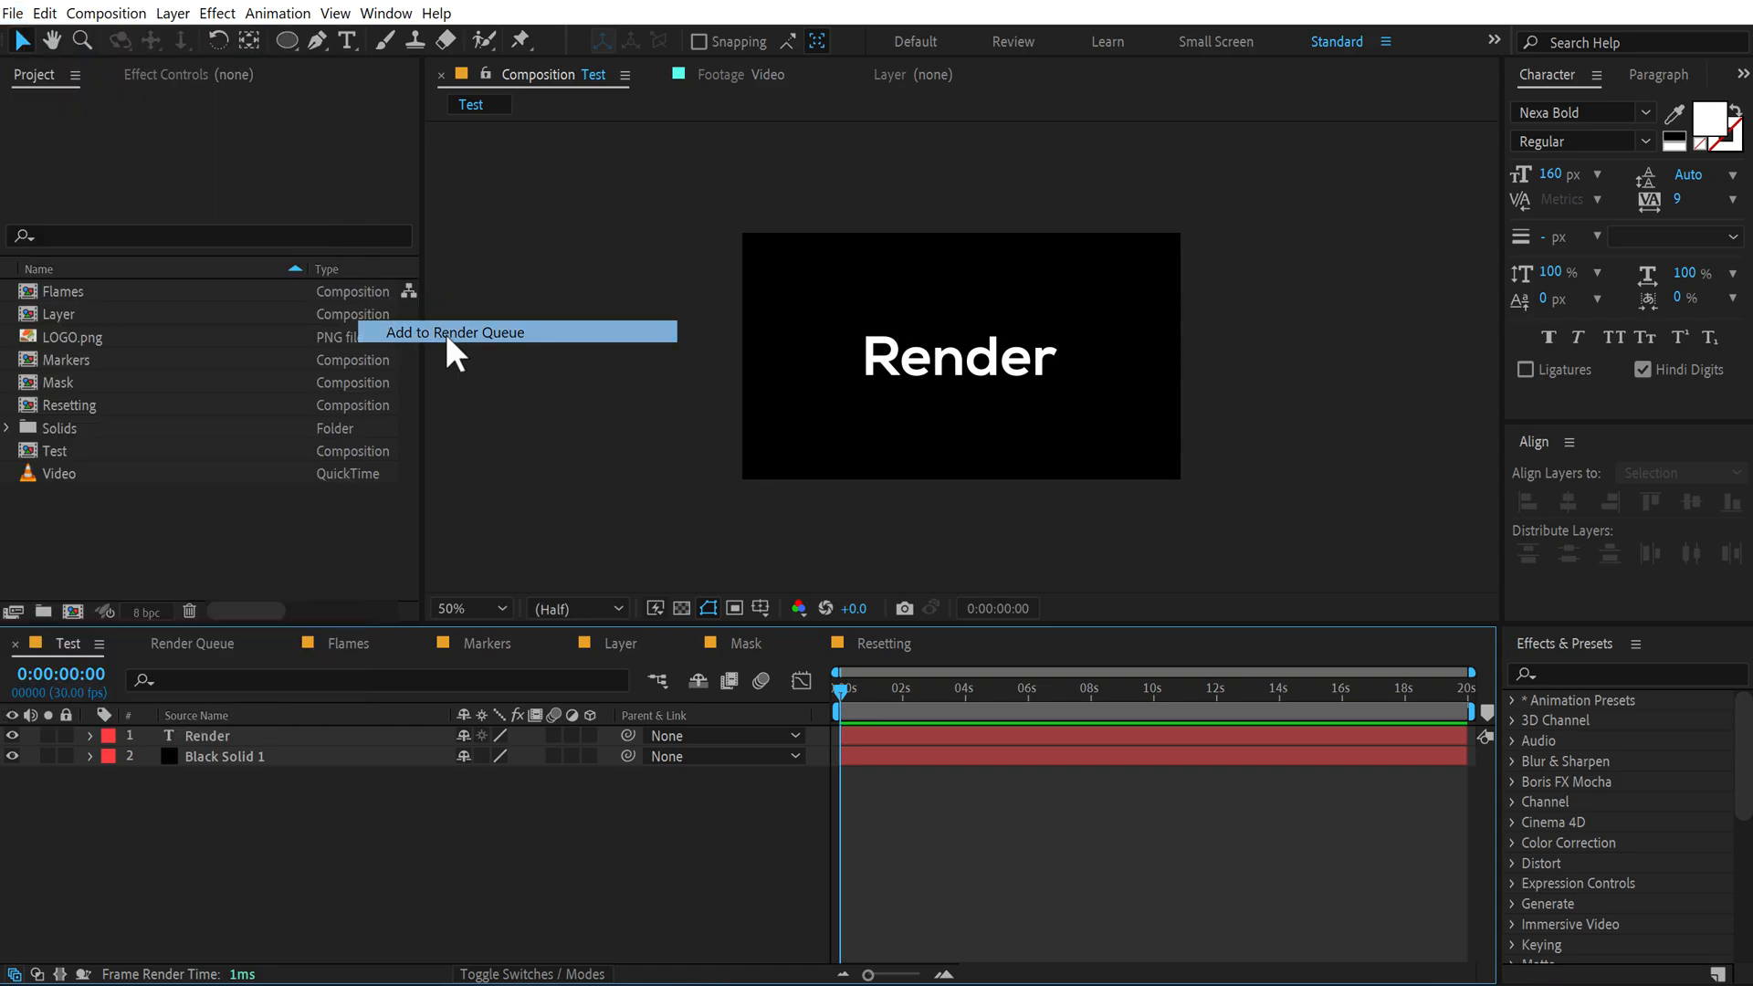
{"action": "left_click", "coordinate": [210, 788]}
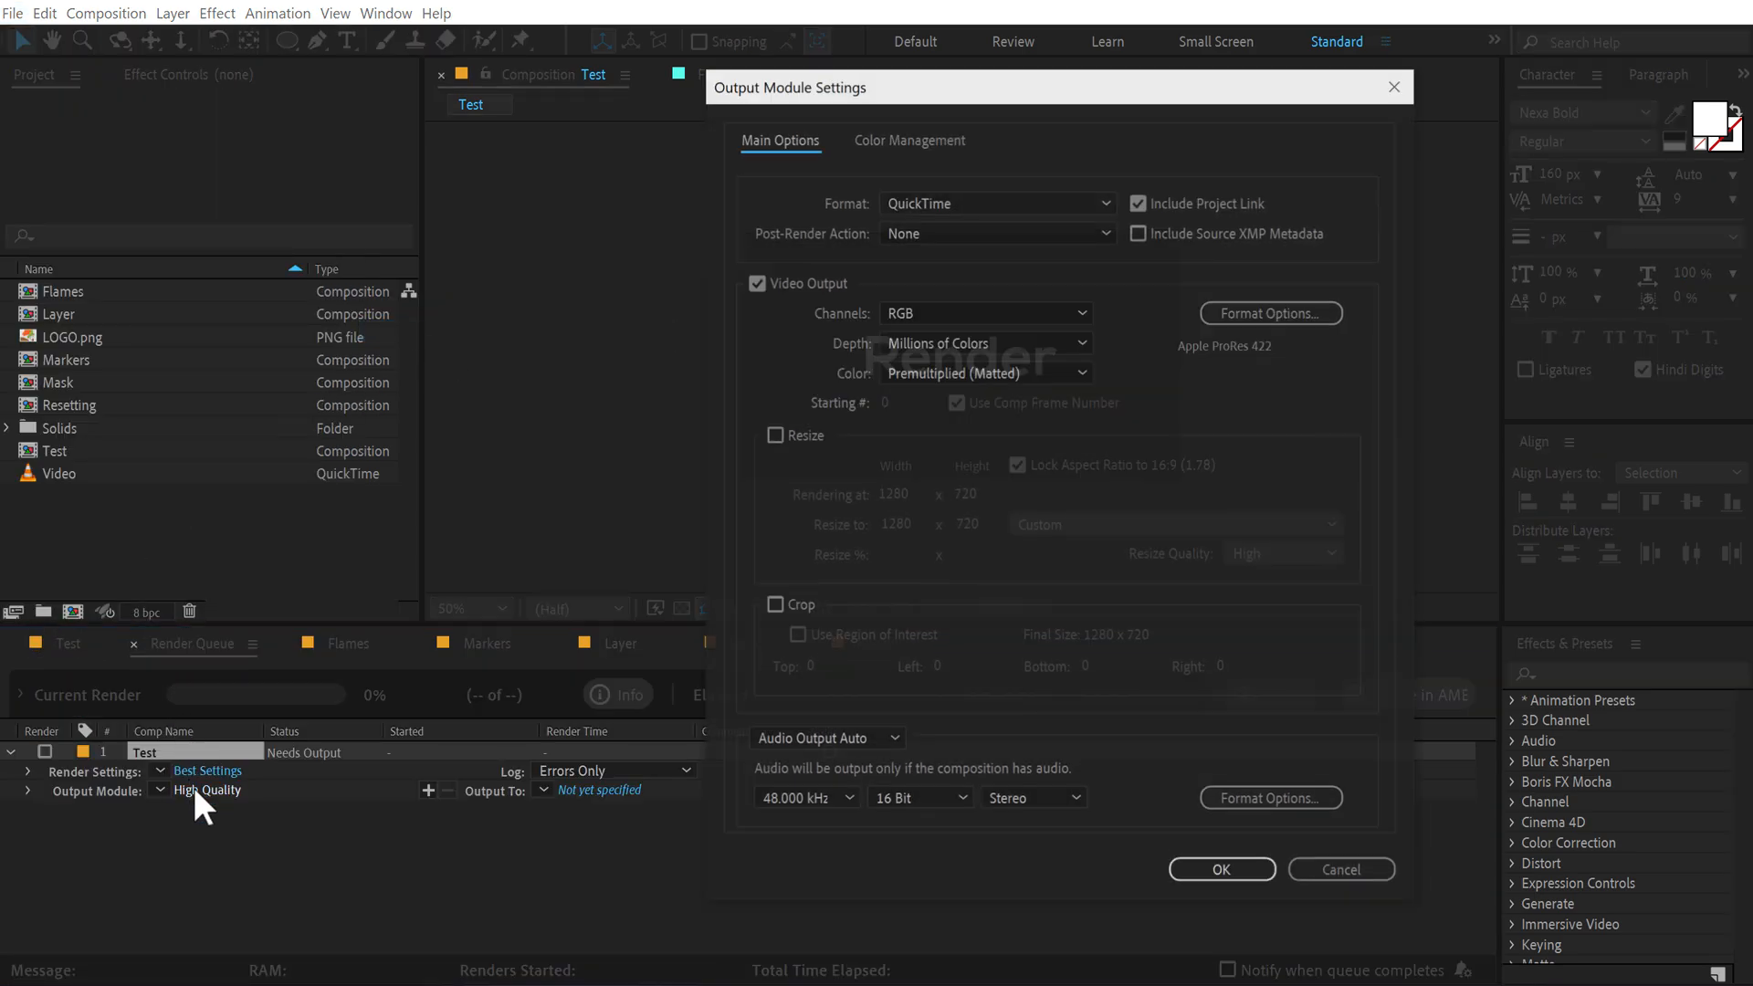
{"action": "left_click", "coordinate": [996, 203]}
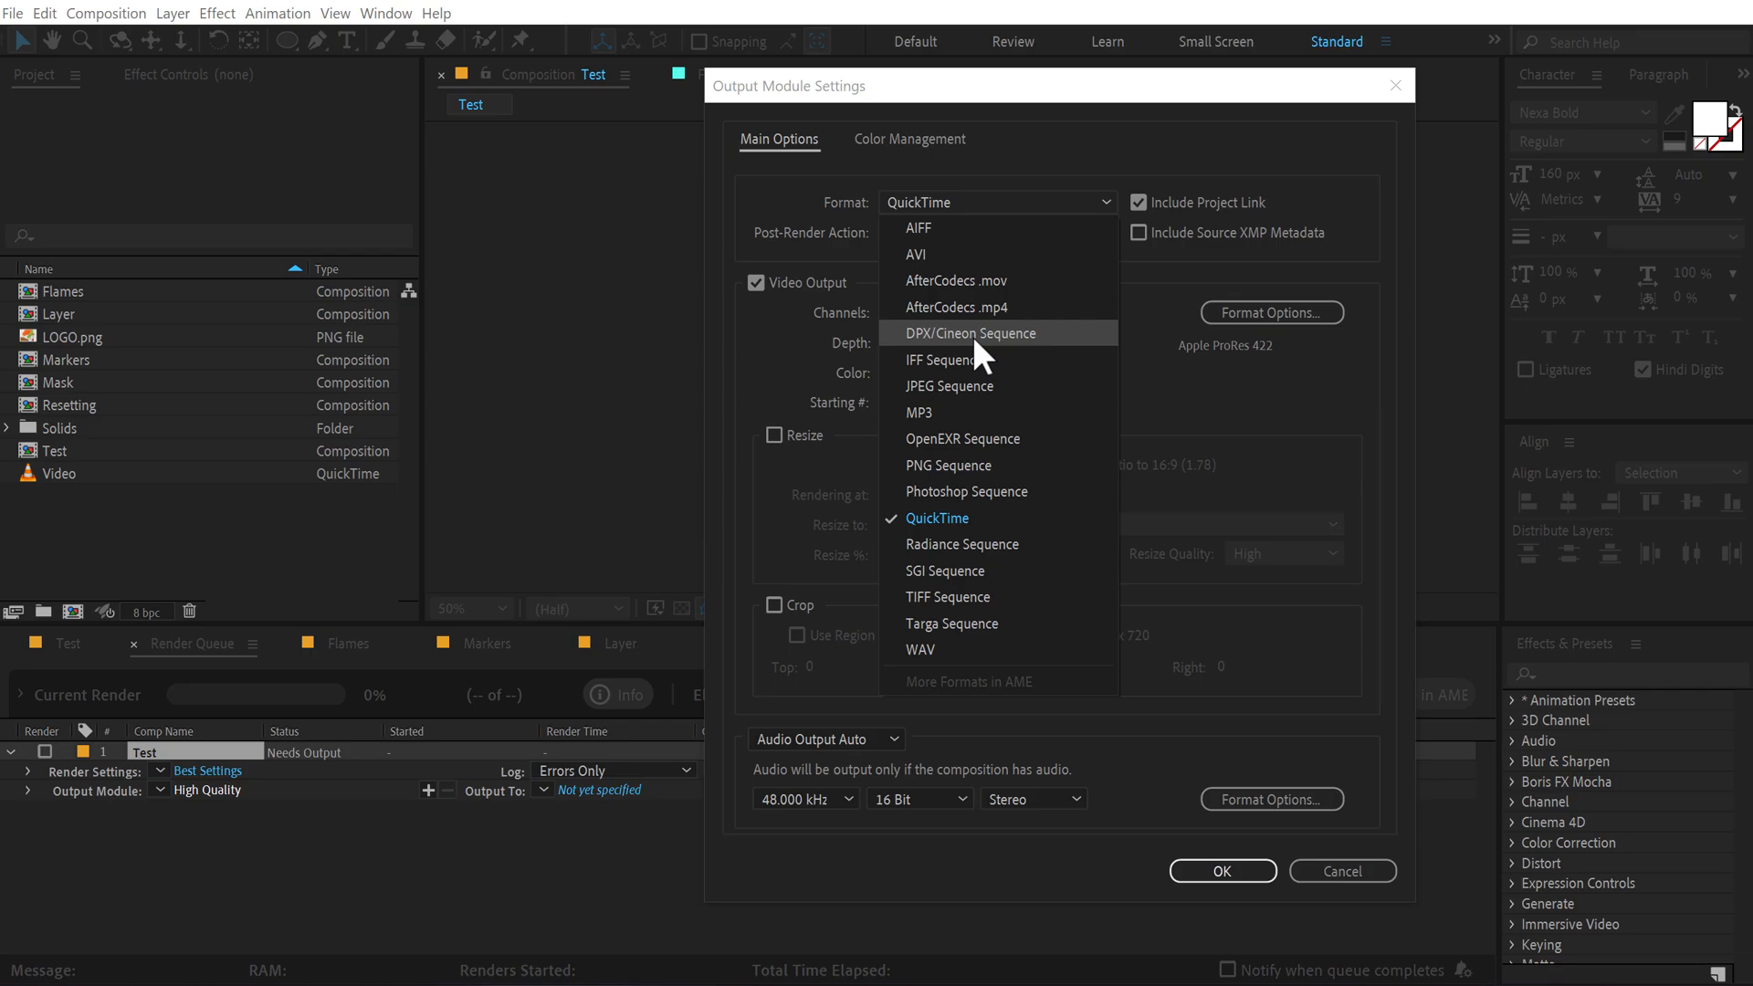
{"action": "left_click", "coordinate": [956, 307]}
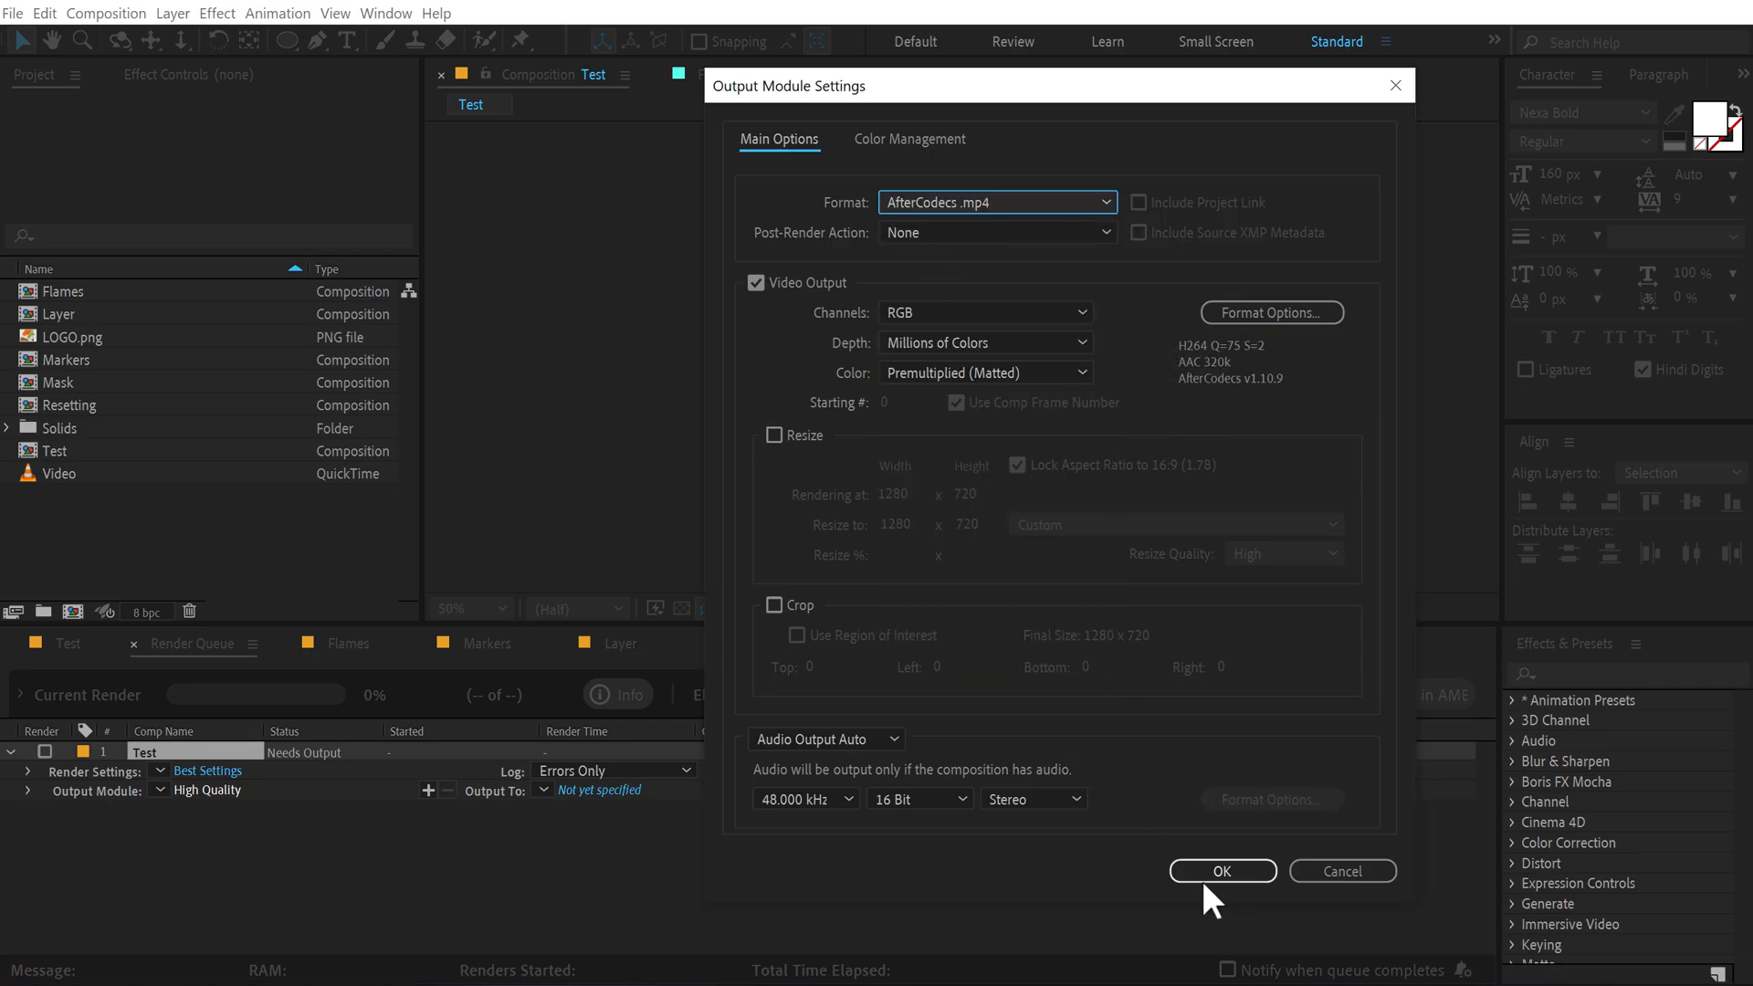
{"action": "left_click", "coordinate": [1221, 871]}
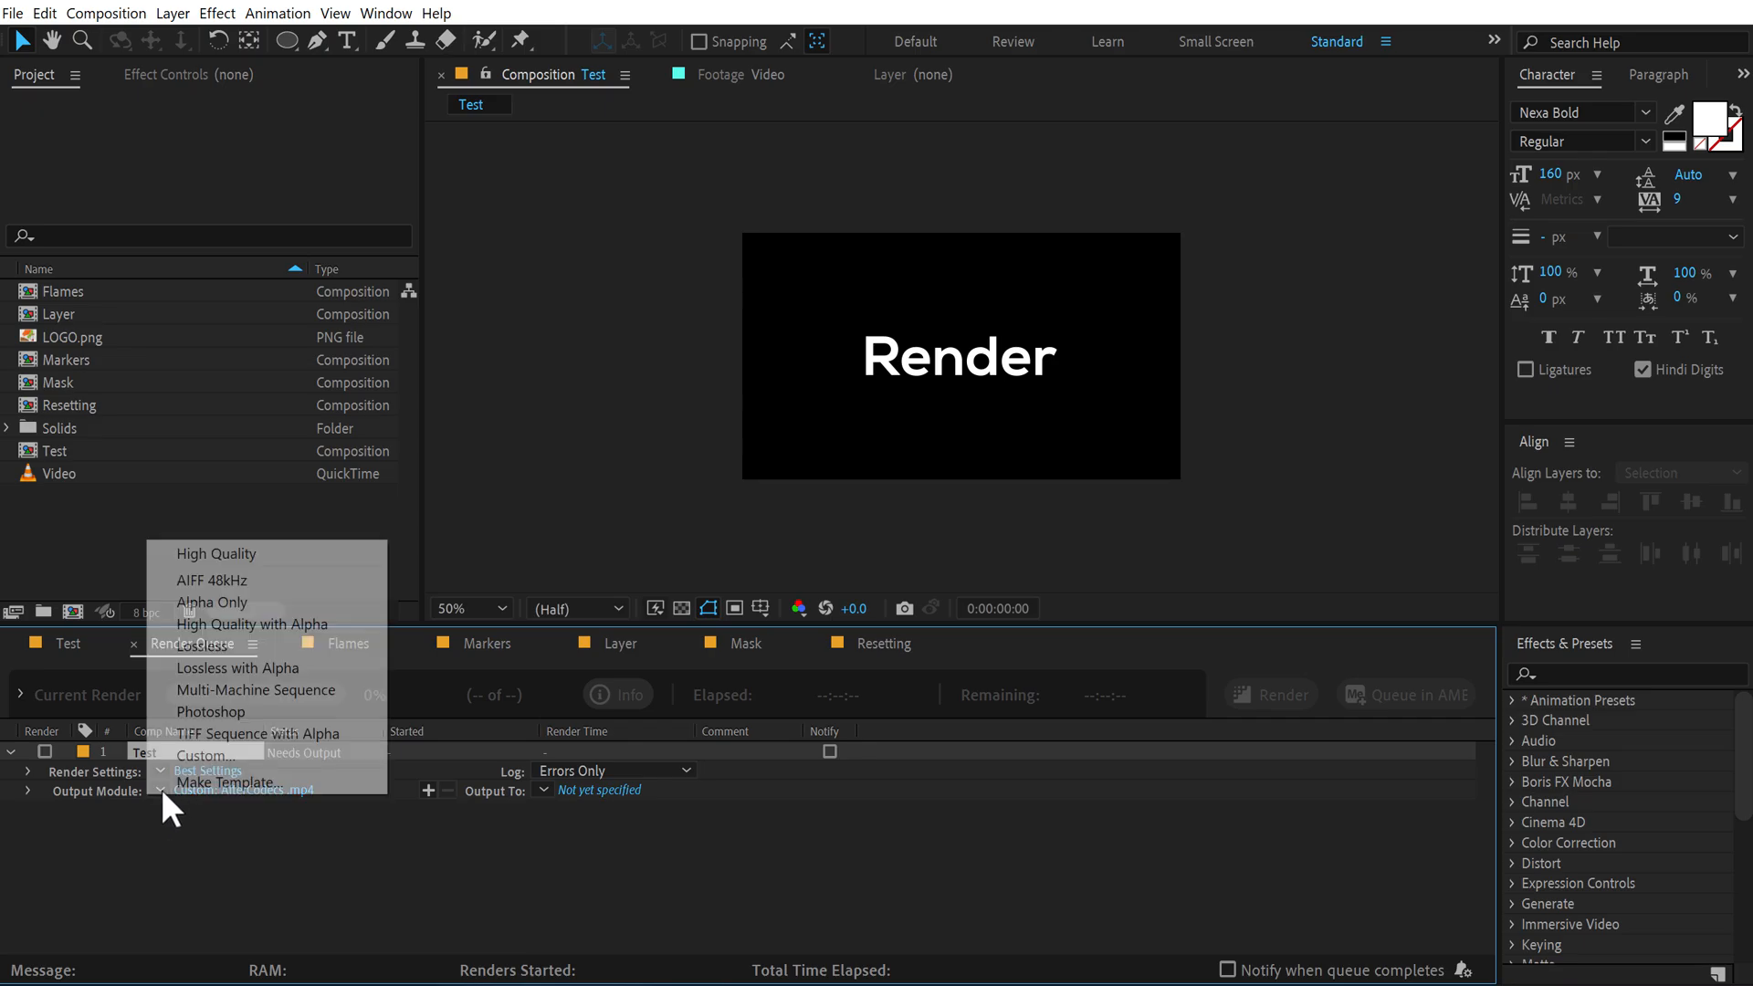
{"action": "mouse_move", "coordinate": [231, 781]}
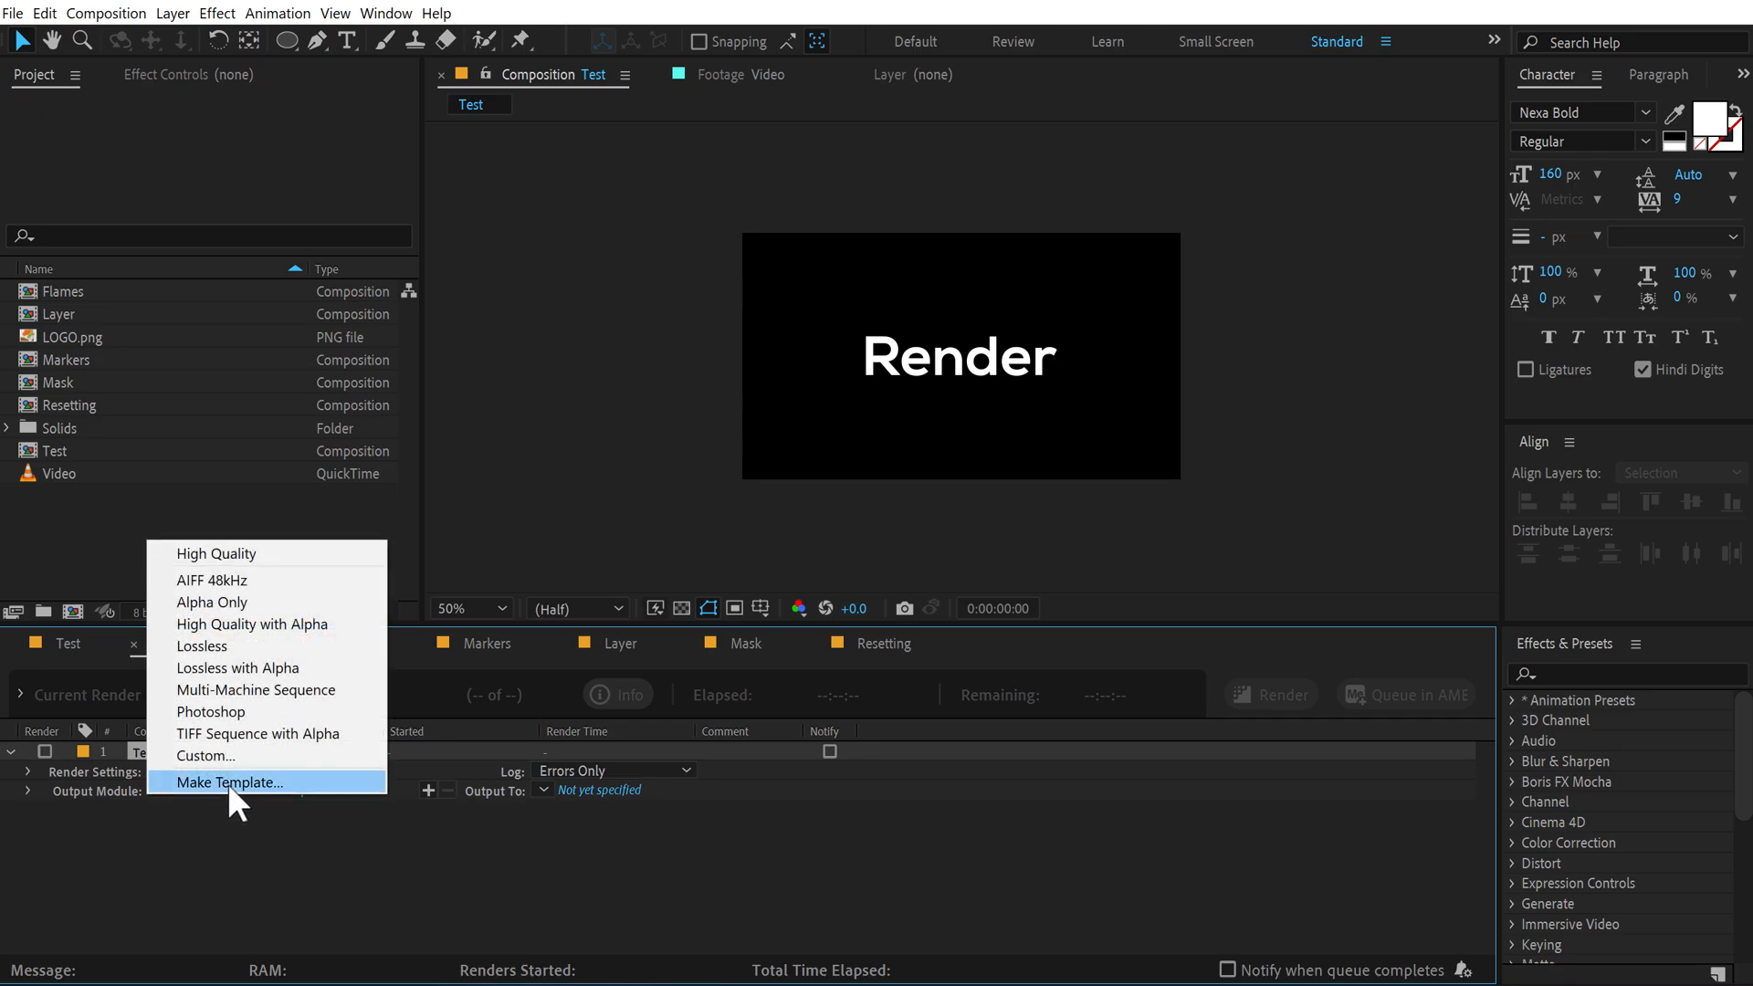
Step: Save the output module as template 'Test' with Lossless as frame default
{"action": "left_click", "coordinate": [229, 782]}
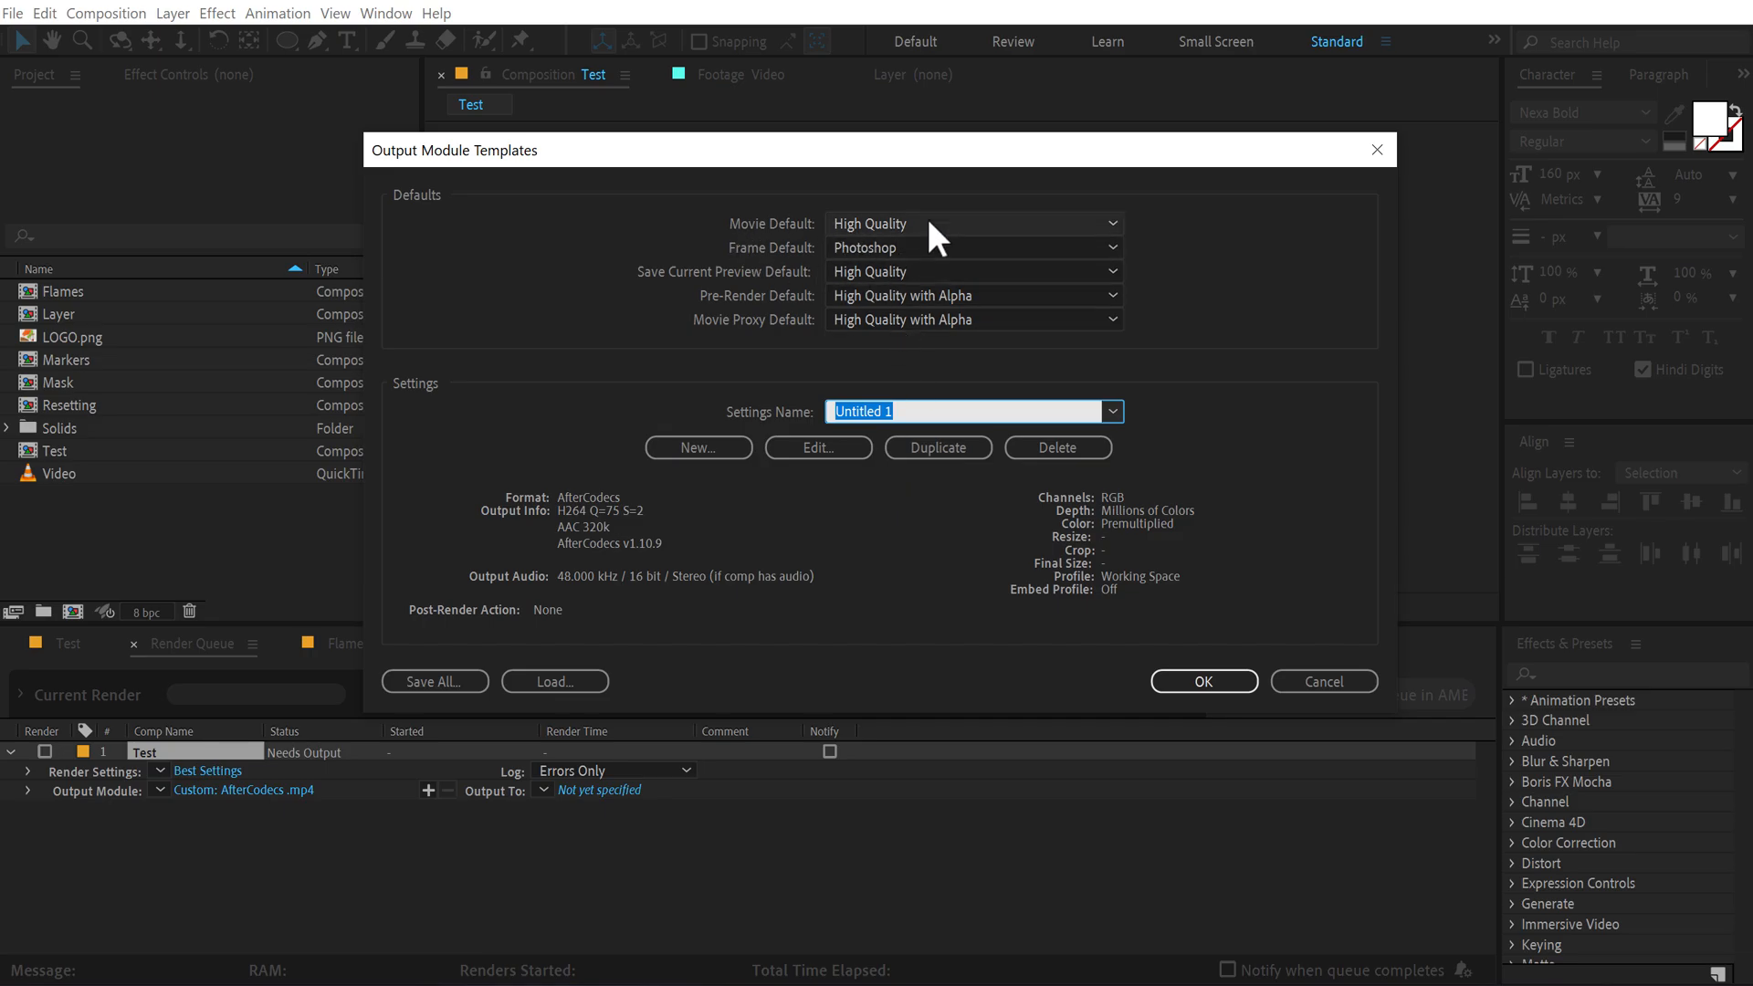
{"action": "mouse_move", "coordinate": [762, 272]}
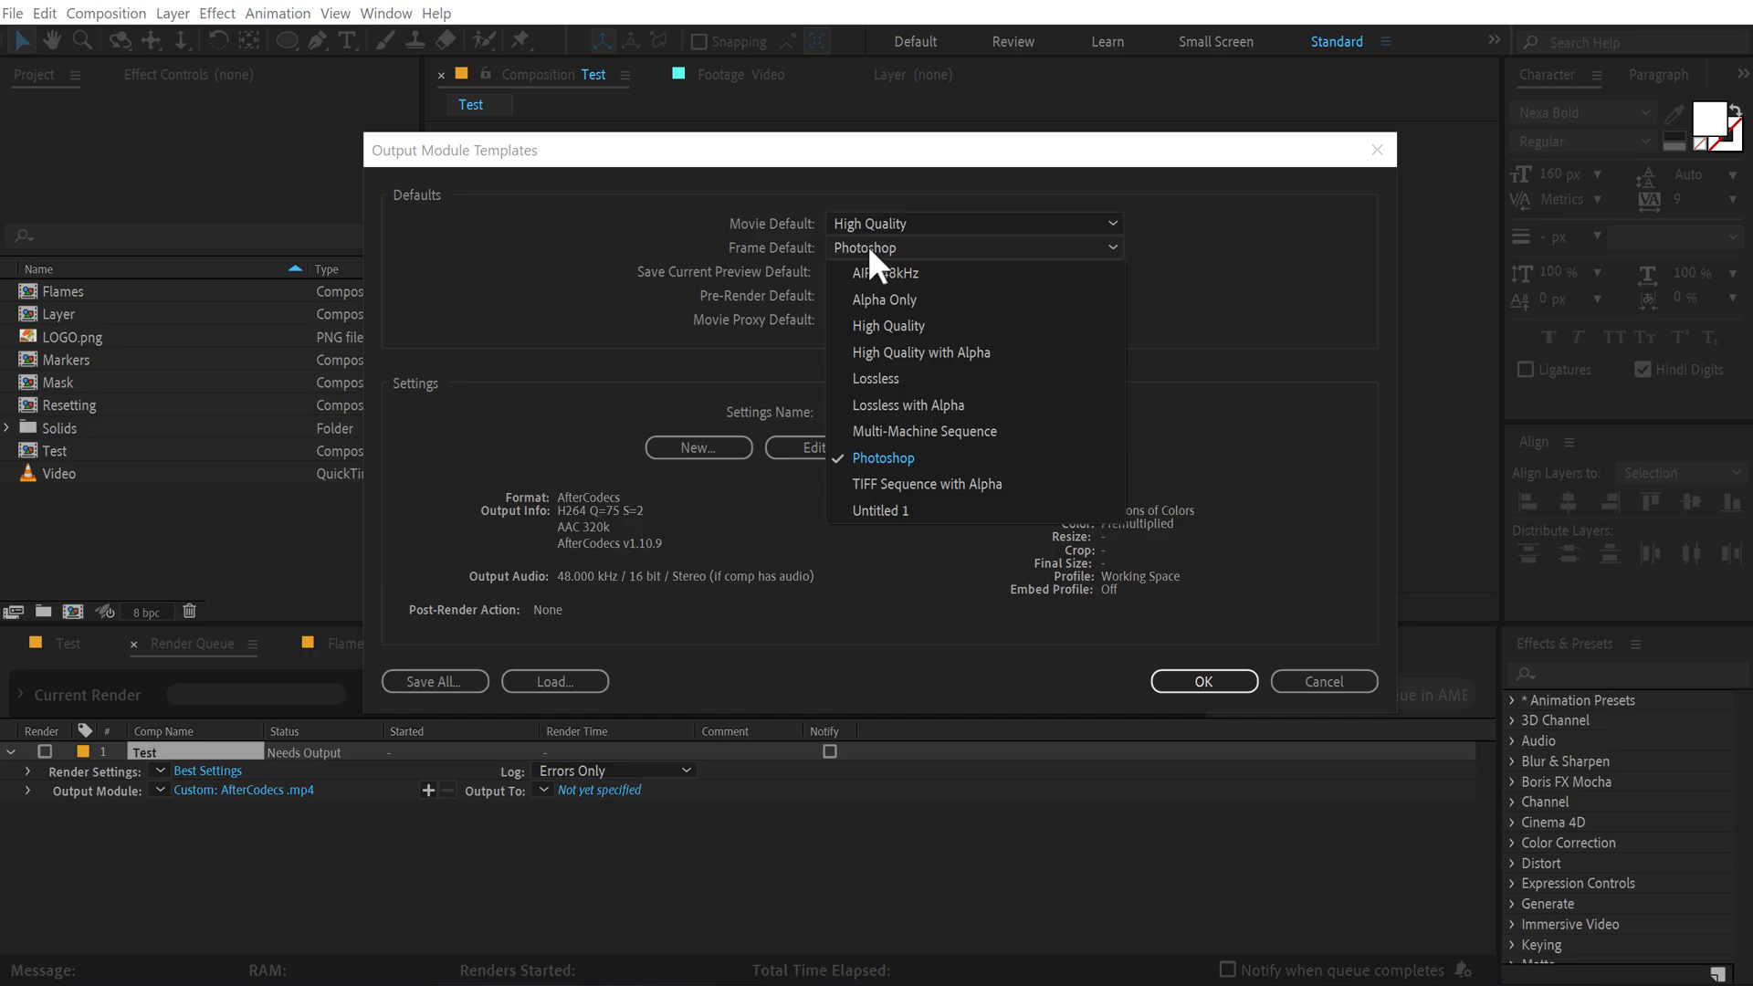
{"action": "left_click", "coordinate": [875, 378]}
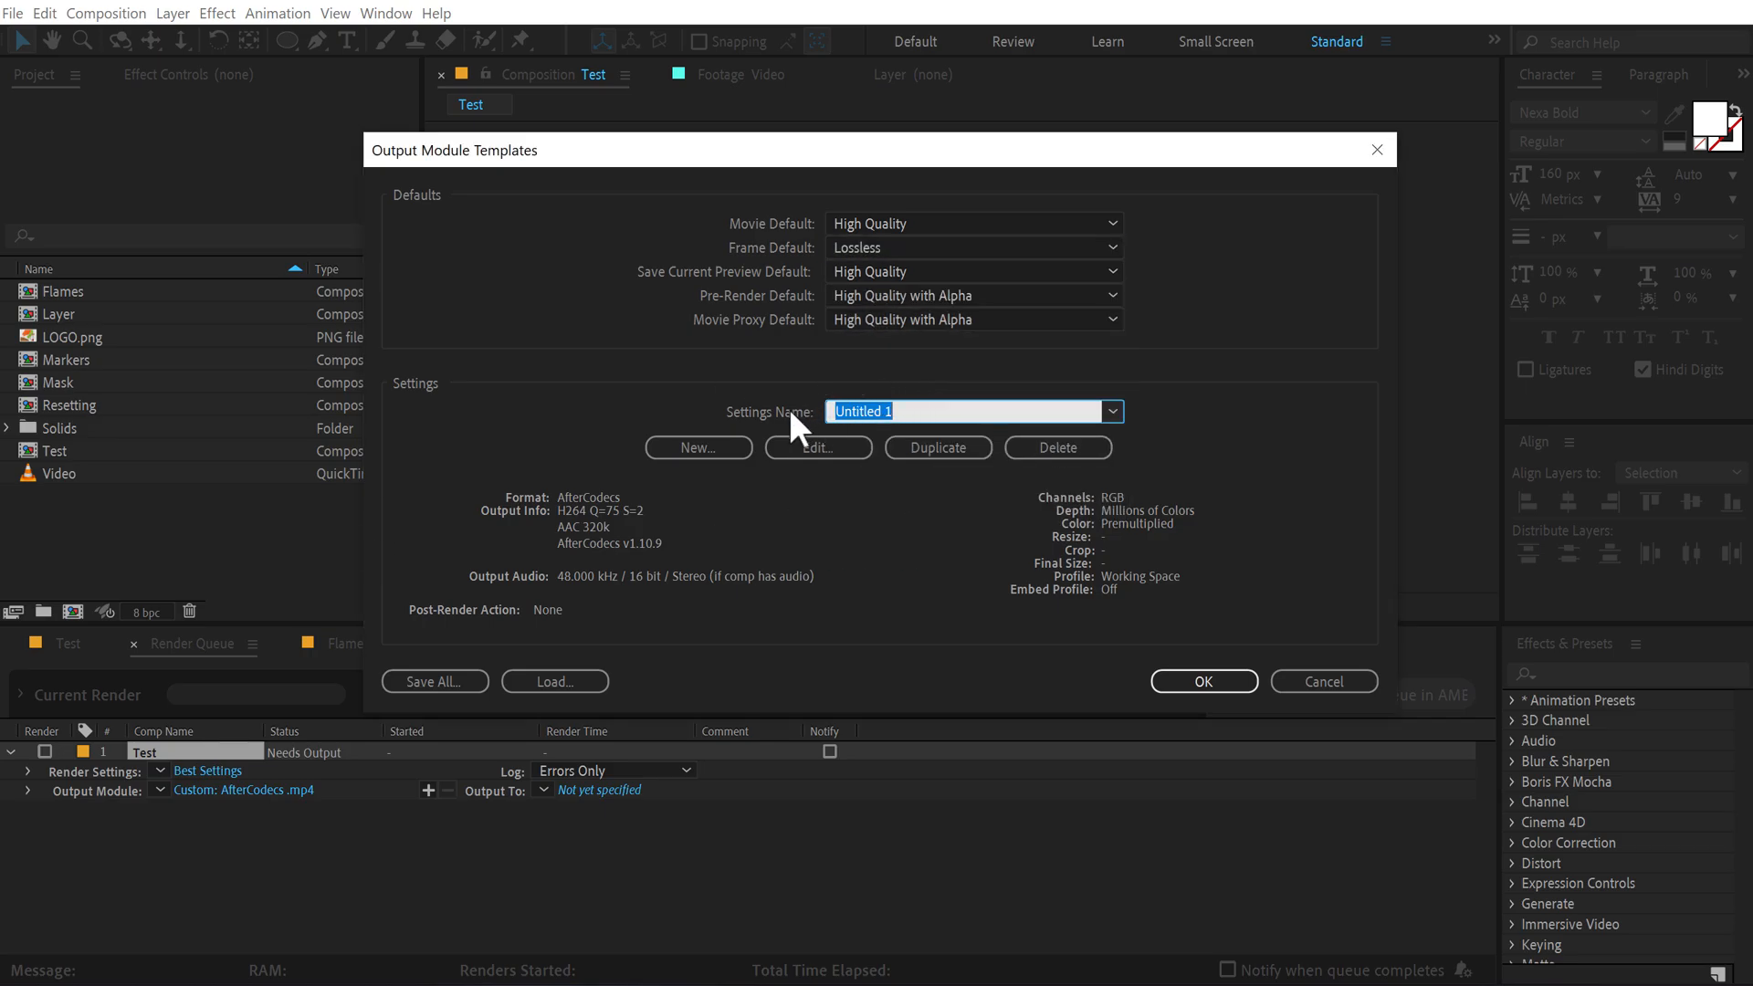
{"action": "type", "text": "Test"}
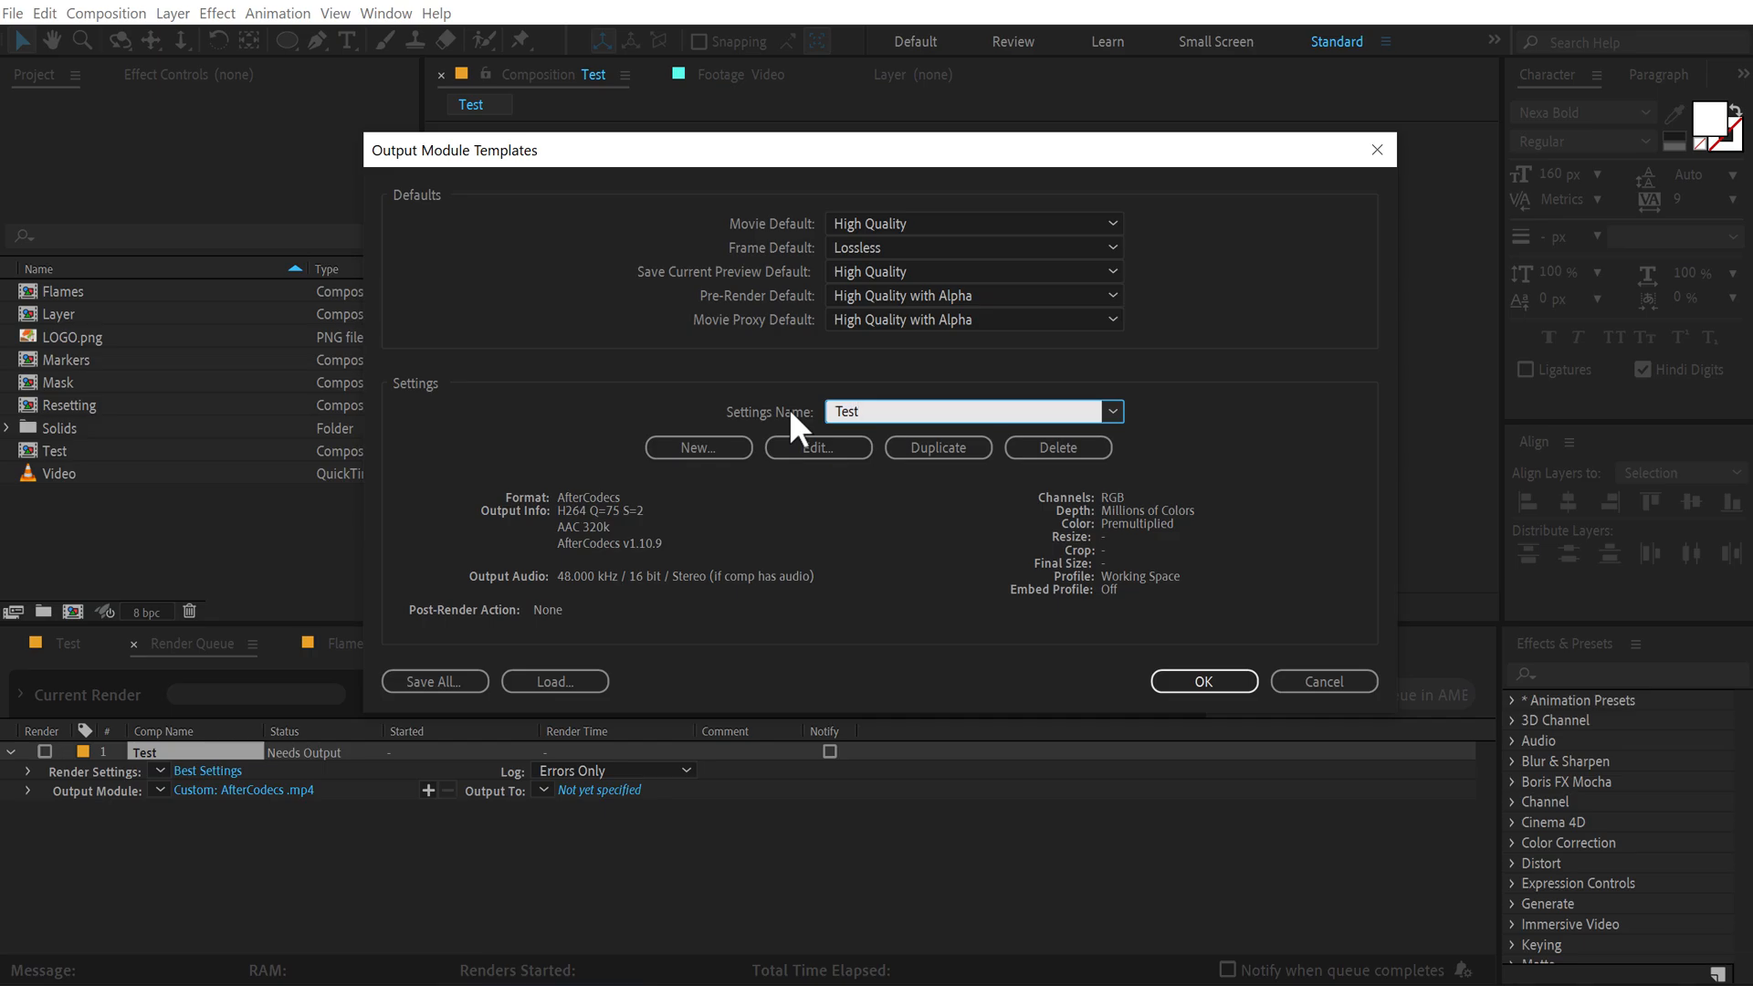
{"action": "left_click", "coordinate": [1201, 681]}
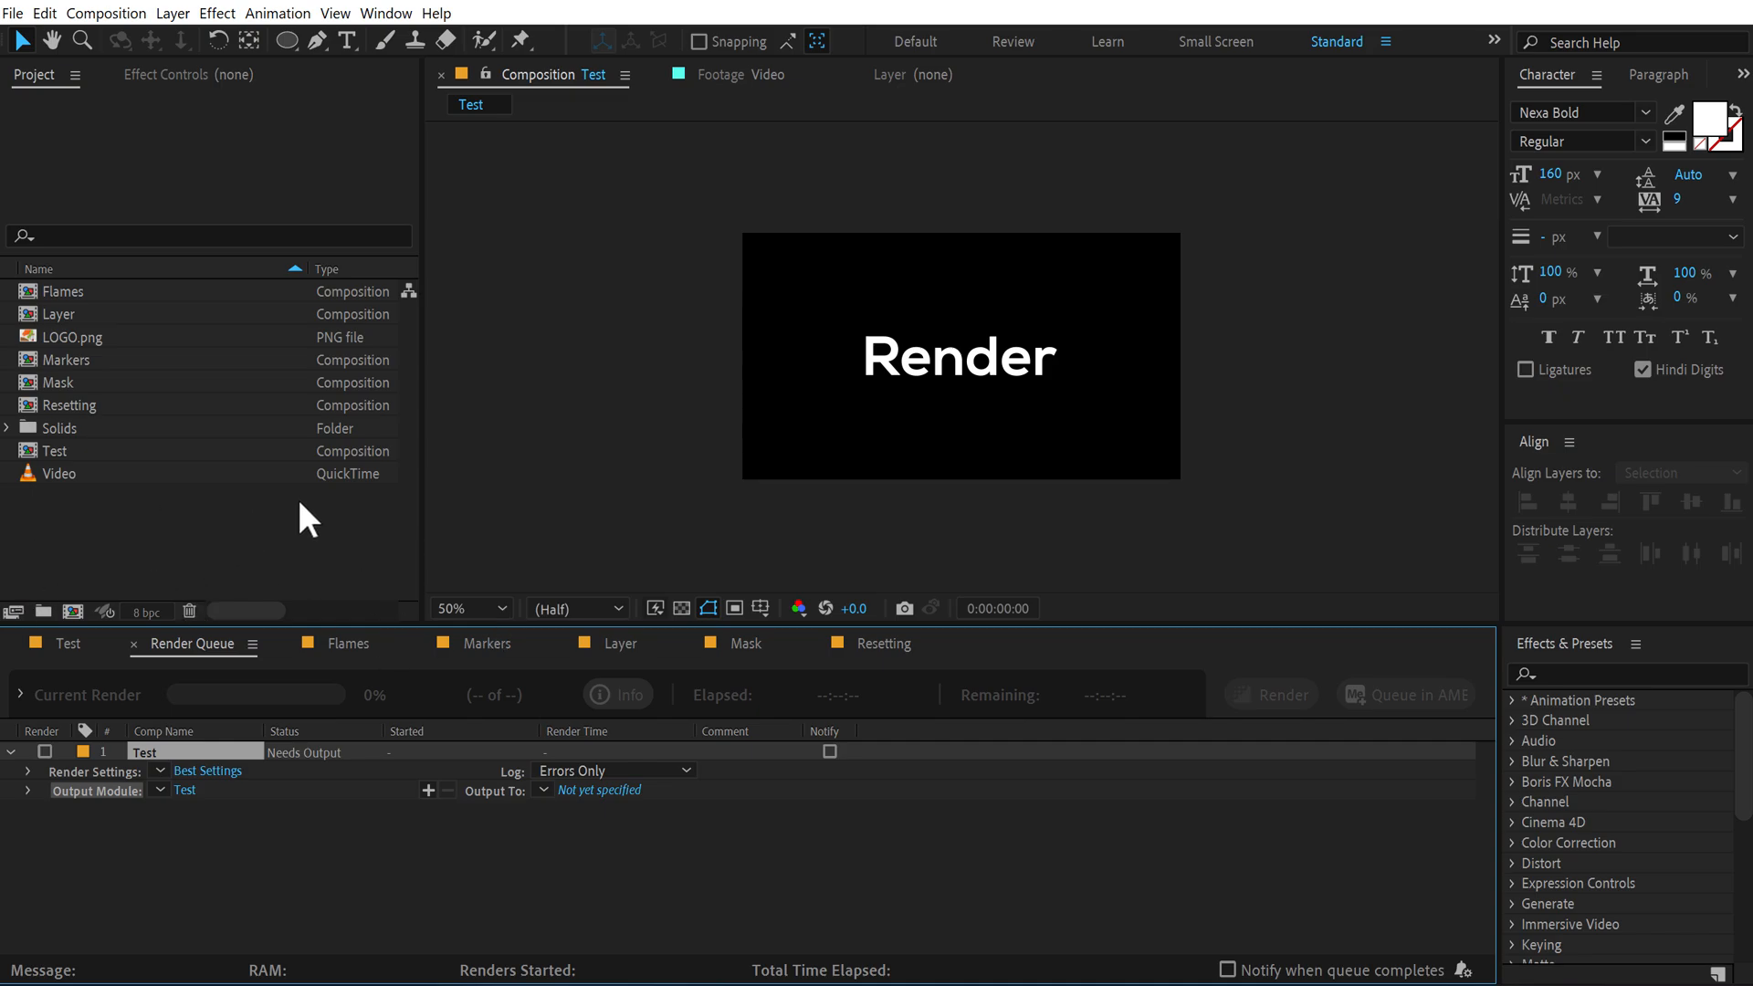
{"action": "mouse_move", "coordinate": [136, 827]}
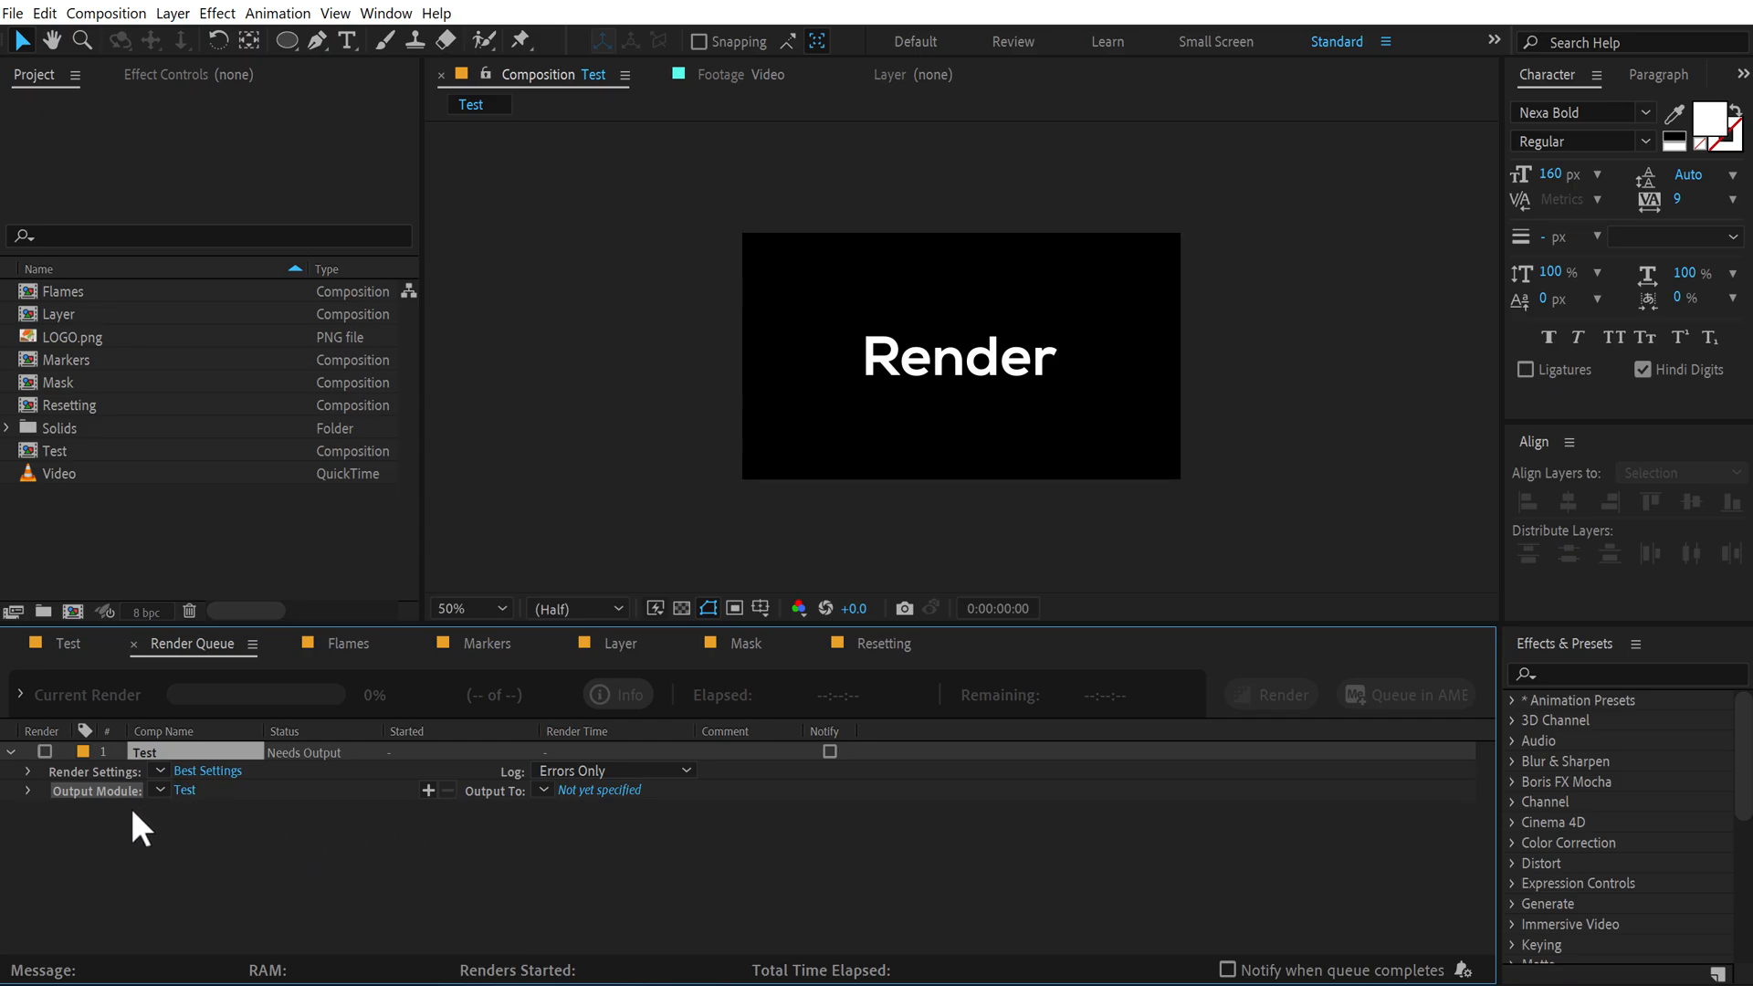
{"action": "left_click", "coordinate": [161, 790]}
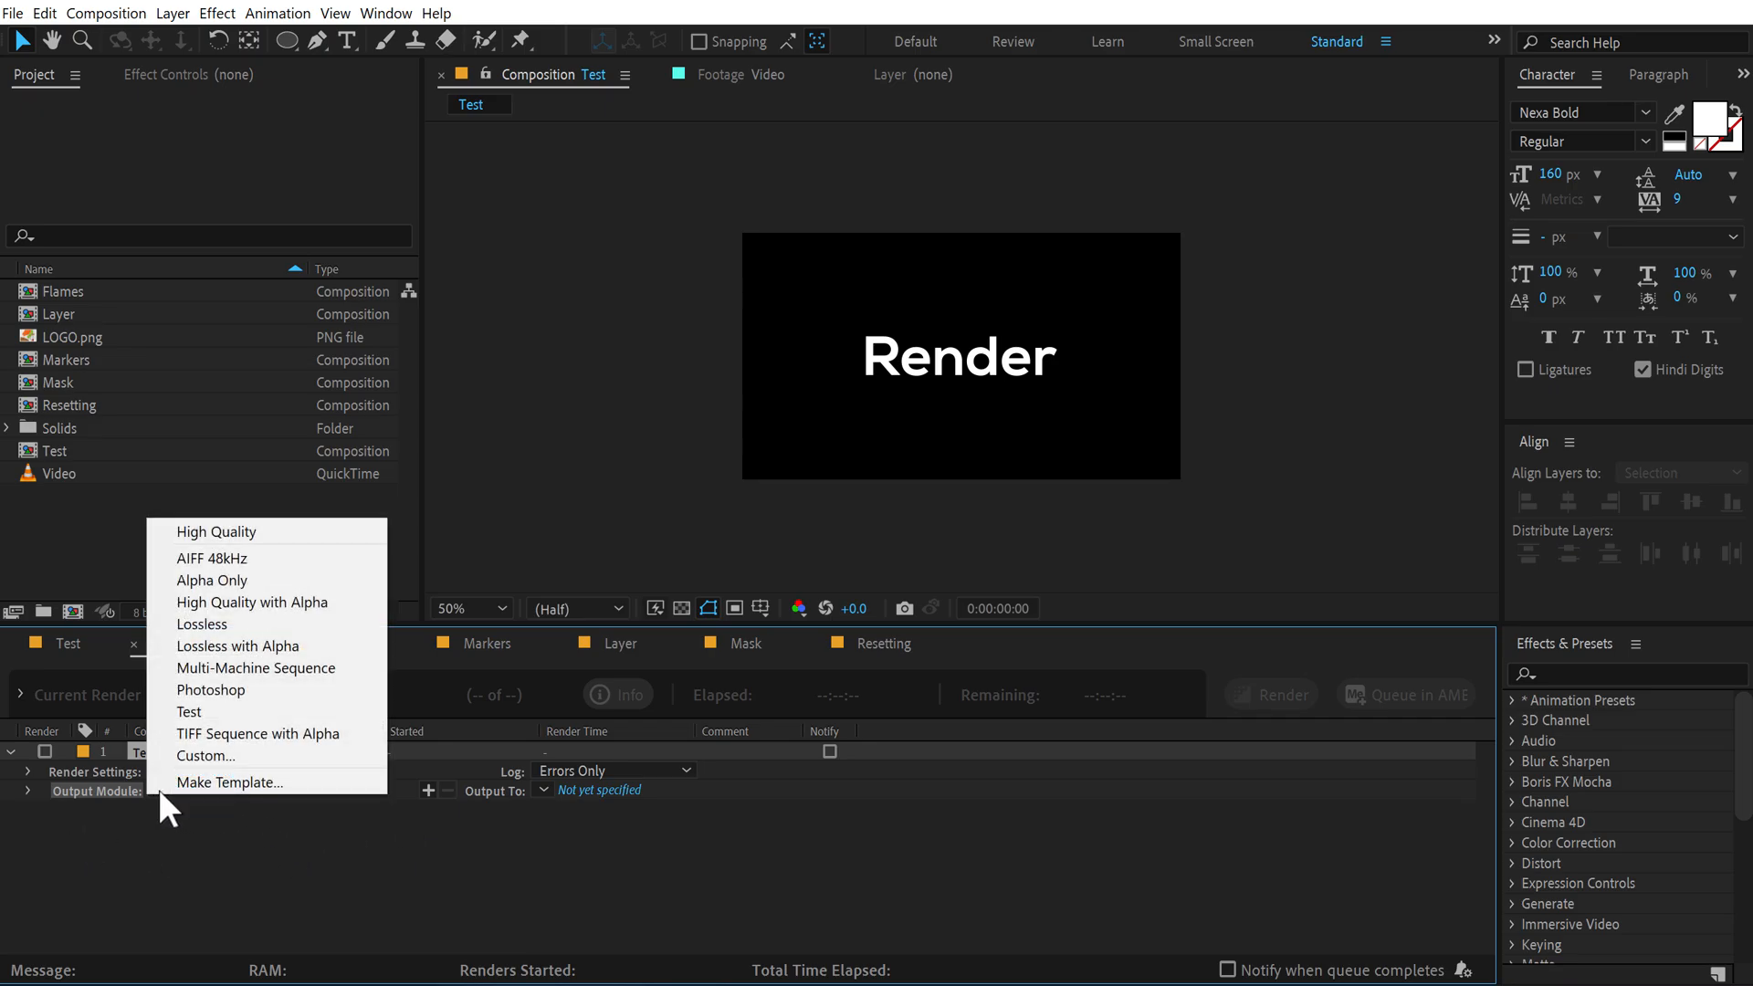
{"action": "mouse_move", "coordinate": [189, 711]}
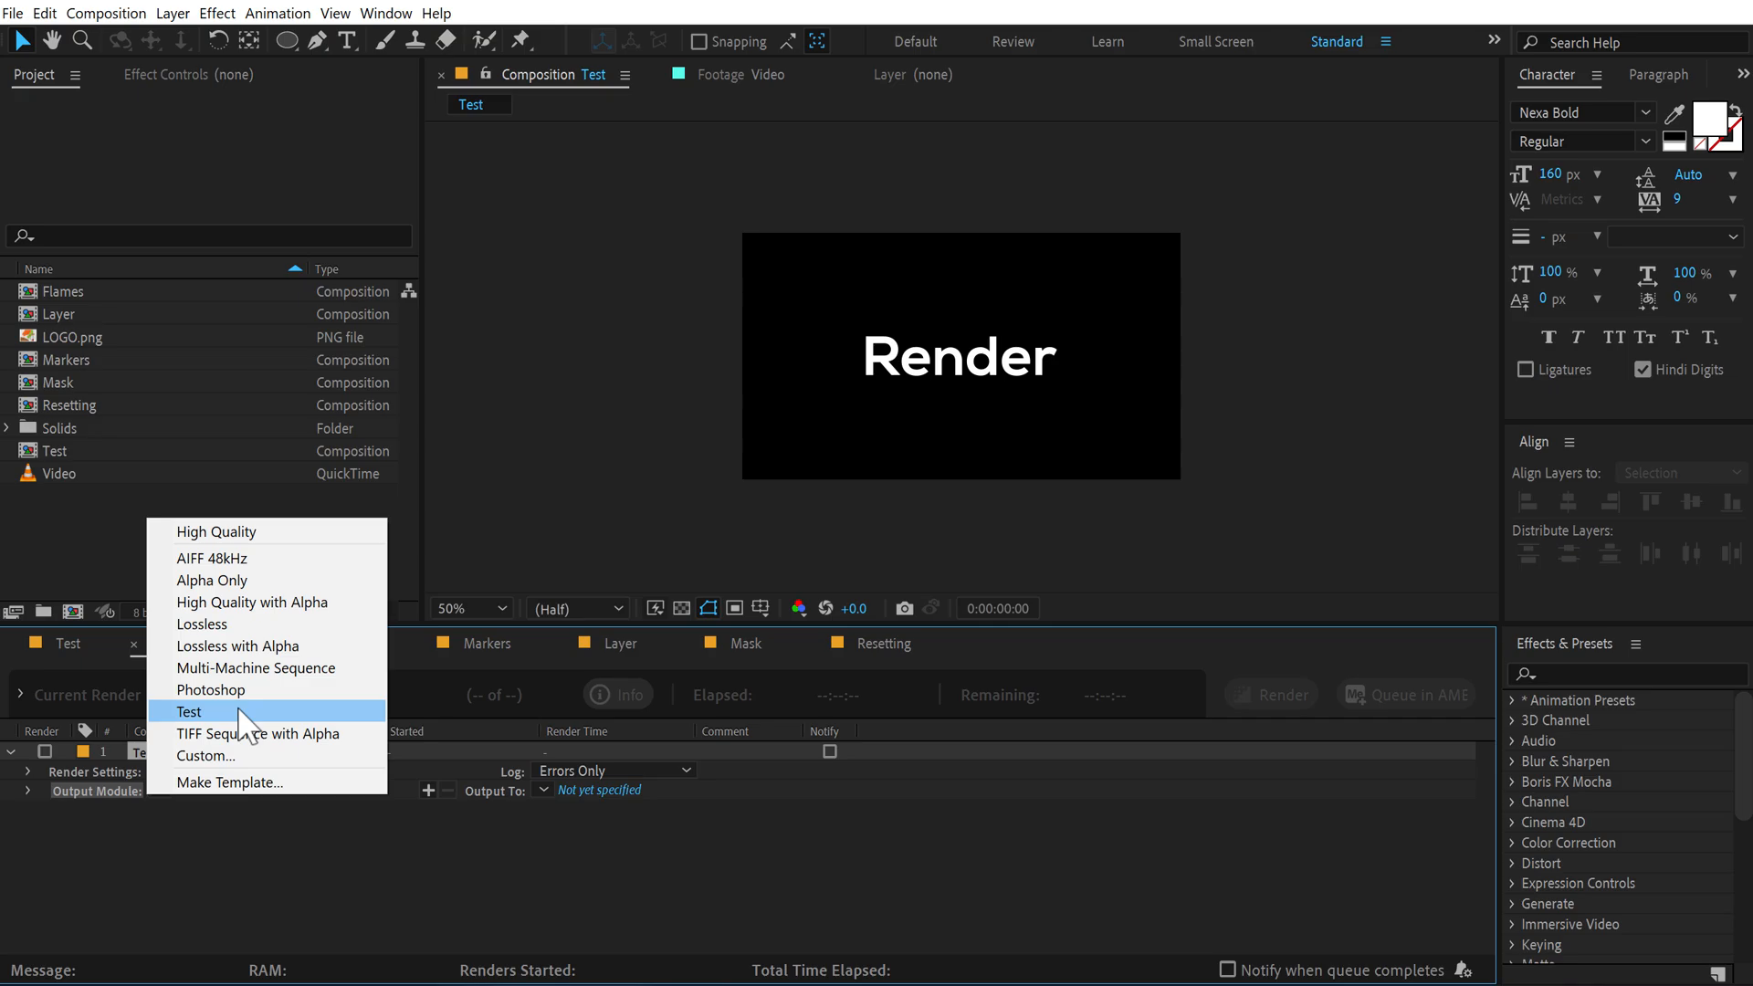
{"action": "left_click", "coordinate": [188, 712]}
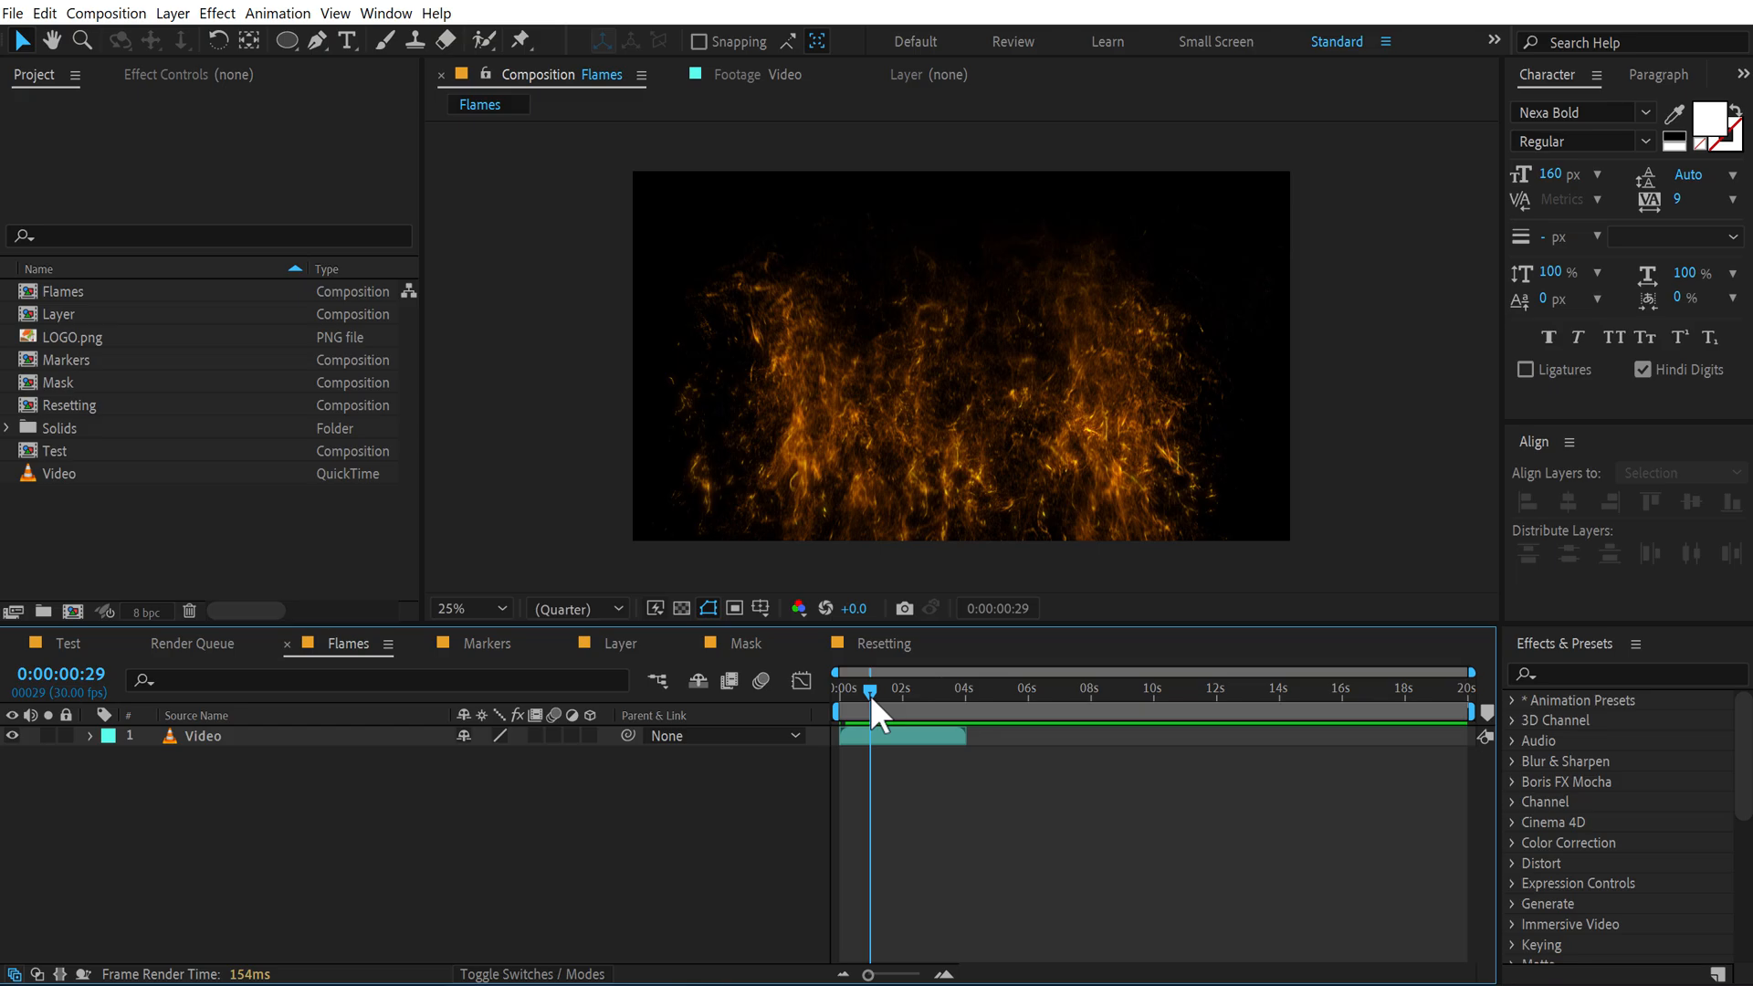
Step: Scrub the flame footage to its end near 3 seconds, then select the Video layer and source
{"action": "left_click_drag", "start_coordinate": [871, 690], "coordinate": [947, 690]}
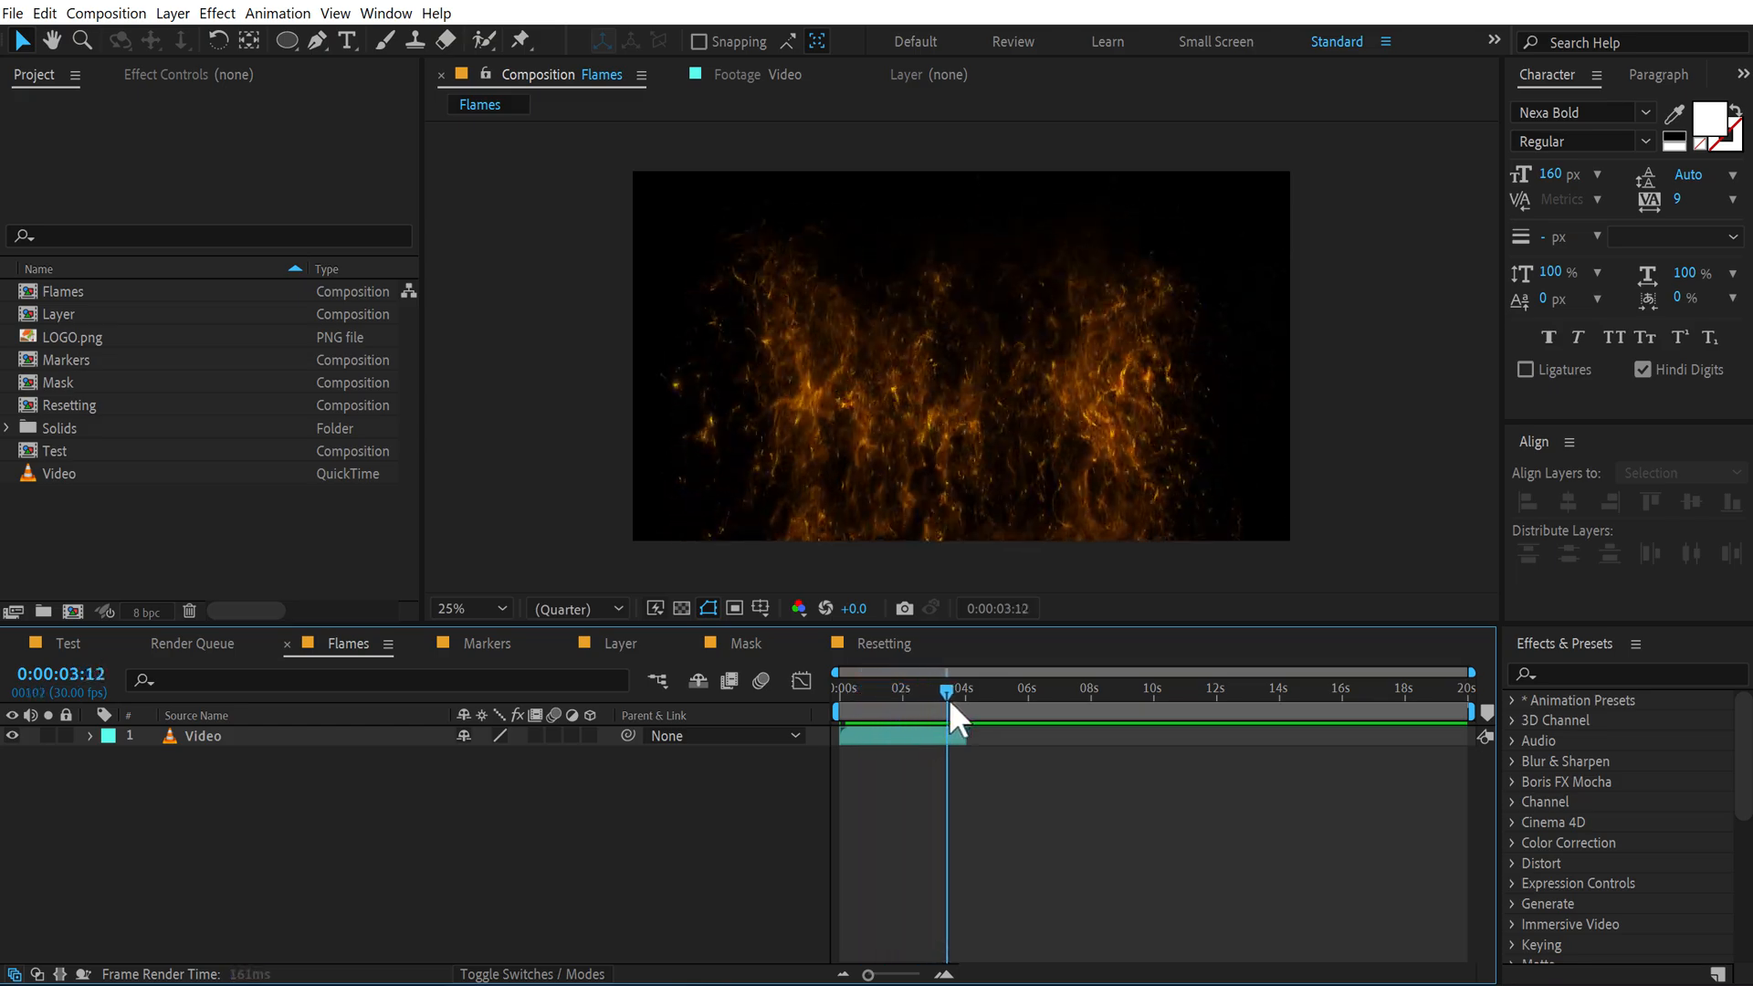
{"action": "left_click_drag", "start_coordinate": [947, 713], "coordinate": [964, 713]}
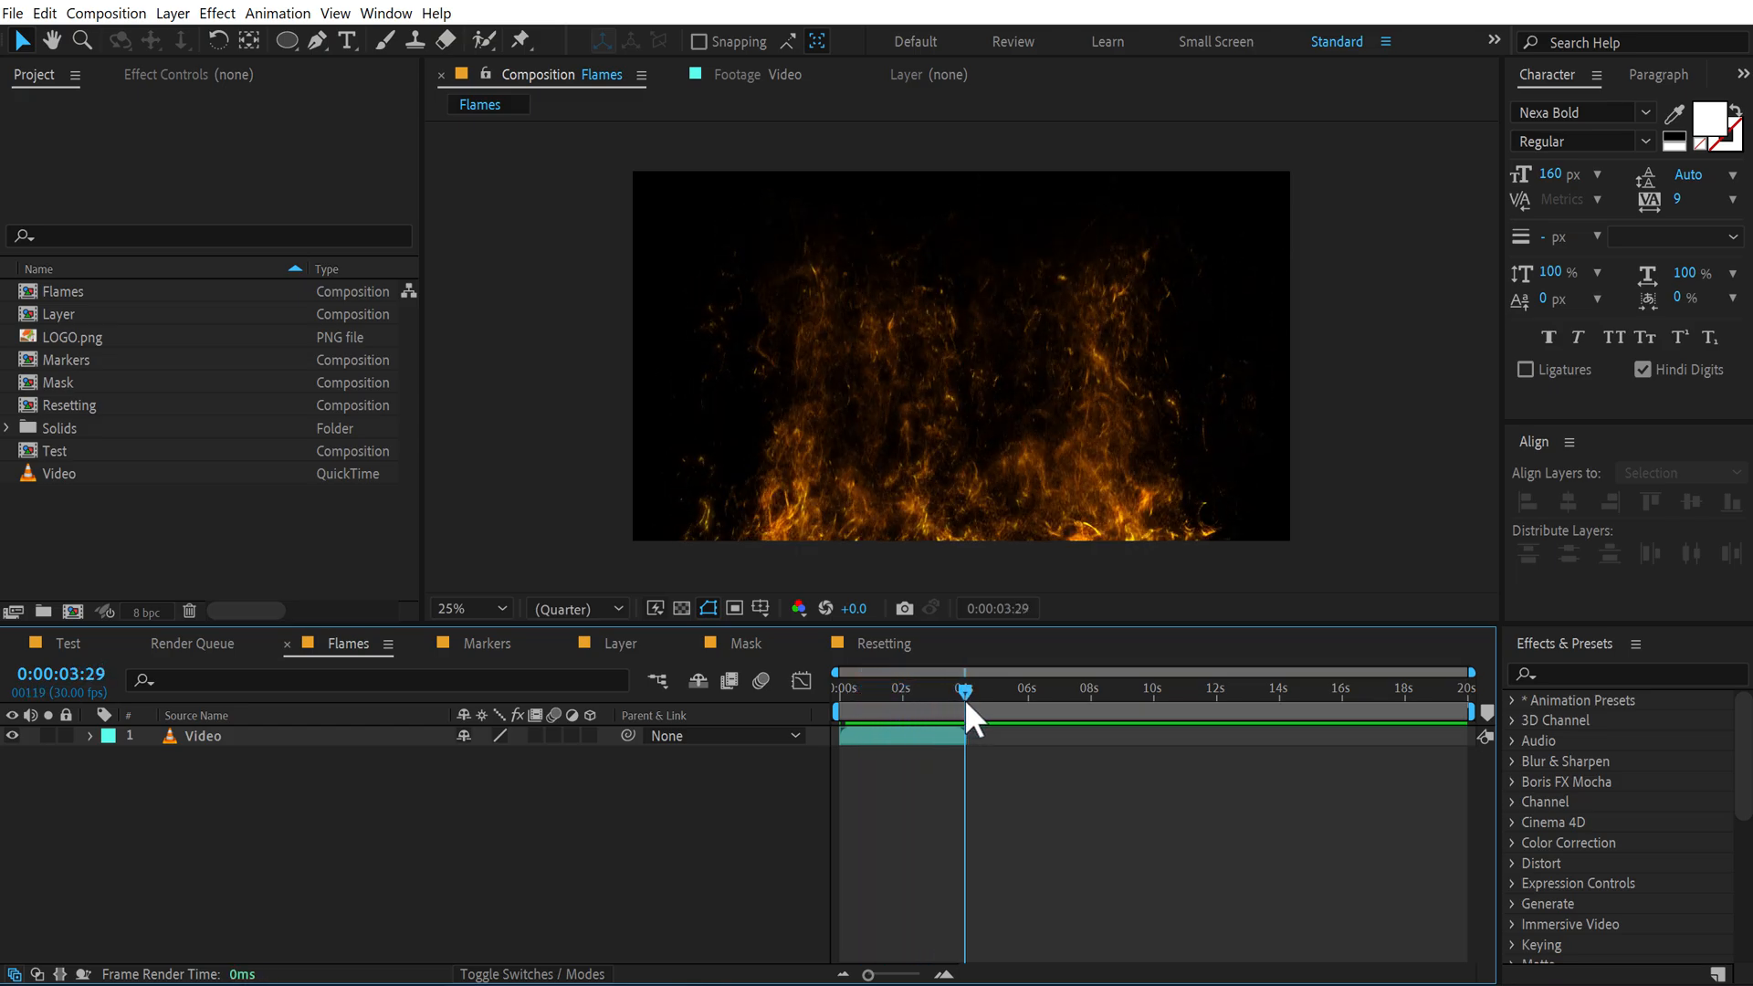
{"action": "left_click", "coordinate": [951, 687]}
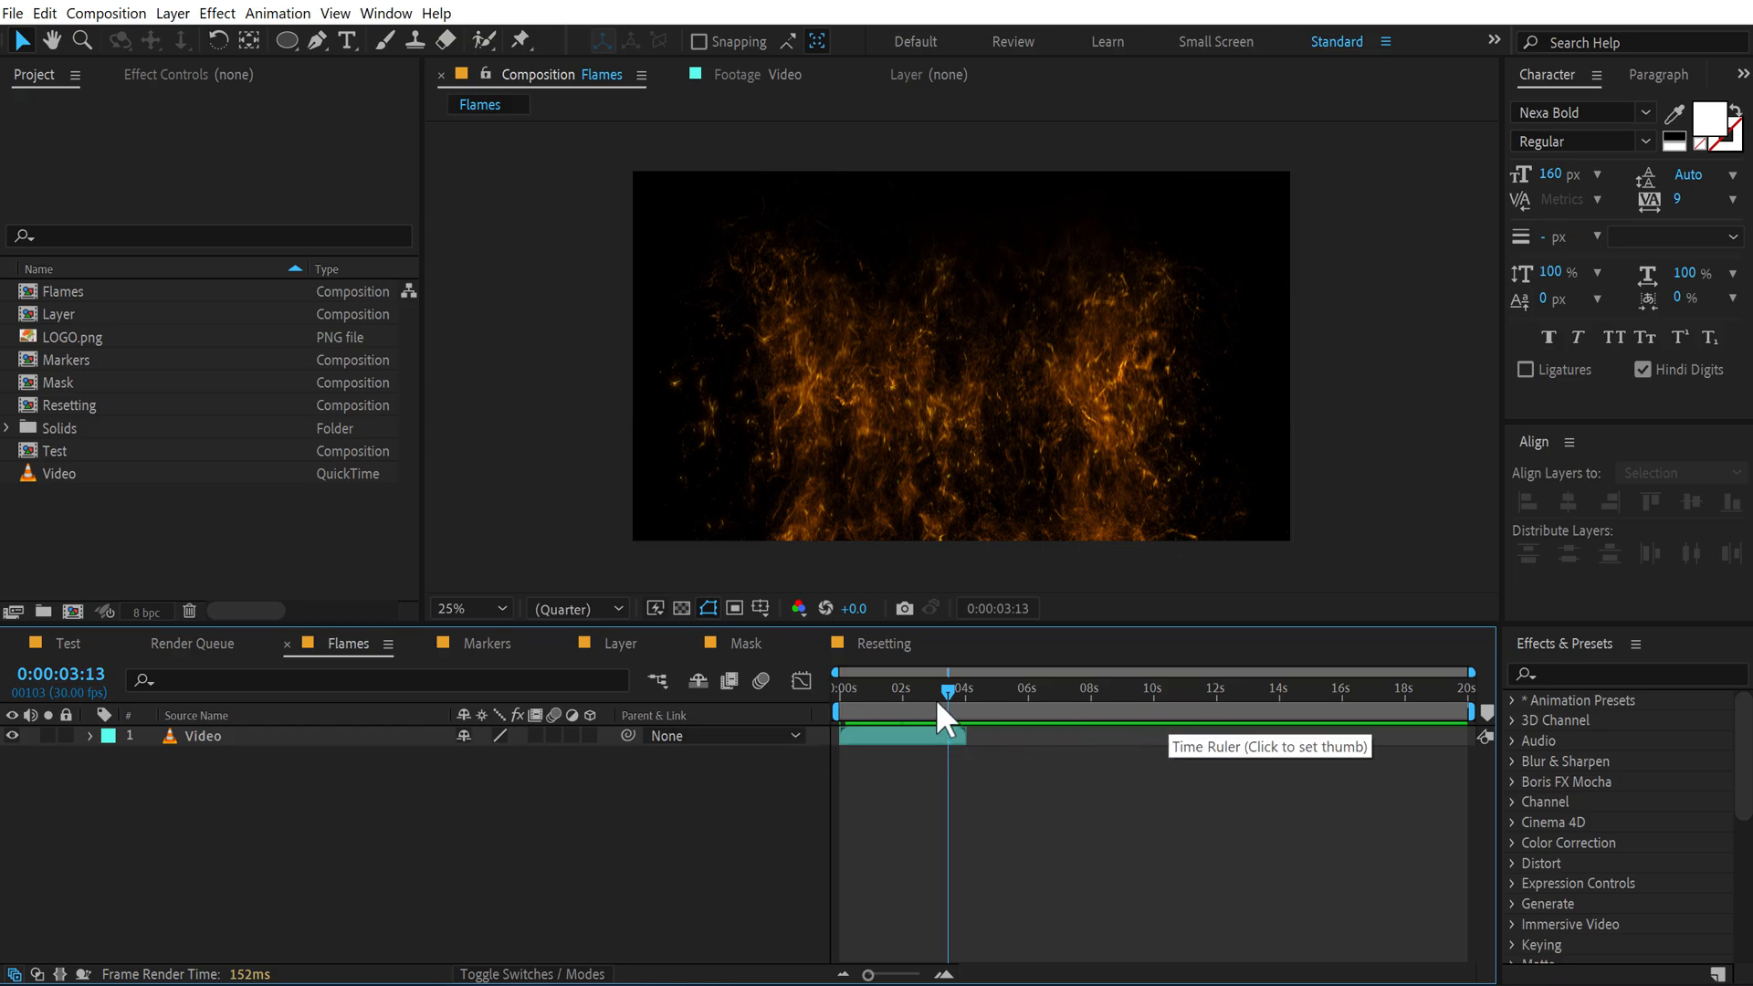
{"action": "left_click", "coordinate": [1026, 713]}
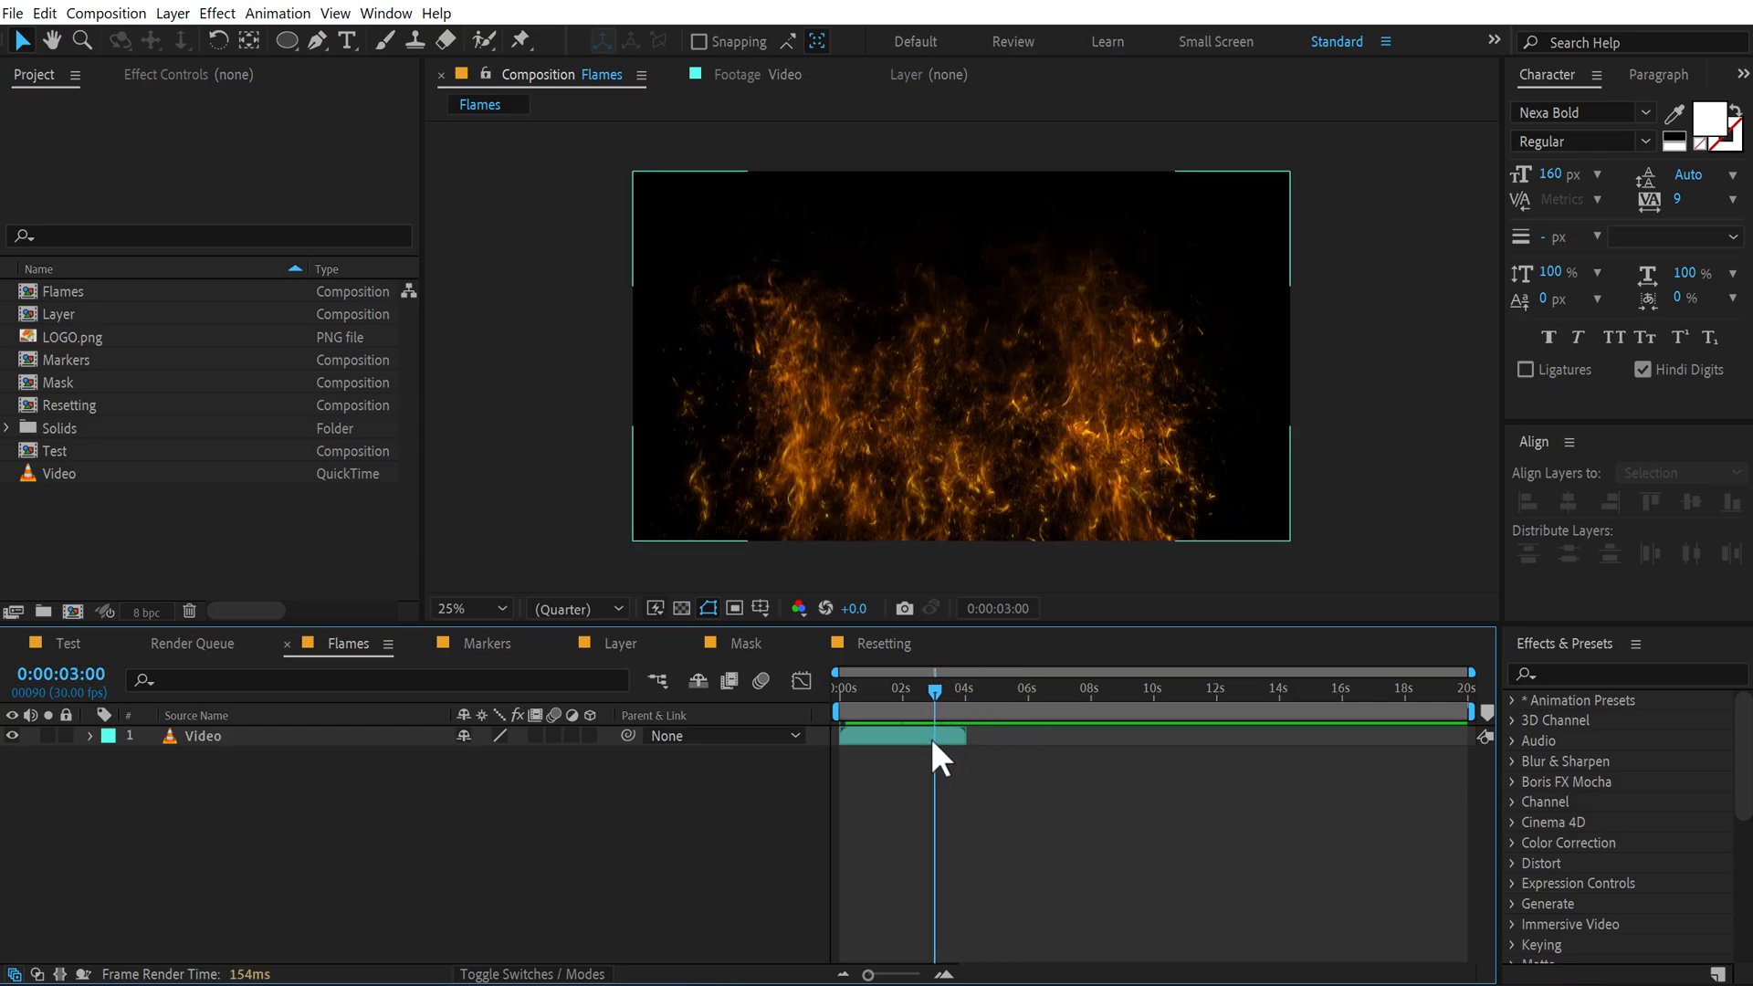
{"action": "left_click", "coordinate": [900, 736]}
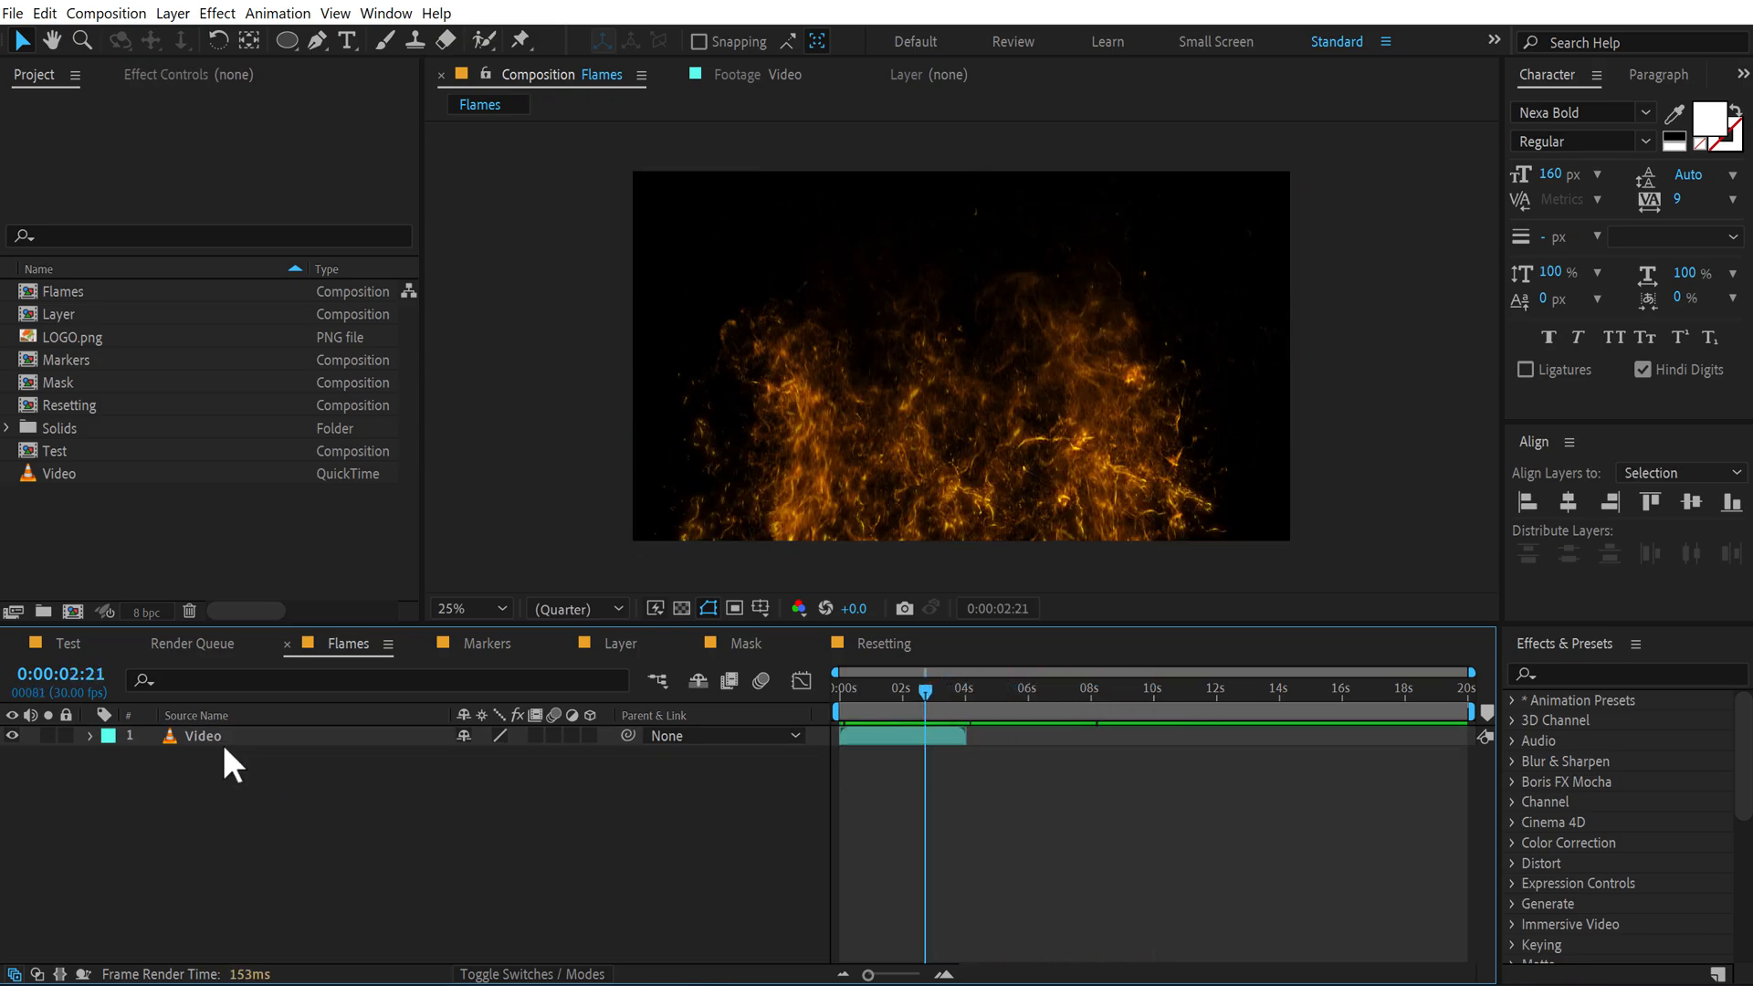
{"action": "left_click", "coordinate": [201, 736]}
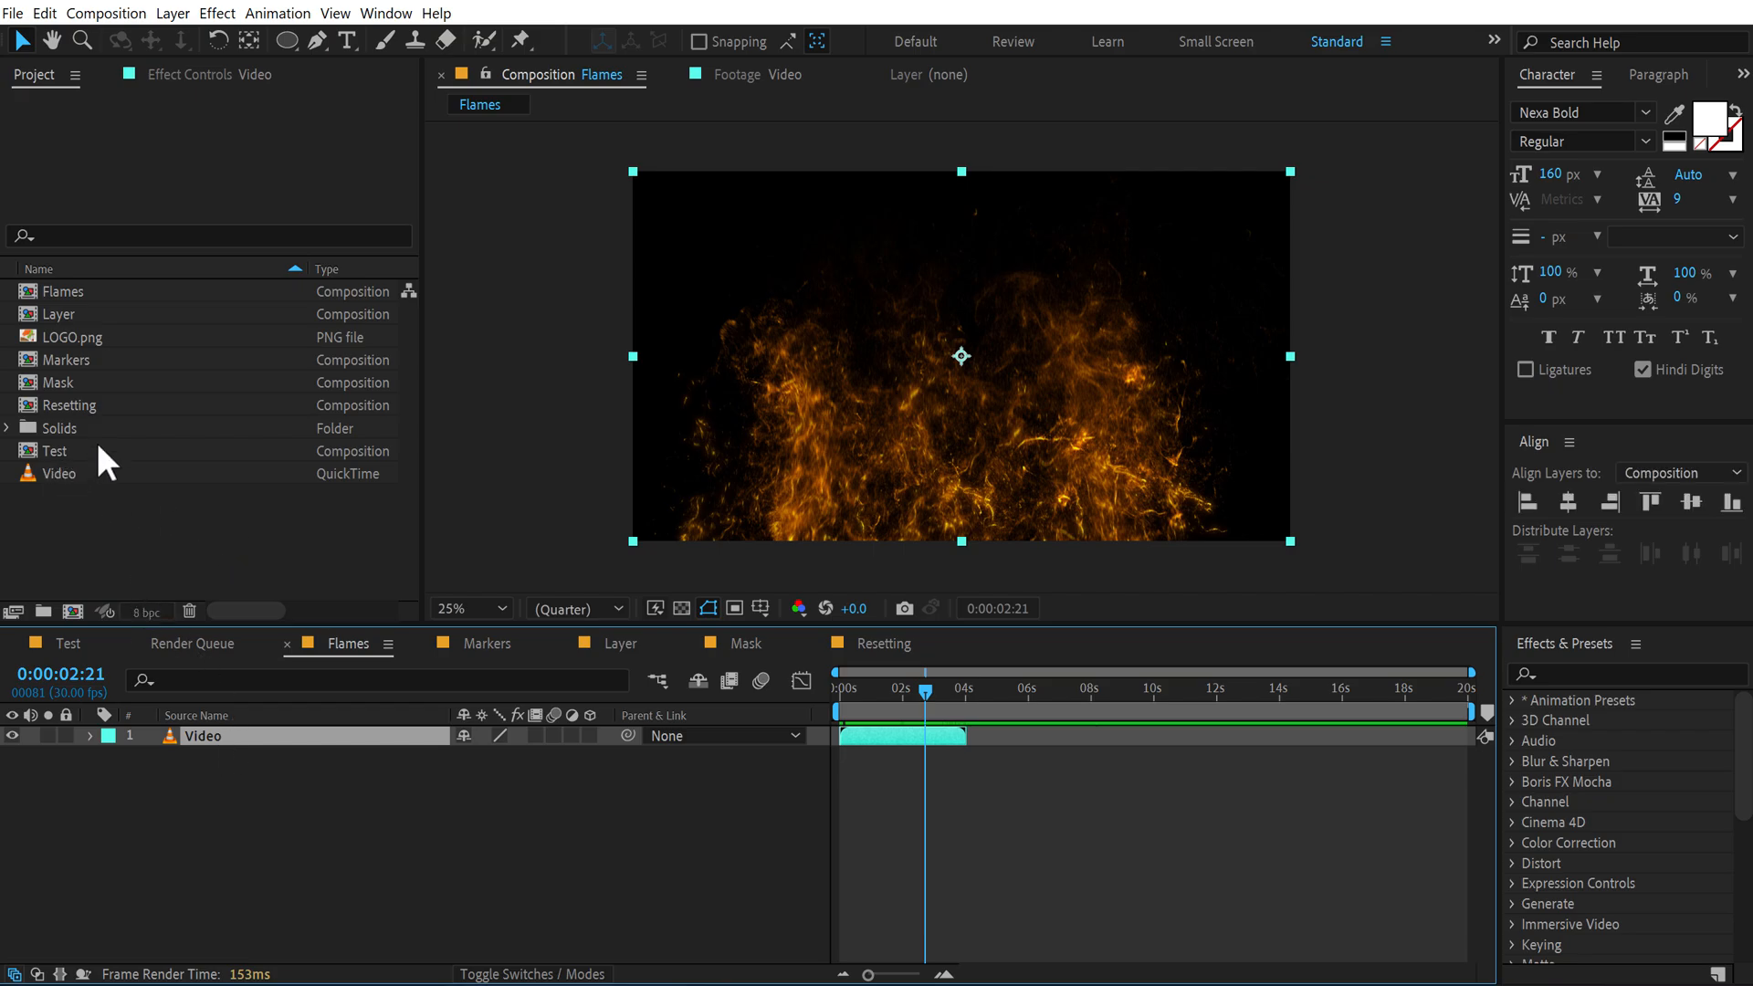
{"action": "left_click", "coordinate": [60, 473]}
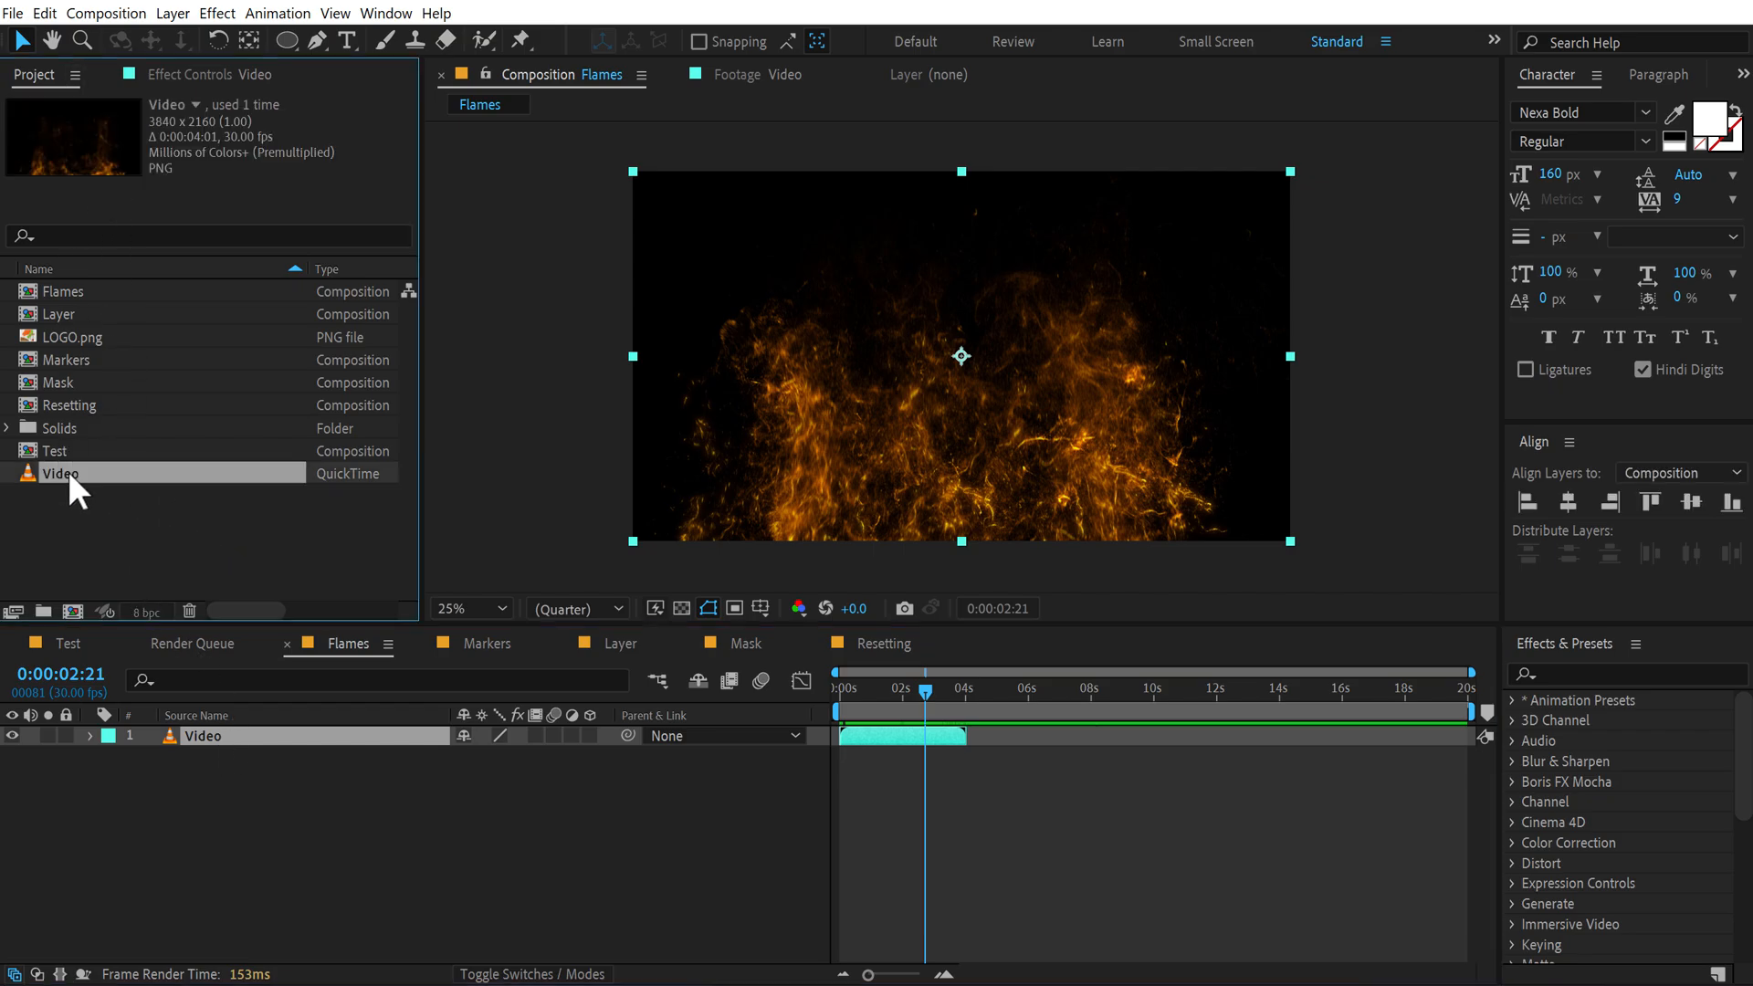
Step: Interpret Gold_Loop_4K.mov footage to loop 6 times, making it 24 seconds long
{"action": "right_click", "coordinate": [61, 473]}
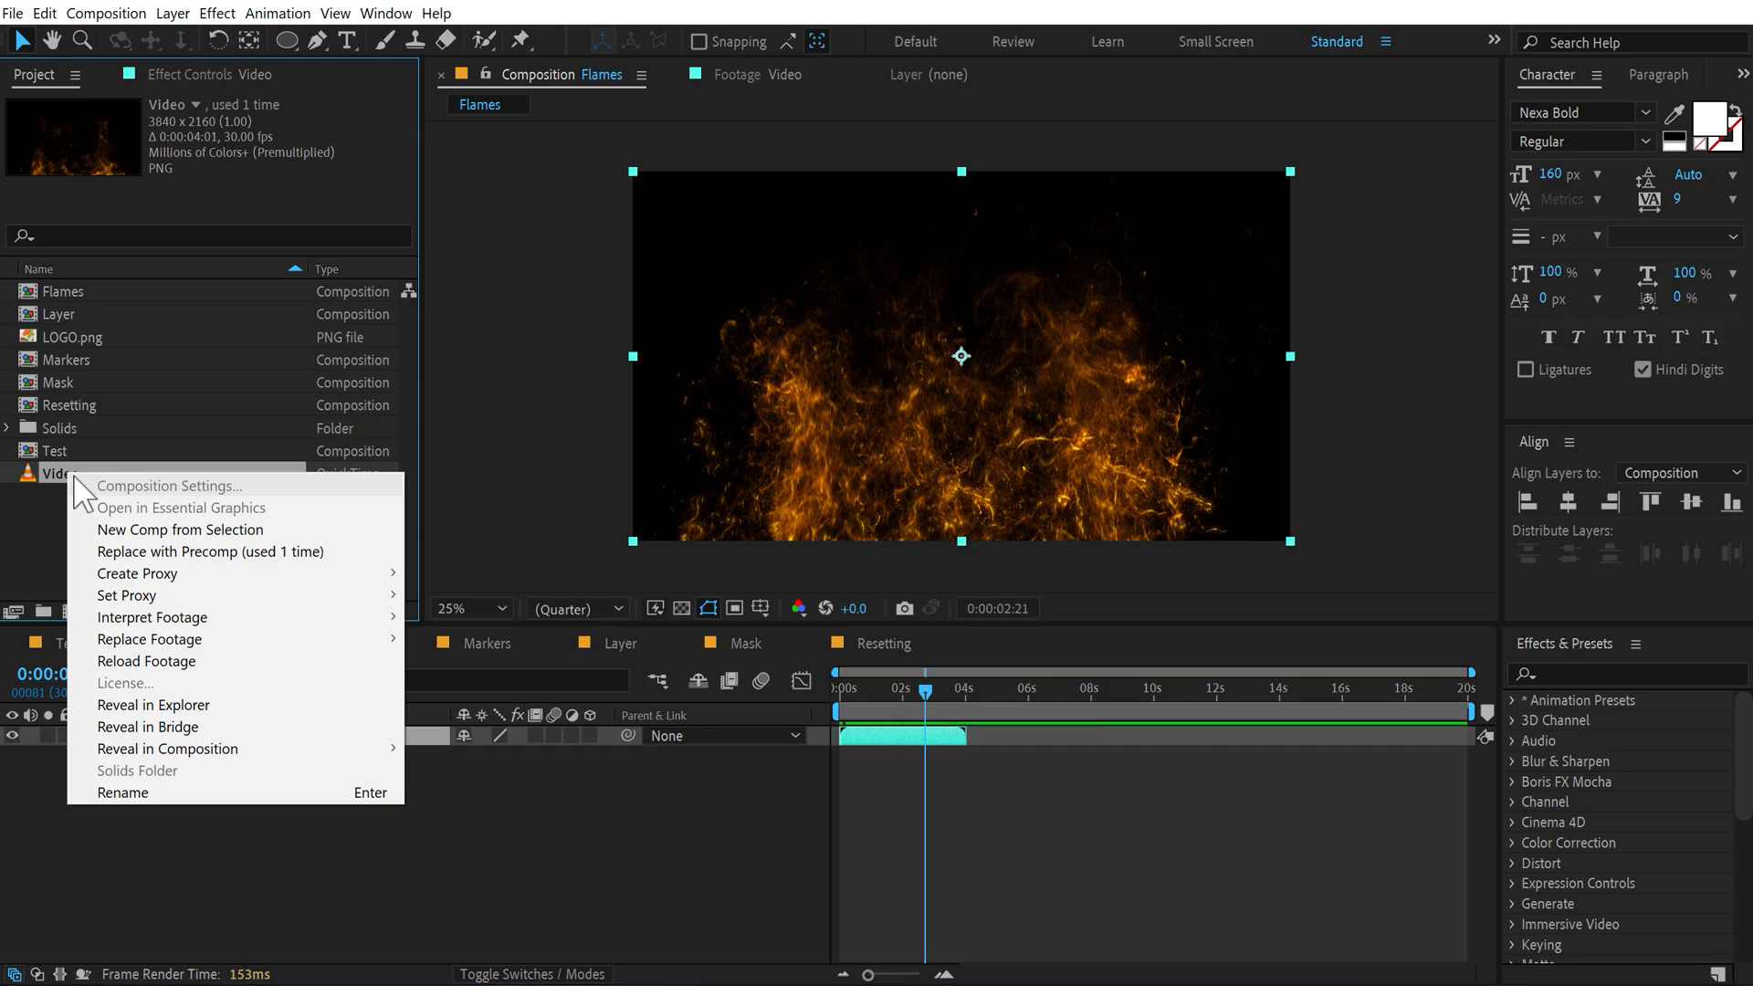
{"action": "mouse_move", "coordinate": [152, 618]}
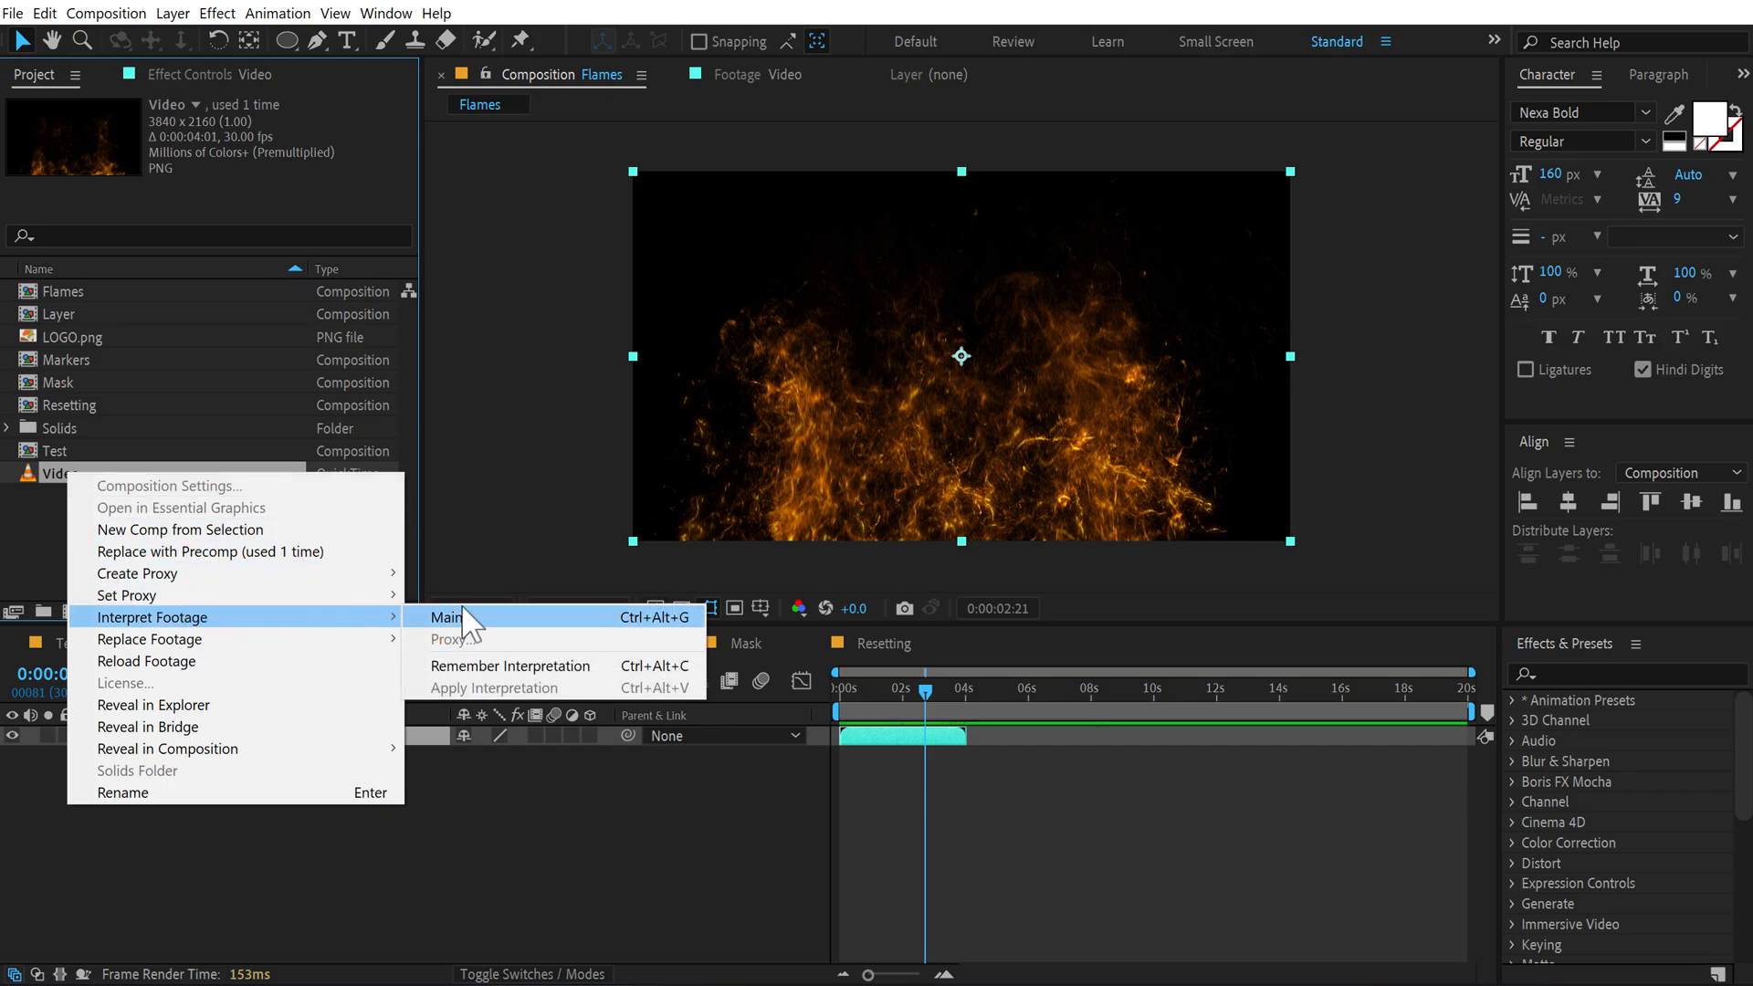
{"action": "left_click", "coordinate": [446, 617]}
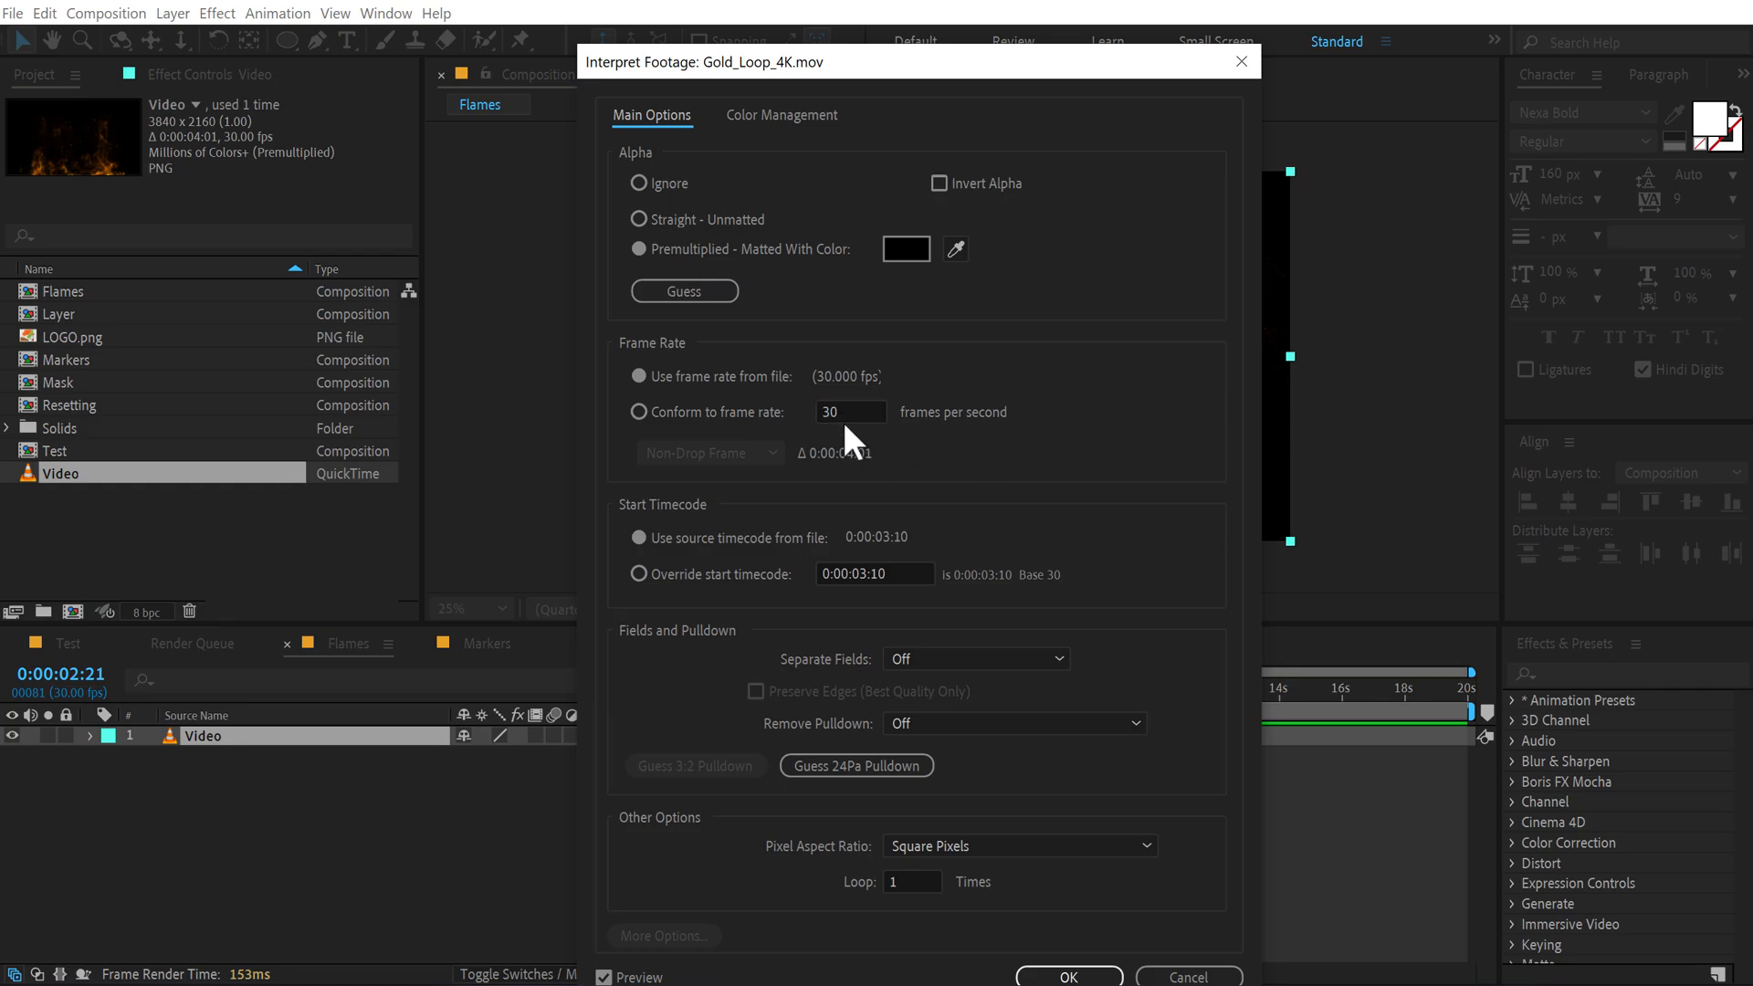
{"action": "left_click", "coordinate": [638, 375]}
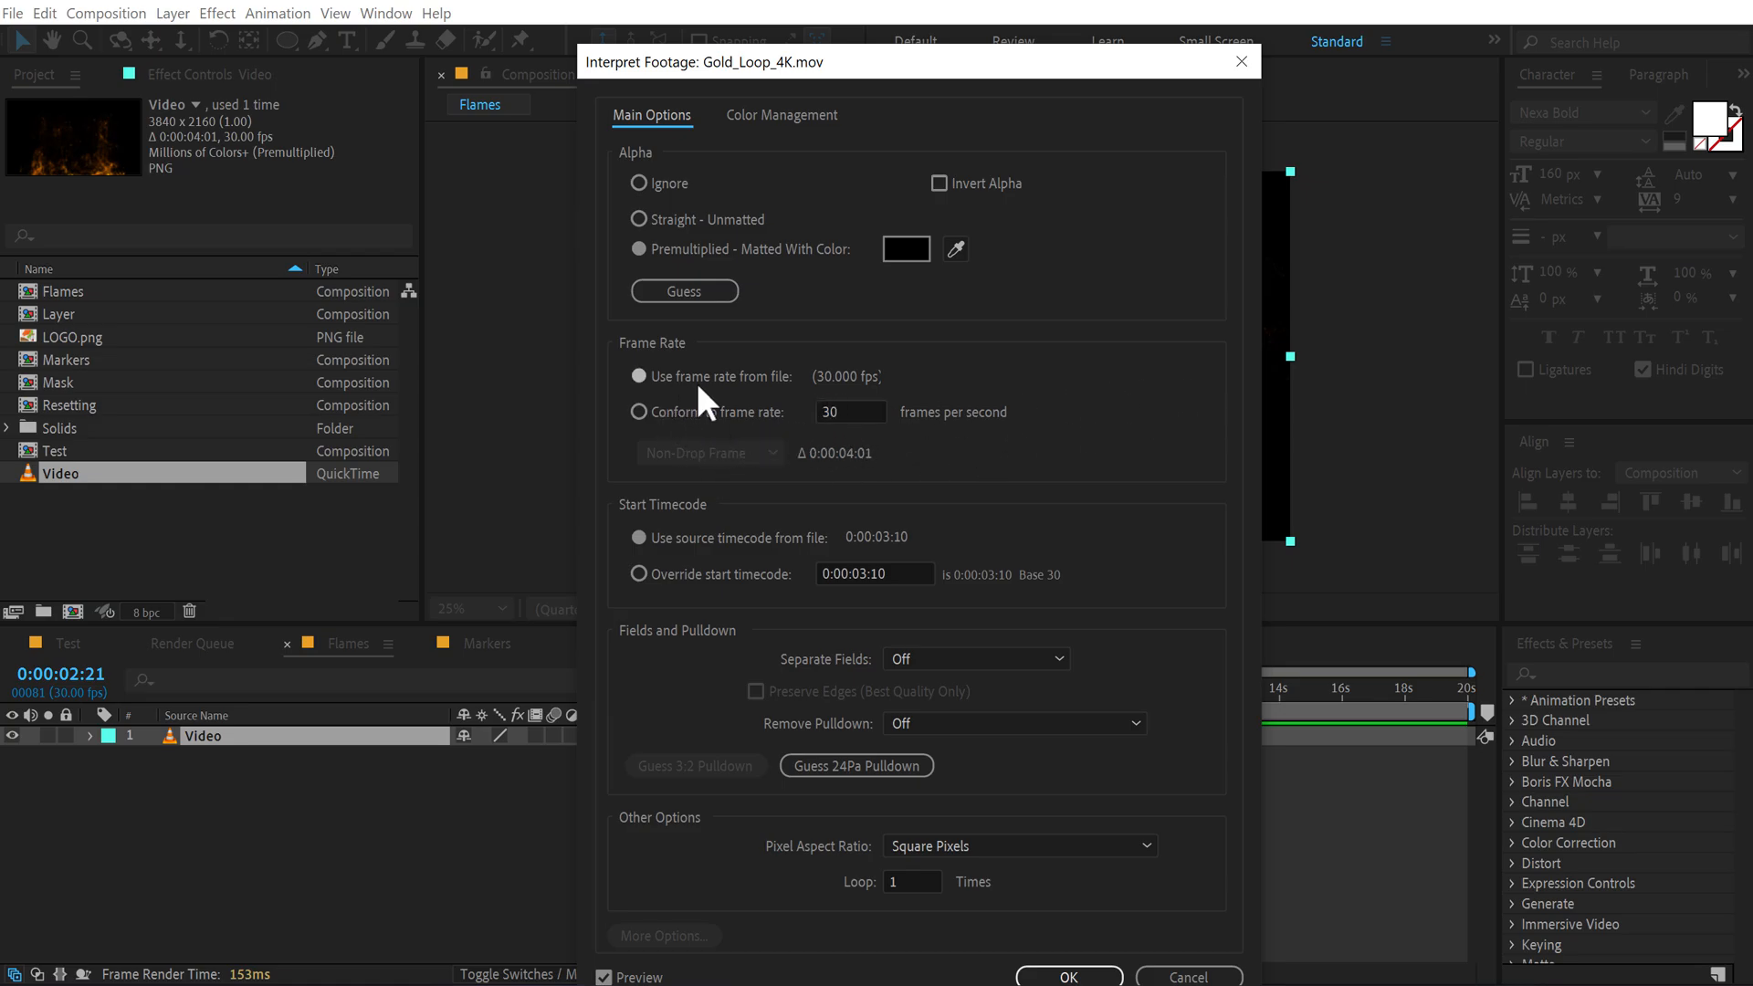
{"action": "mouse_move", "coordinate": [771, 386]}
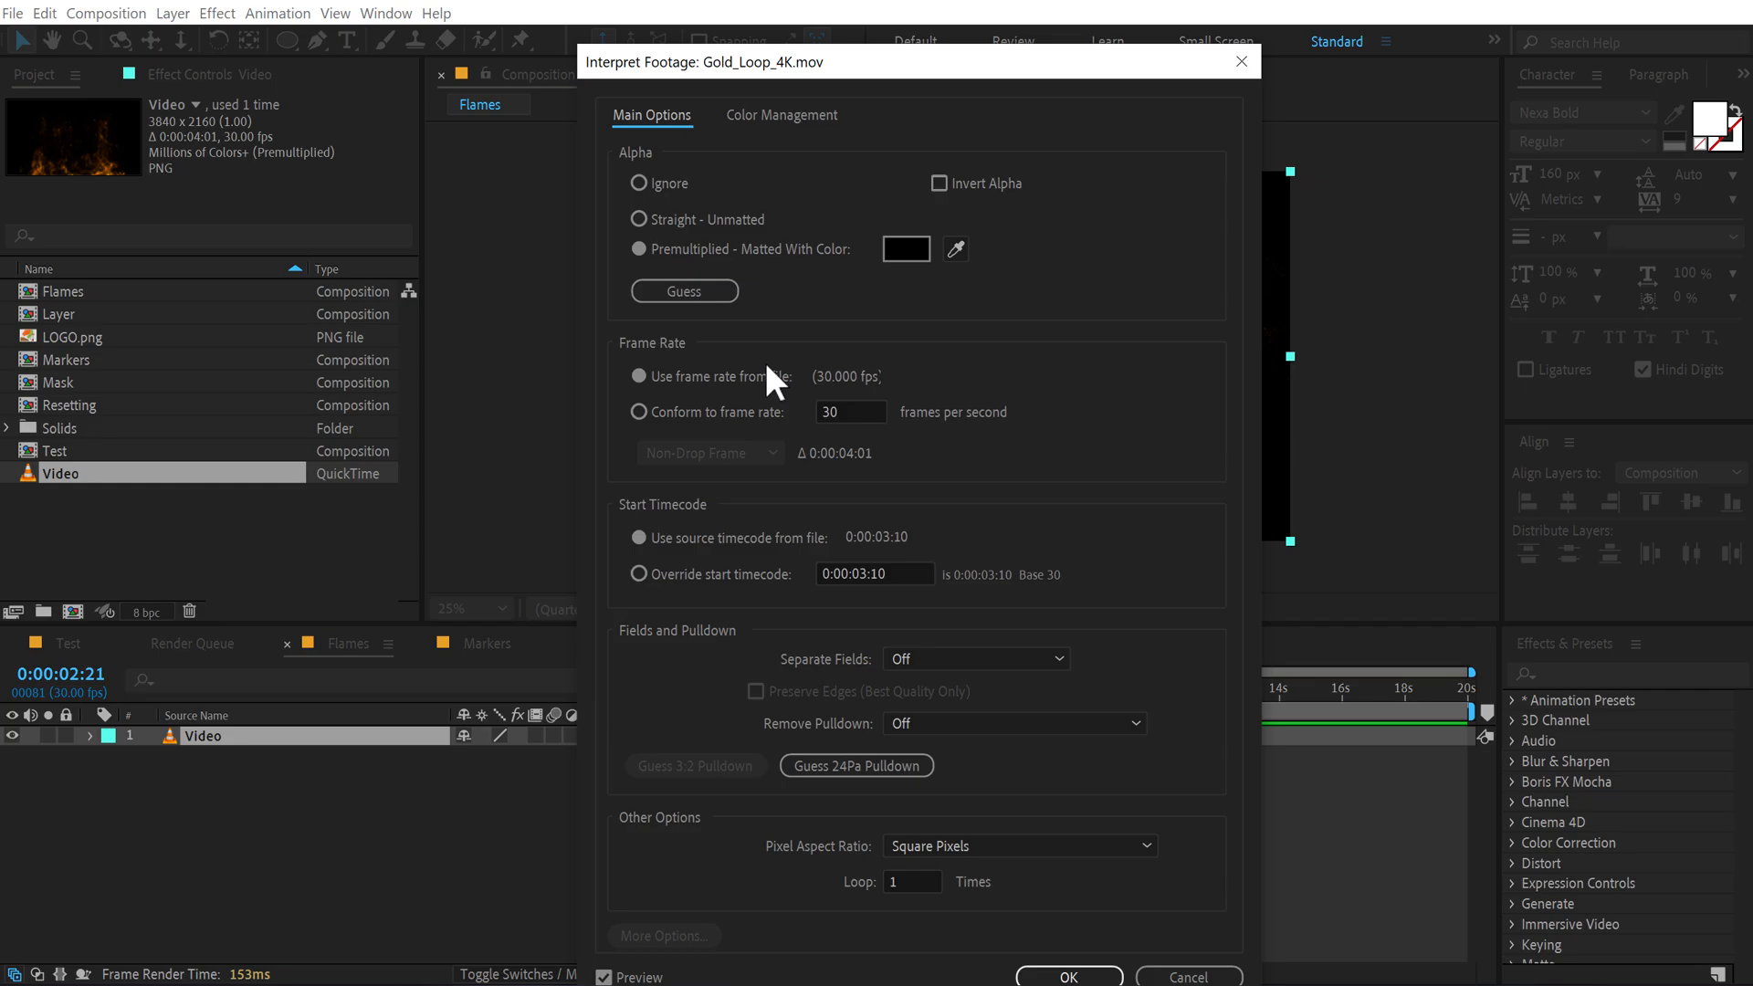
{"action": "mouse_move", "coordinate": [1096, 688]}
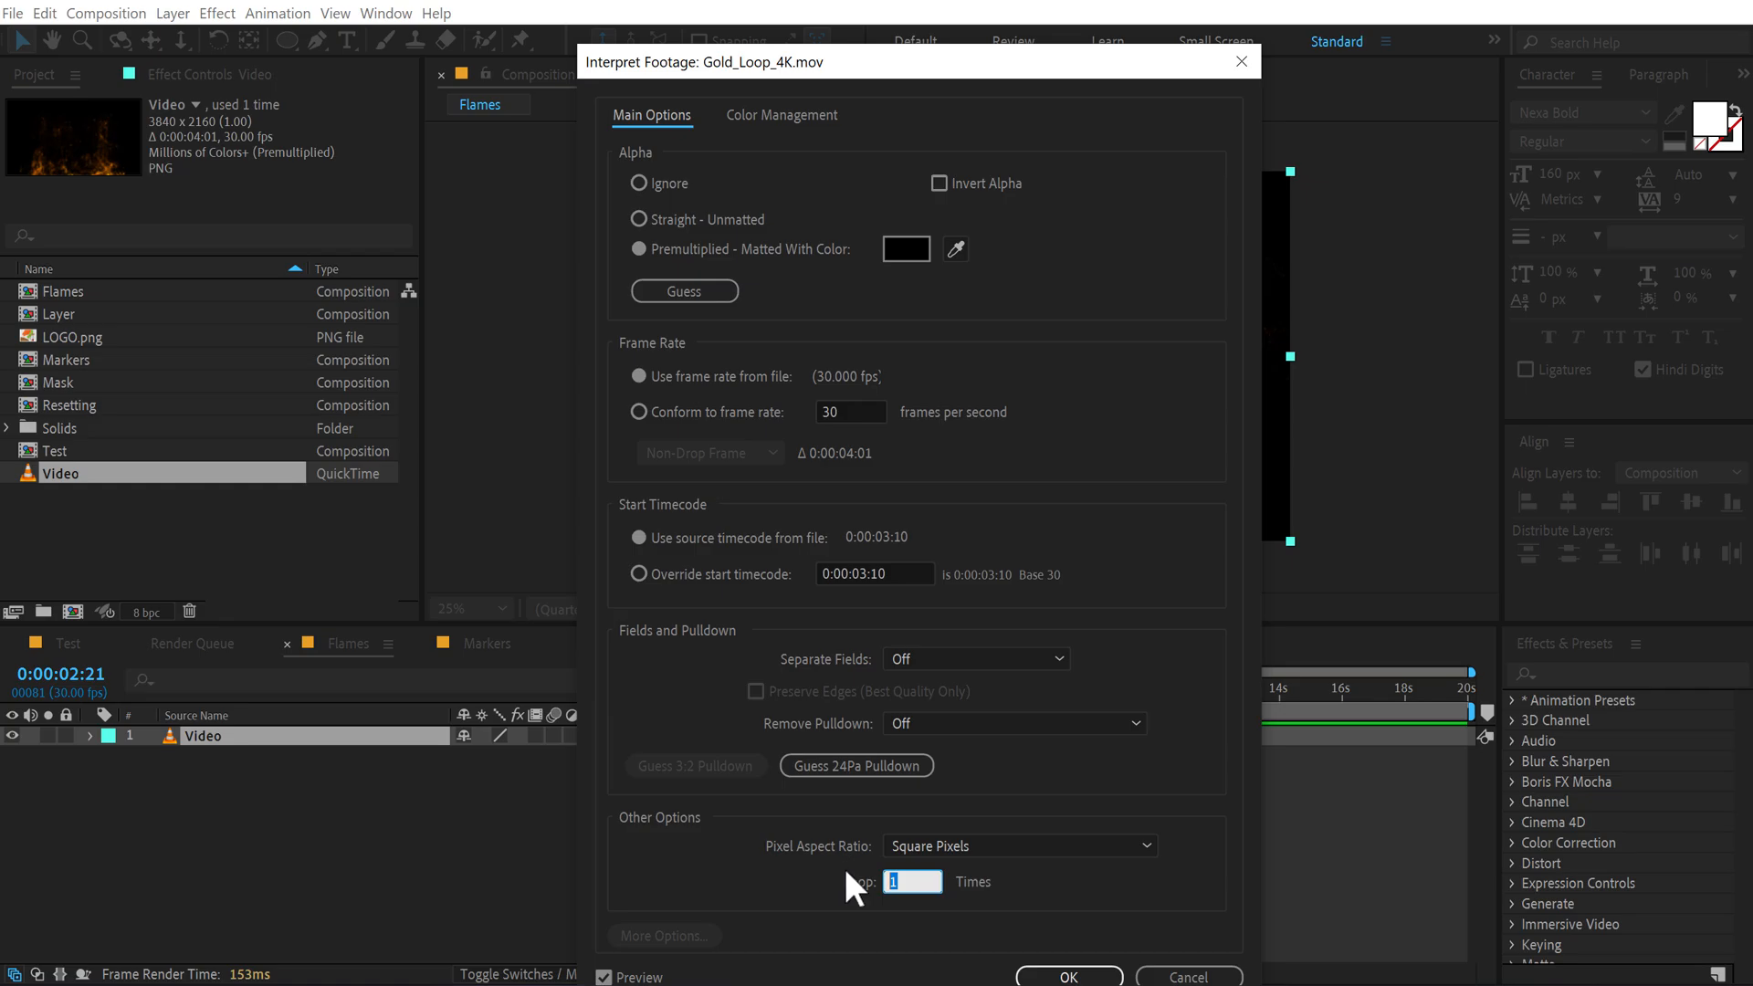
{"action": "left_click", "coordinate": [1066, 976]}
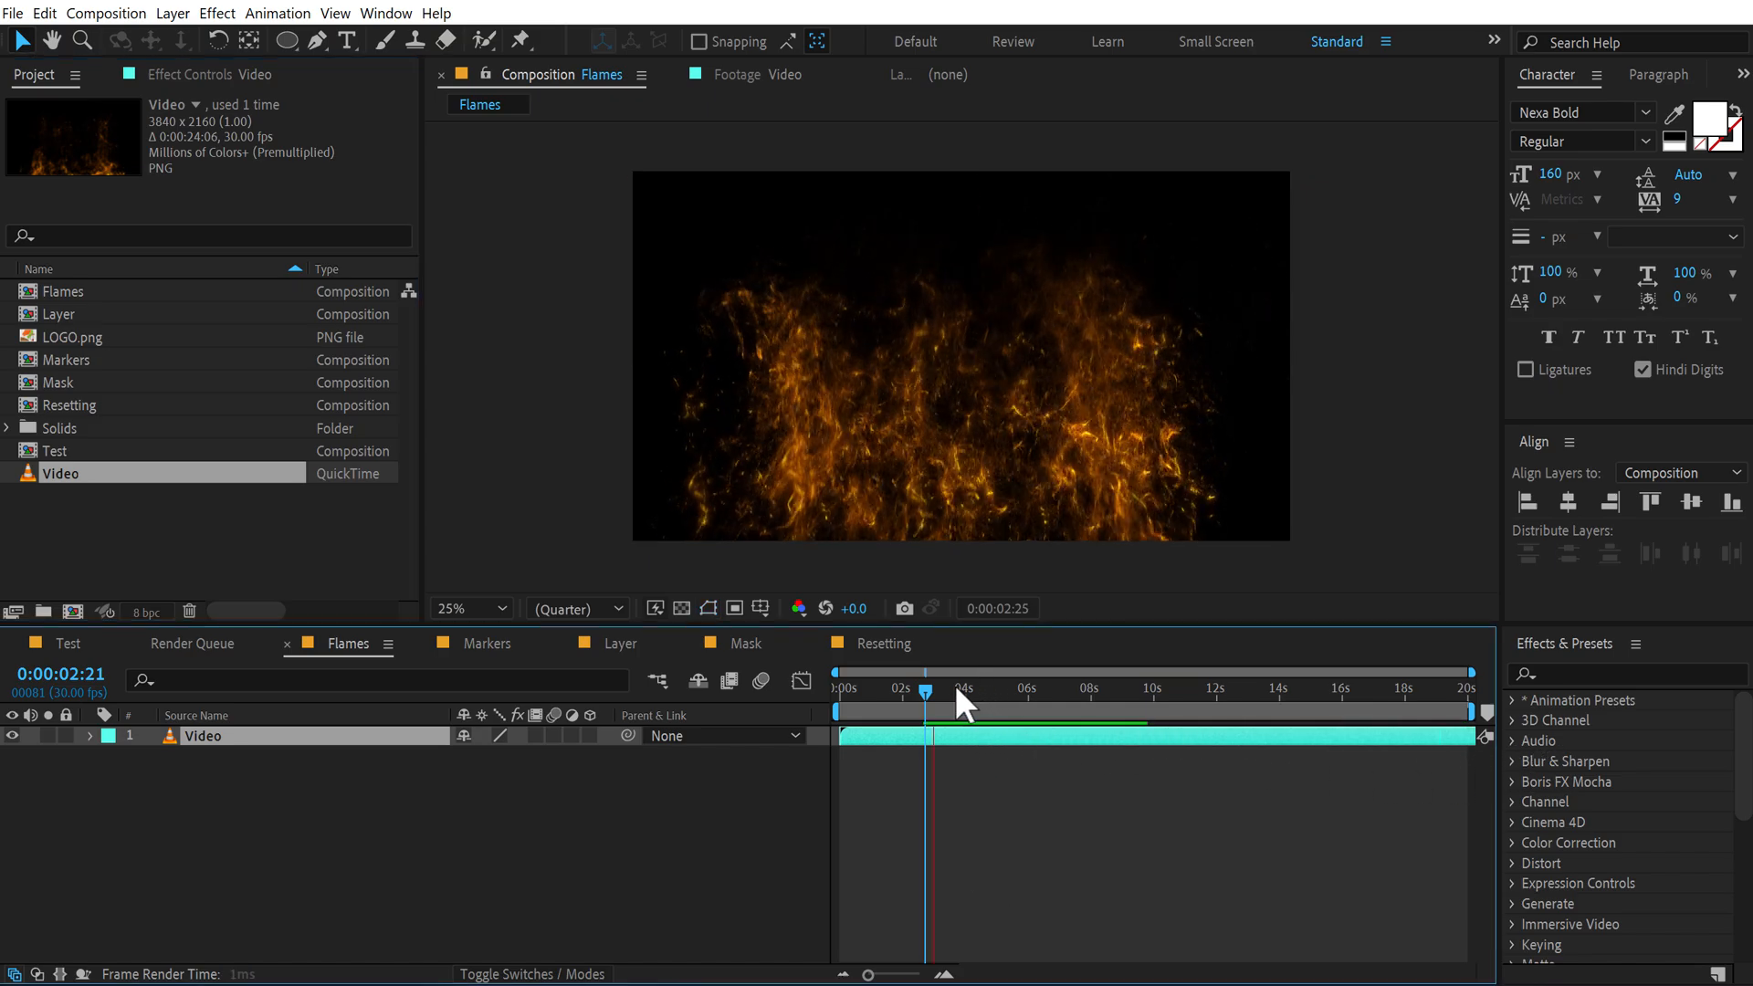
{"action": "left_click", "coordinate": [1433, 691]}
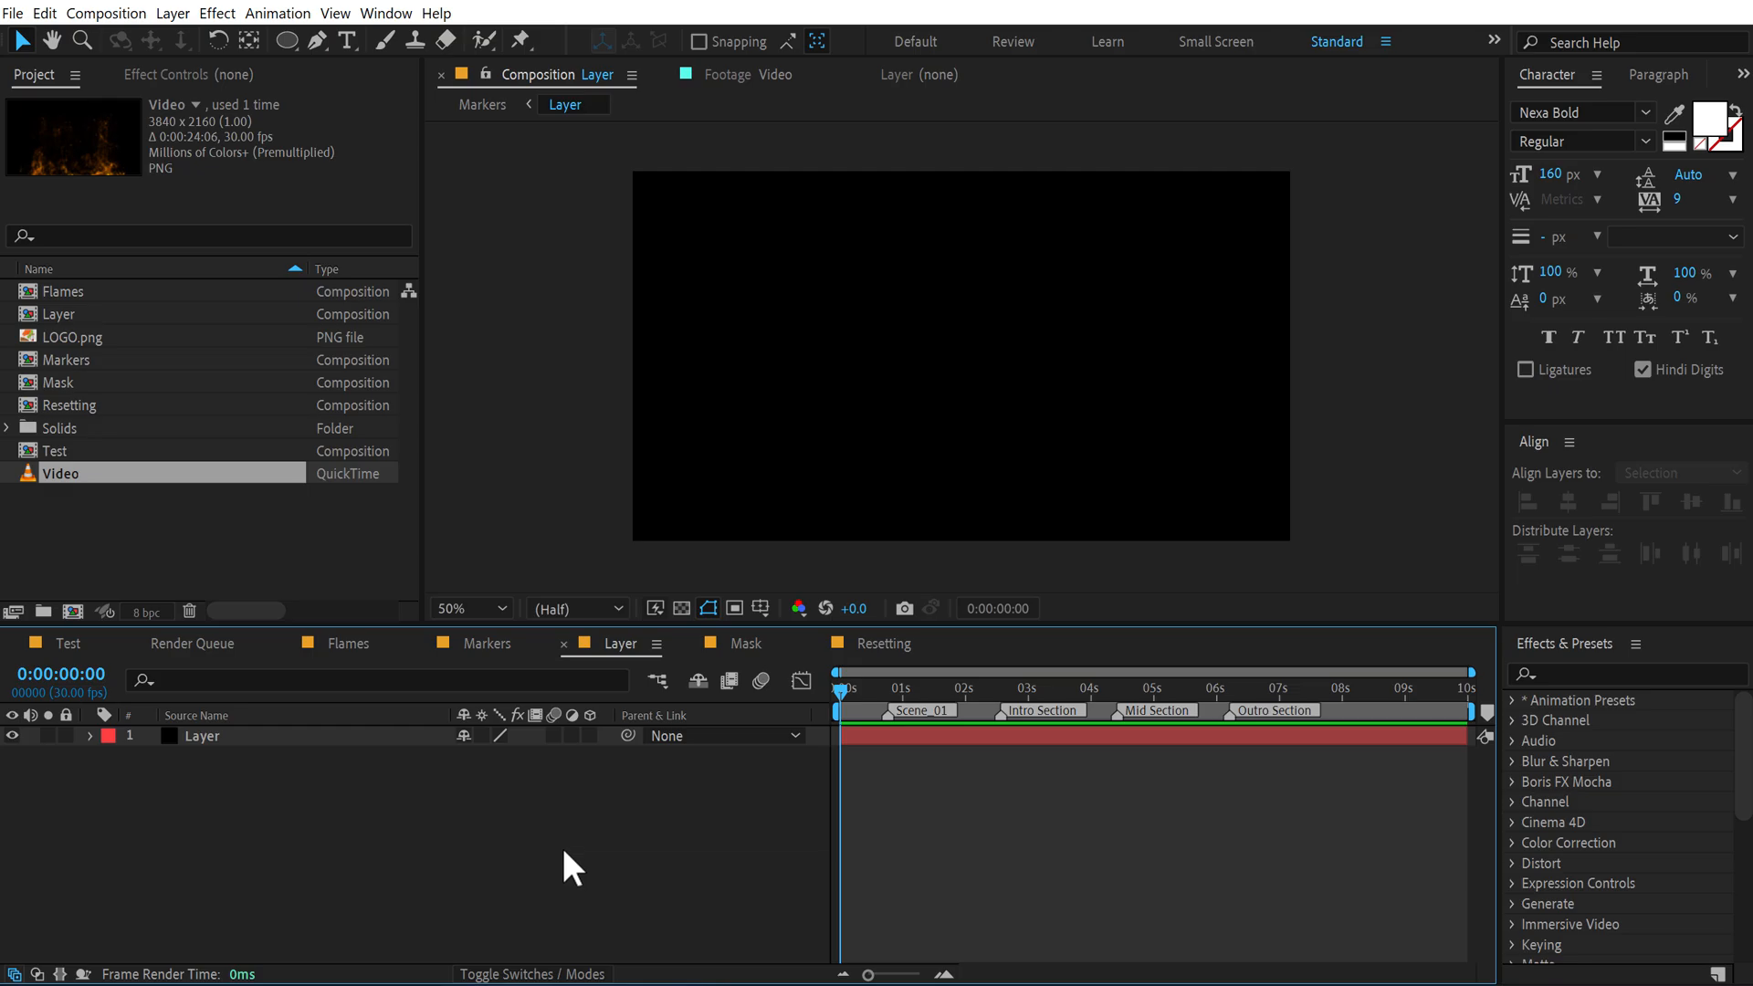
{"action": "mouse_move", "coordinate": [892, 698]}
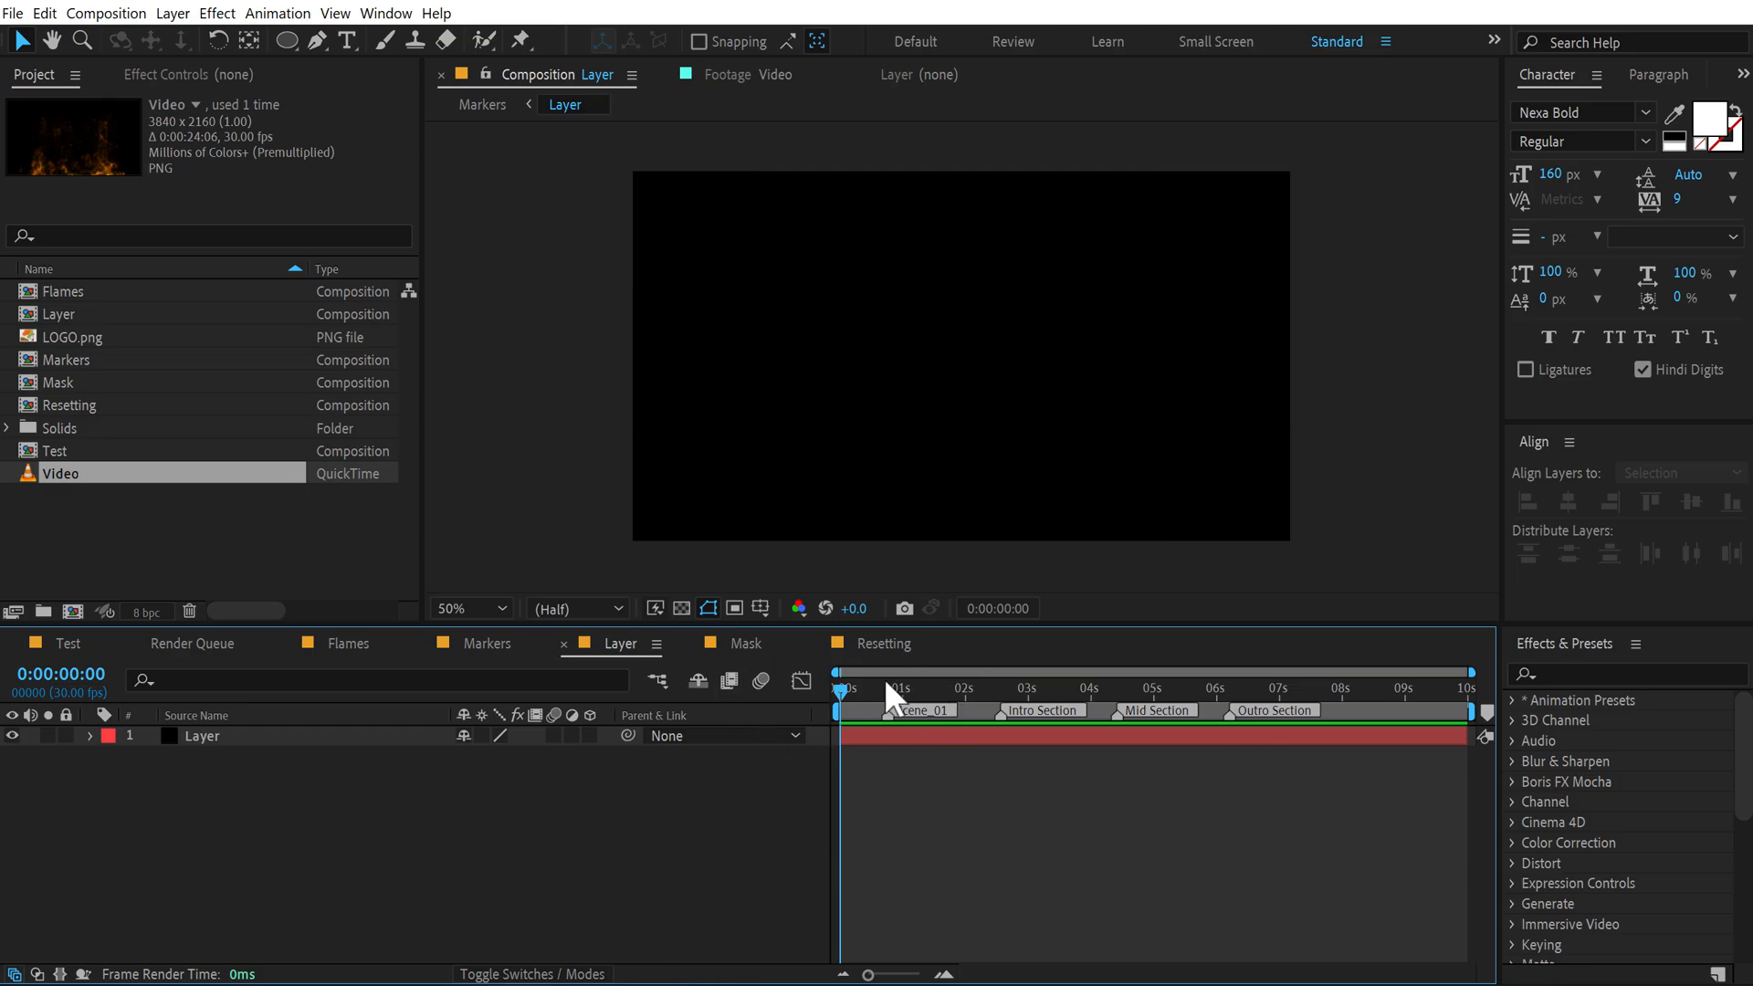
{"action": "mouse_move", "coordinate": [1017, 774]}
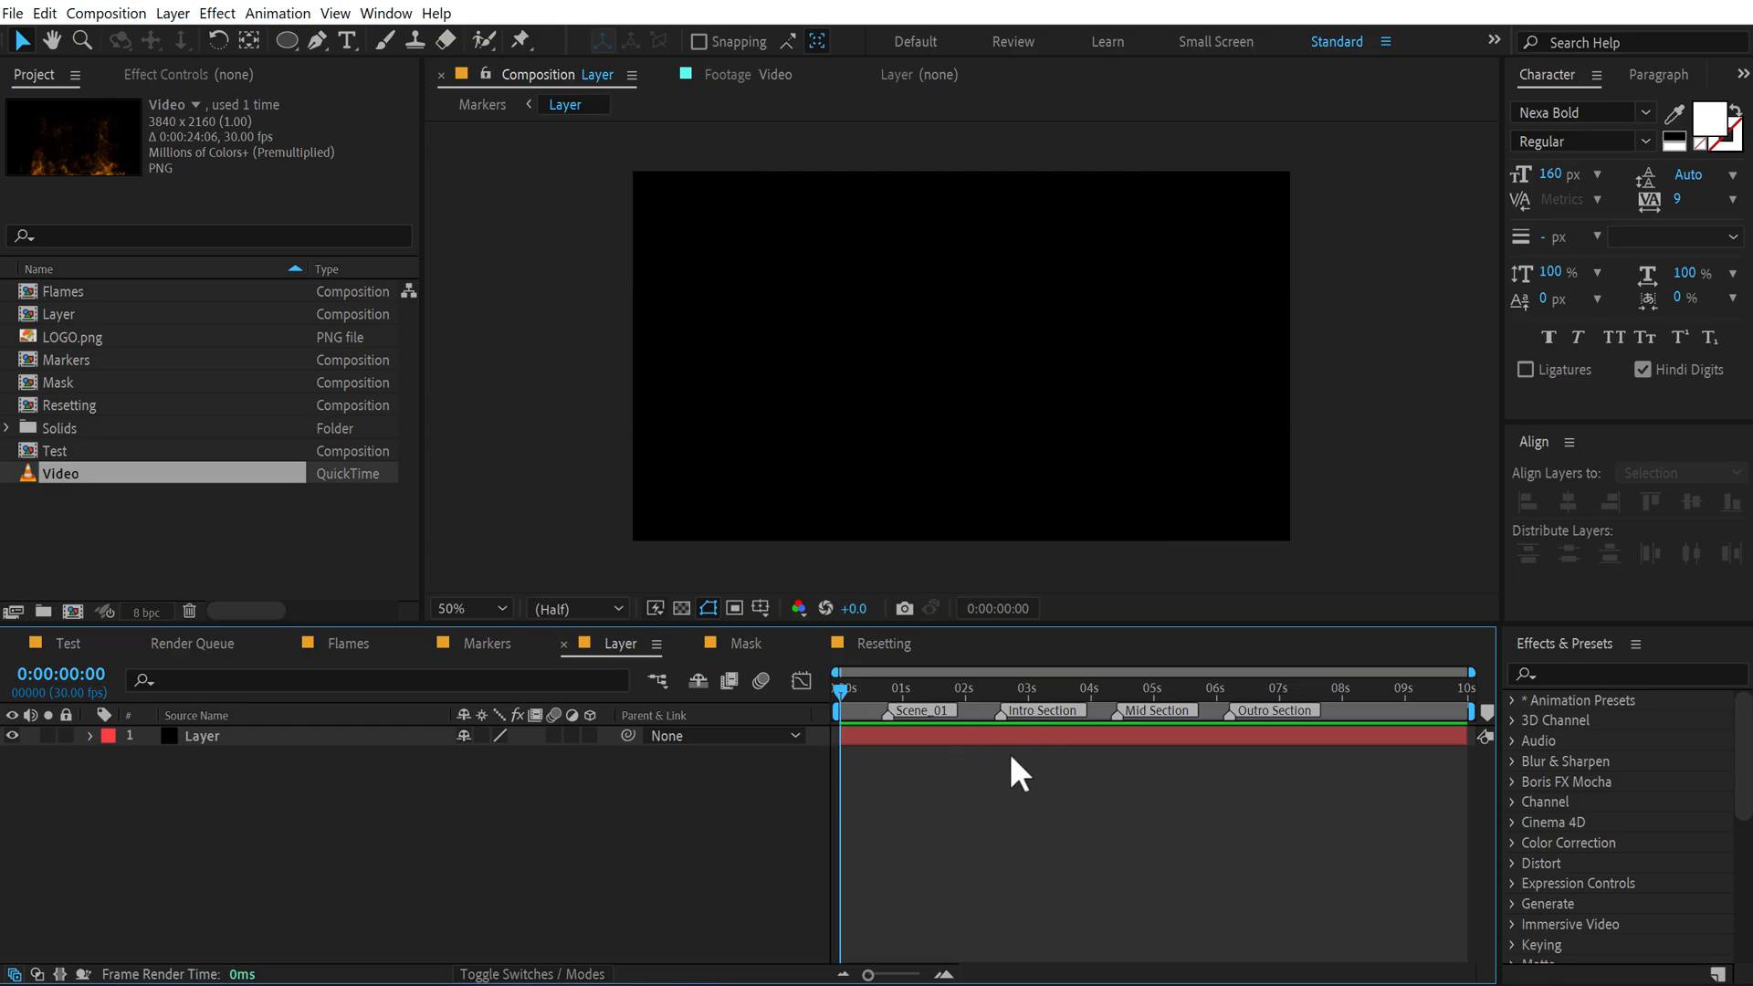
Step: Jump to the Mid Section marker in the Layer comp, then switch to the Markers comp
{"action": "left_click", "coordinate": [1104, 688]}
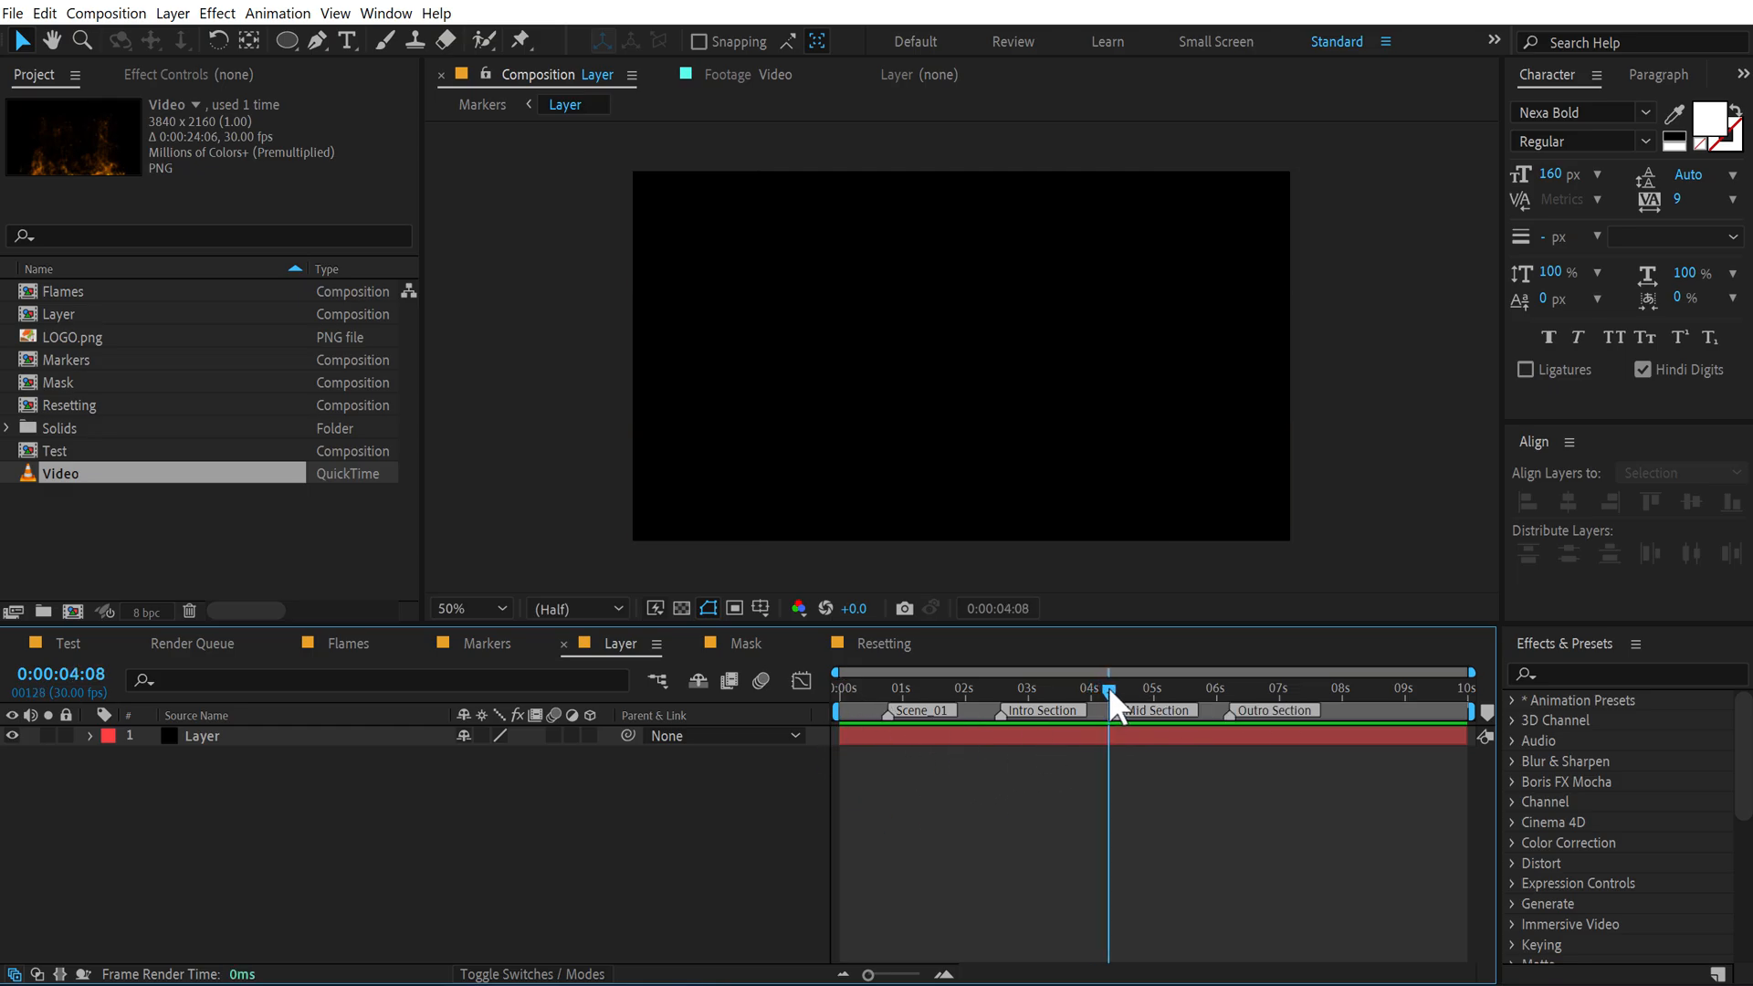
{"action": "mouse_move", "coordinate": [1138, 702]}
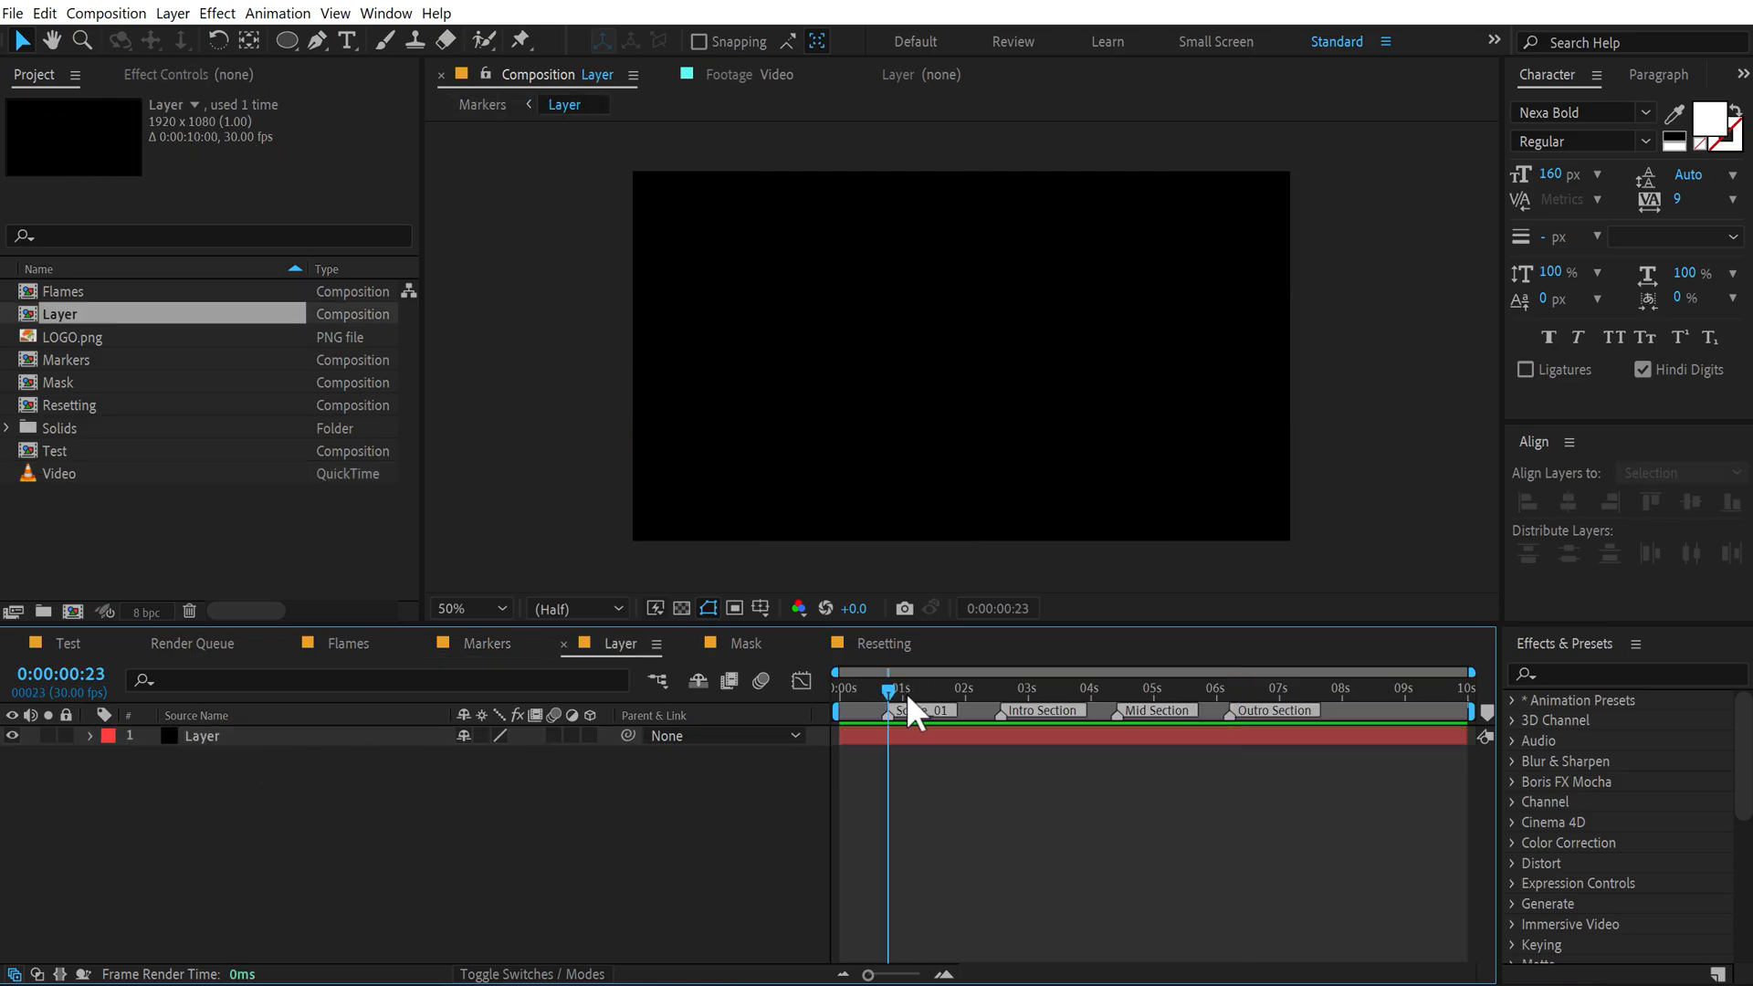
{"action": "left_click", "coordinate": [488, 643]}
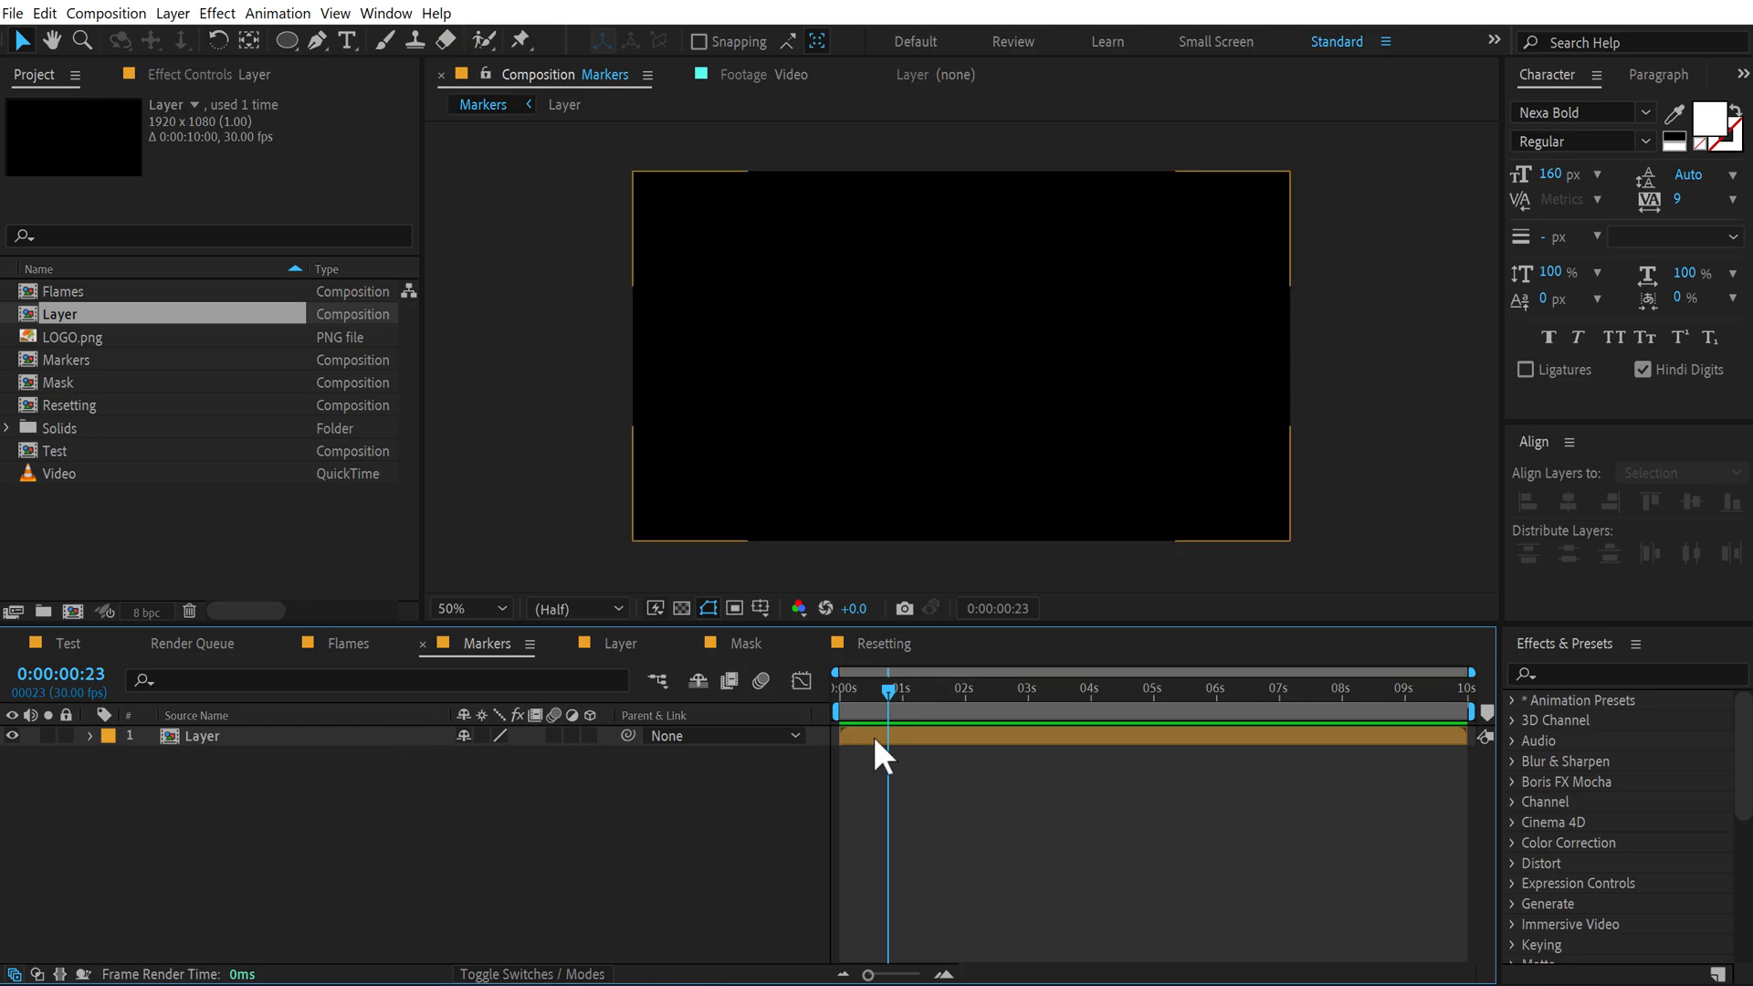
Step: Update the nested Layer's markers from source, then switch to the Mask composition
{"action": "right_click", "coordinate": [882, 736]}
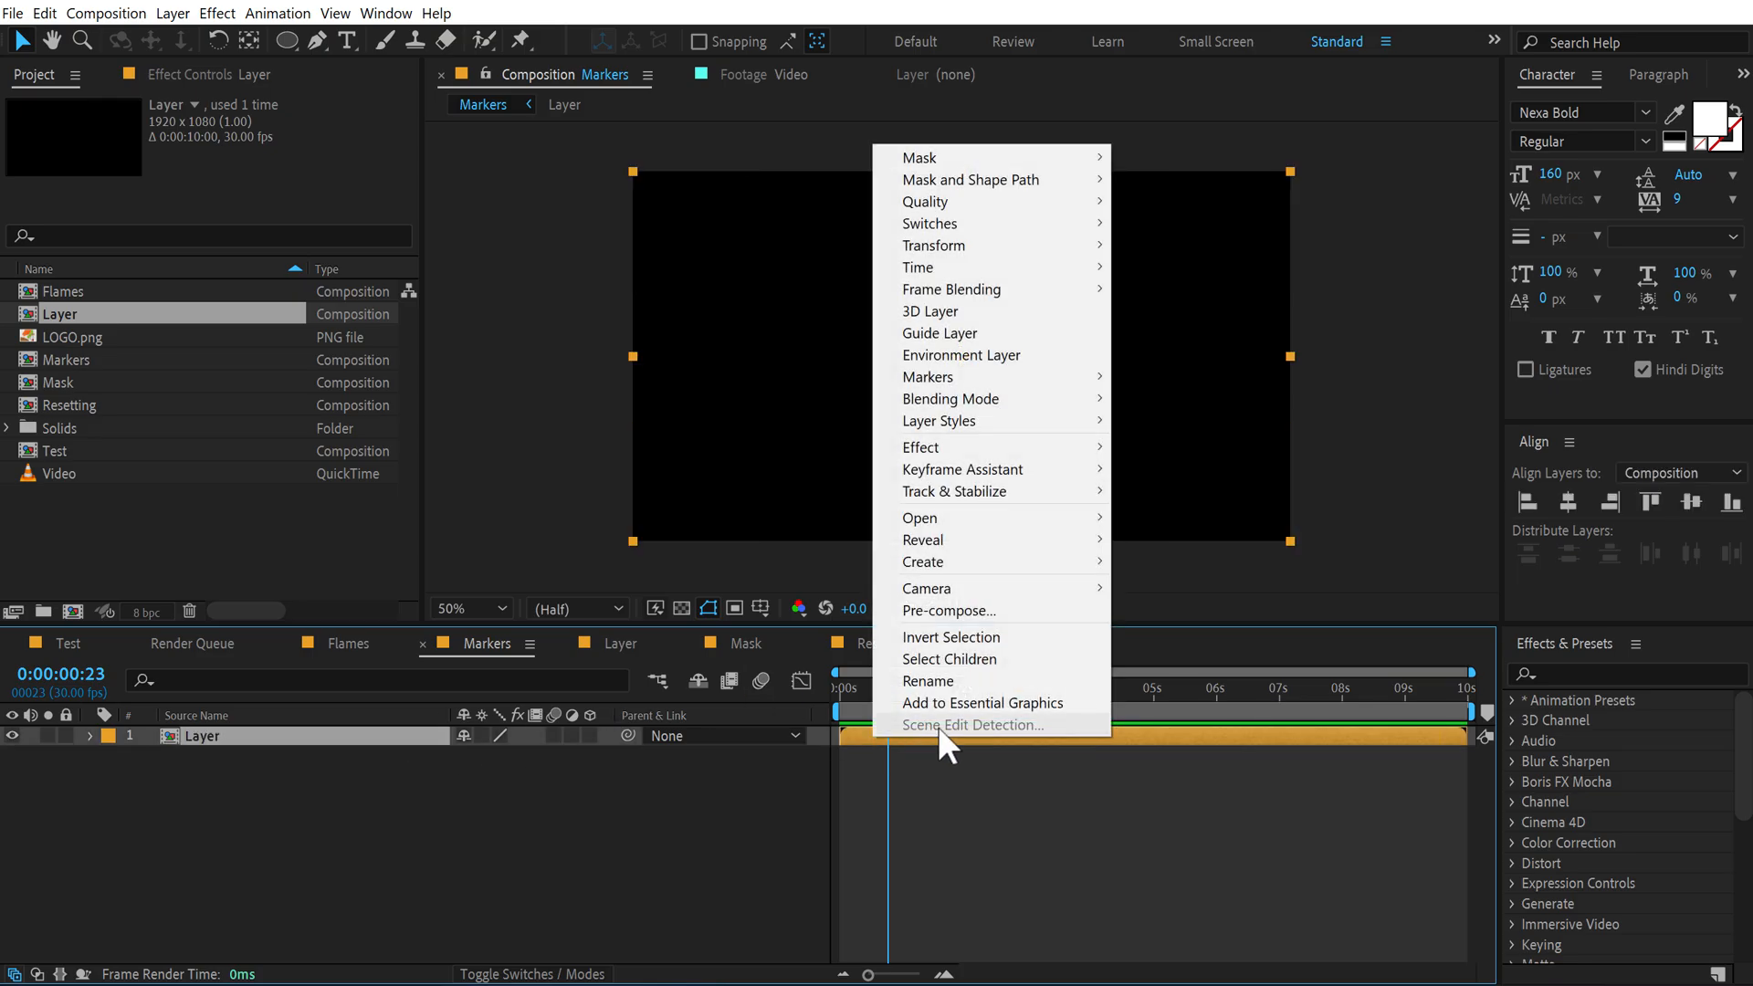
{"action": "mouse_move", "coordinate": [928, 378]}
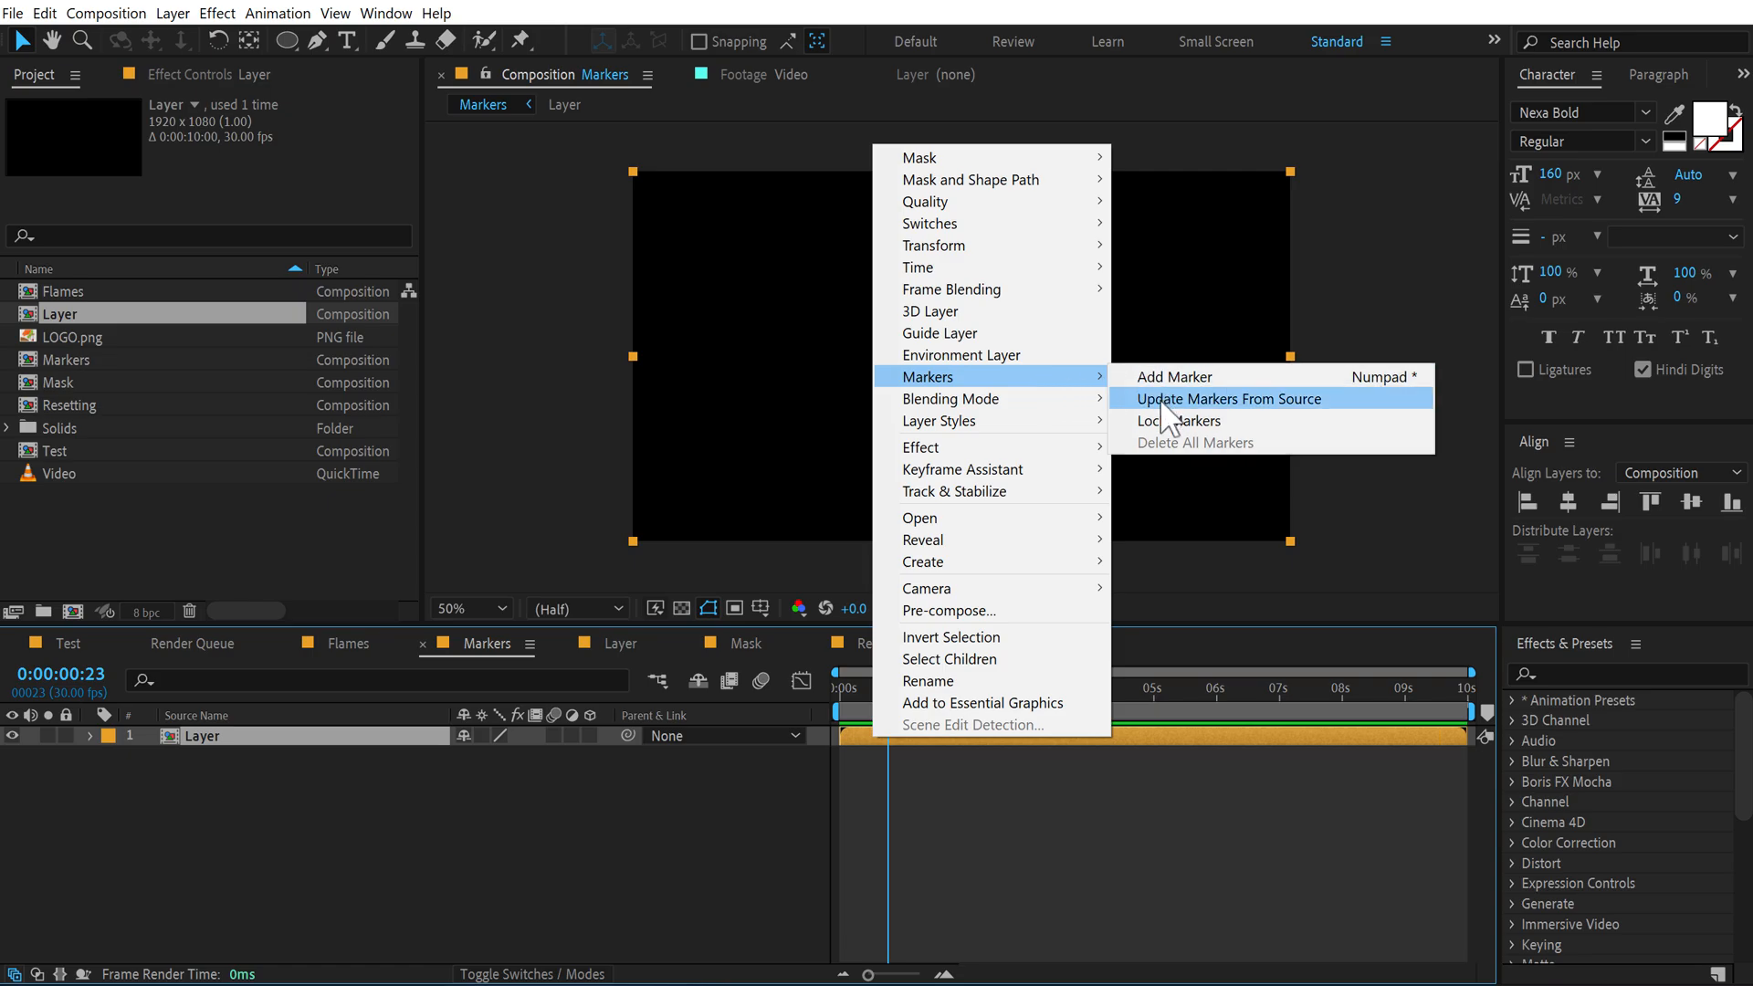
{"action": "left_click", "coordinate": [1227, 399]}
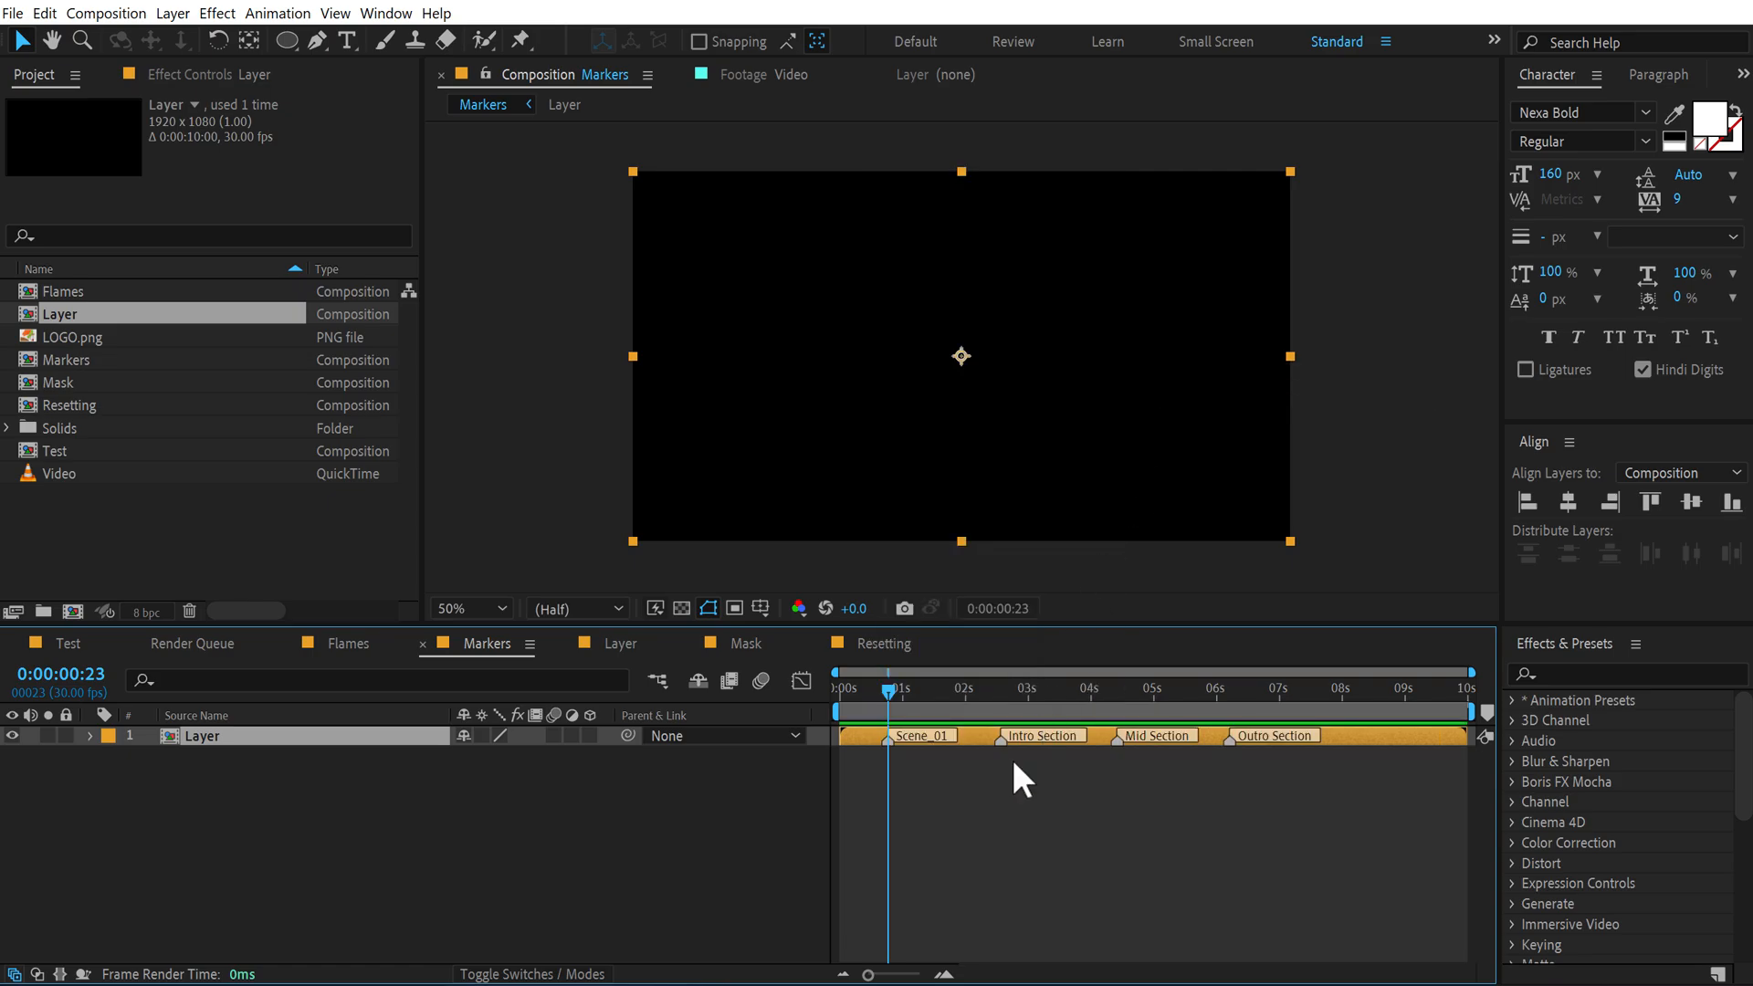
{"action": "left_click", "coordinate": [976, 712]}
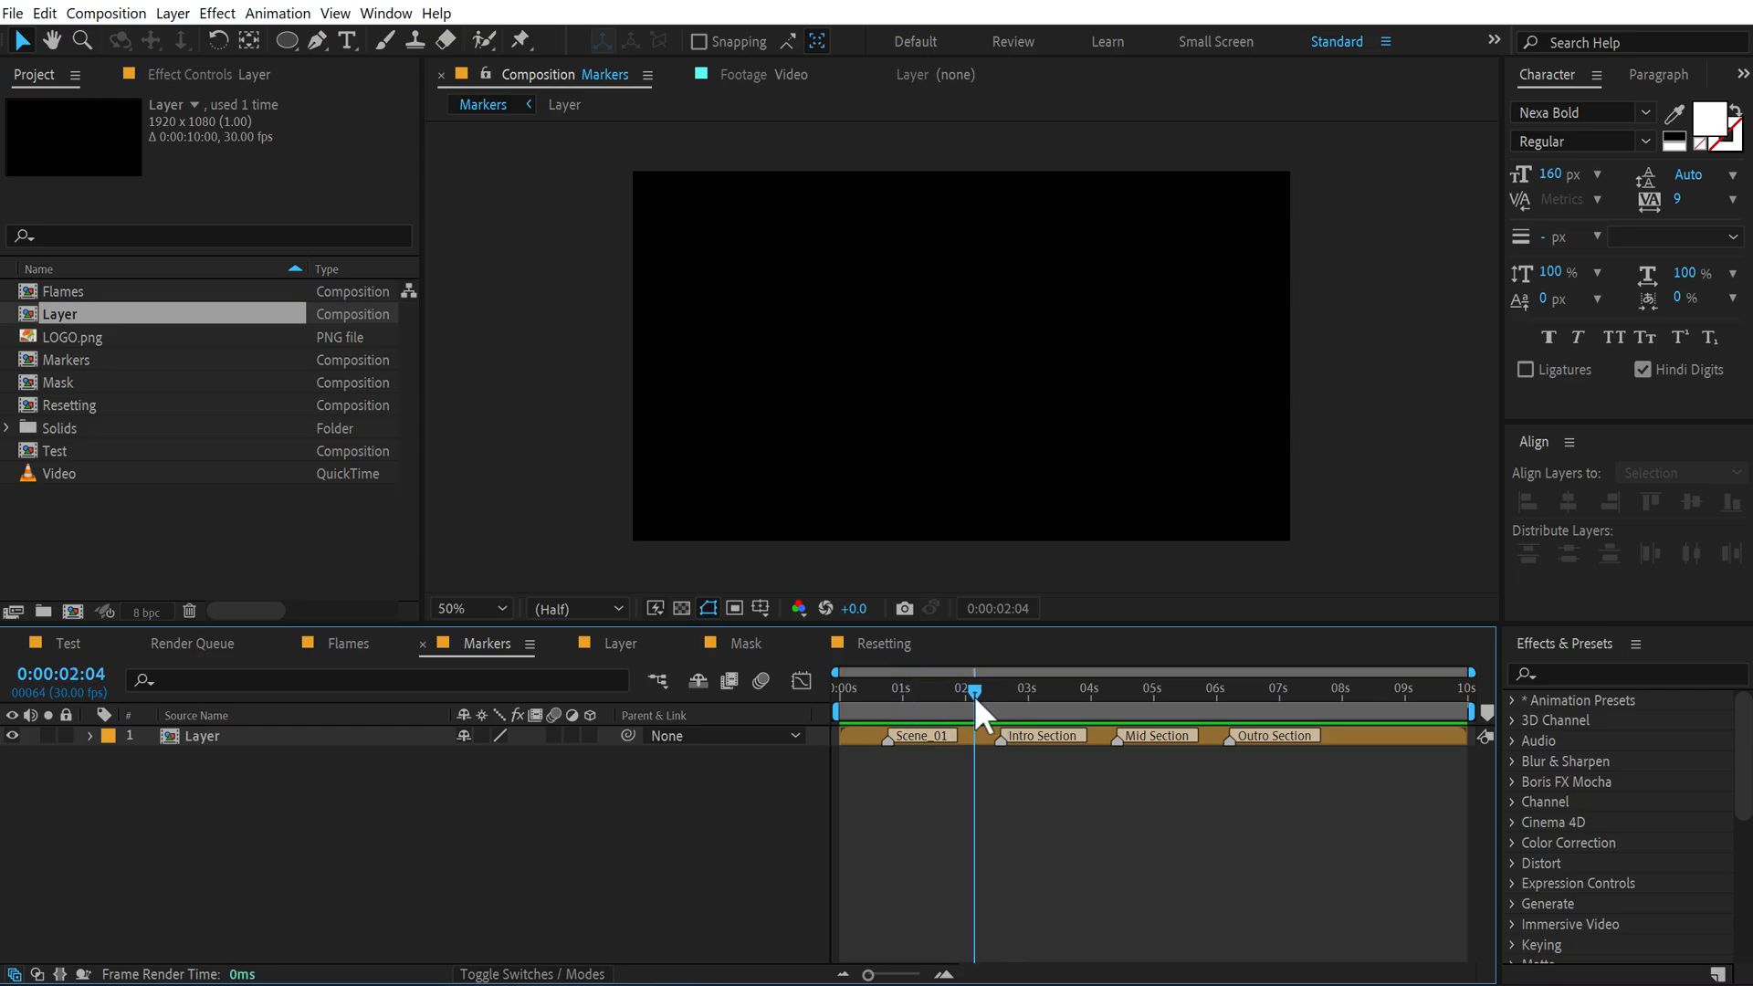
{"action": "mouse_move", "coordinate": [978, 716]}
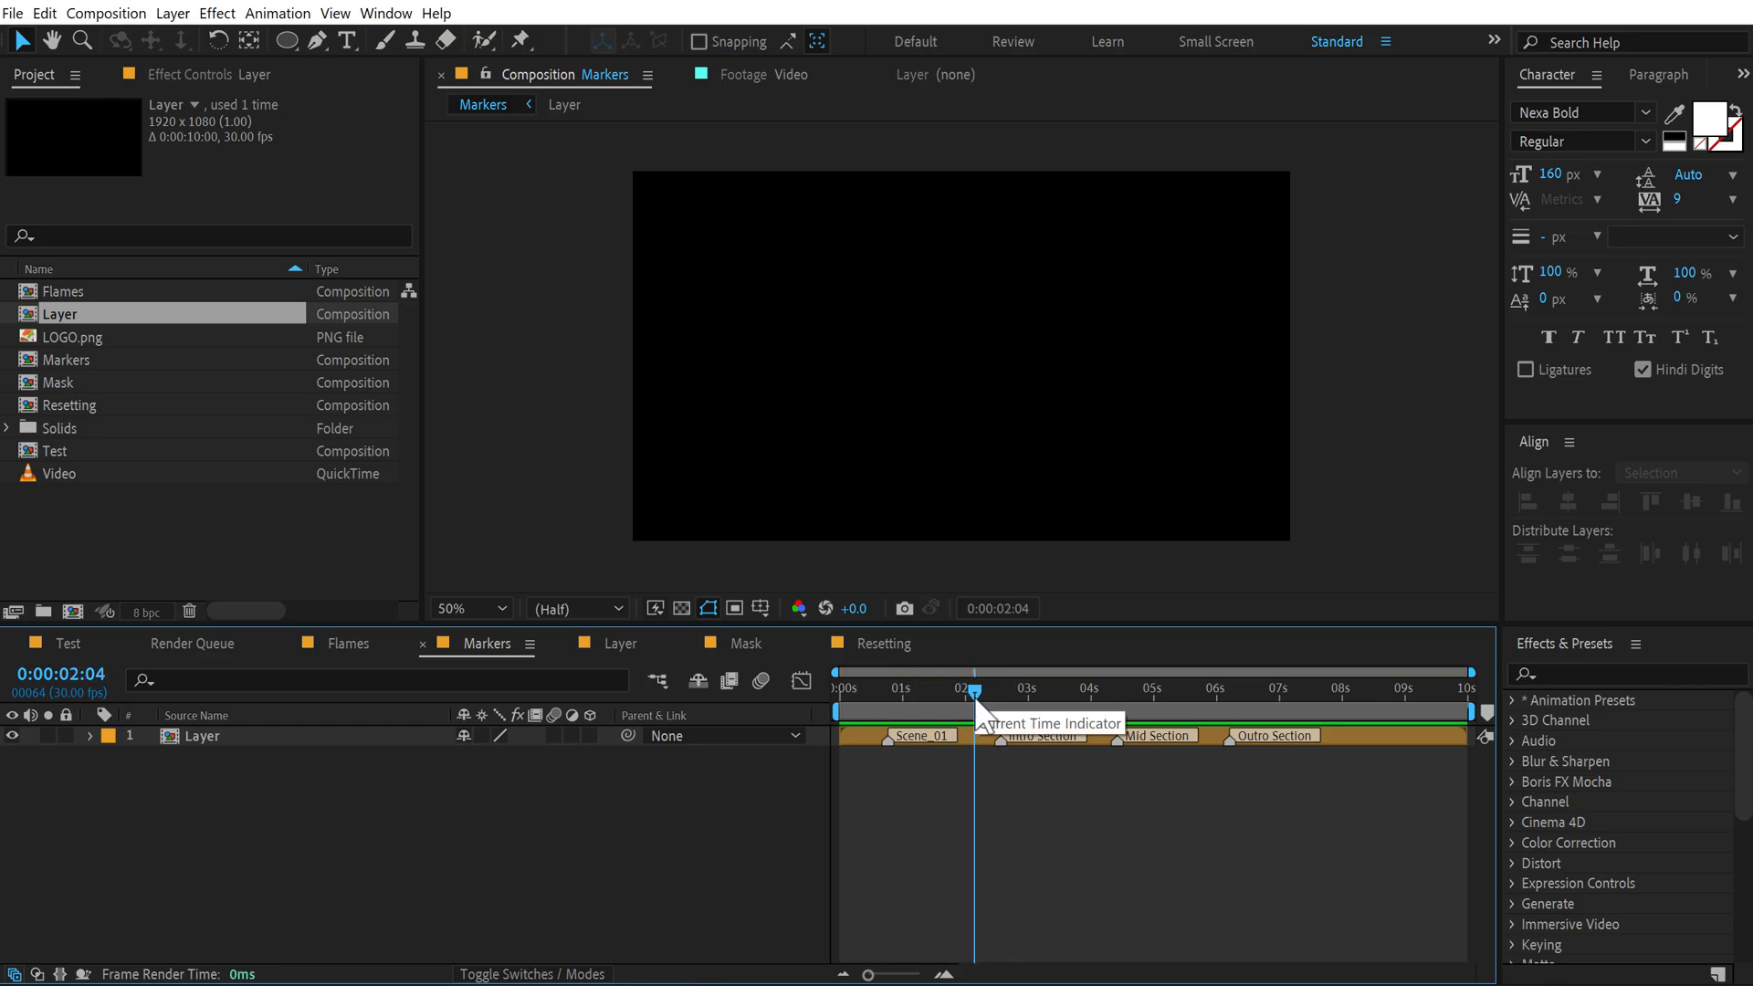
{"action": "left_click", "coordinate": [746, 643]}
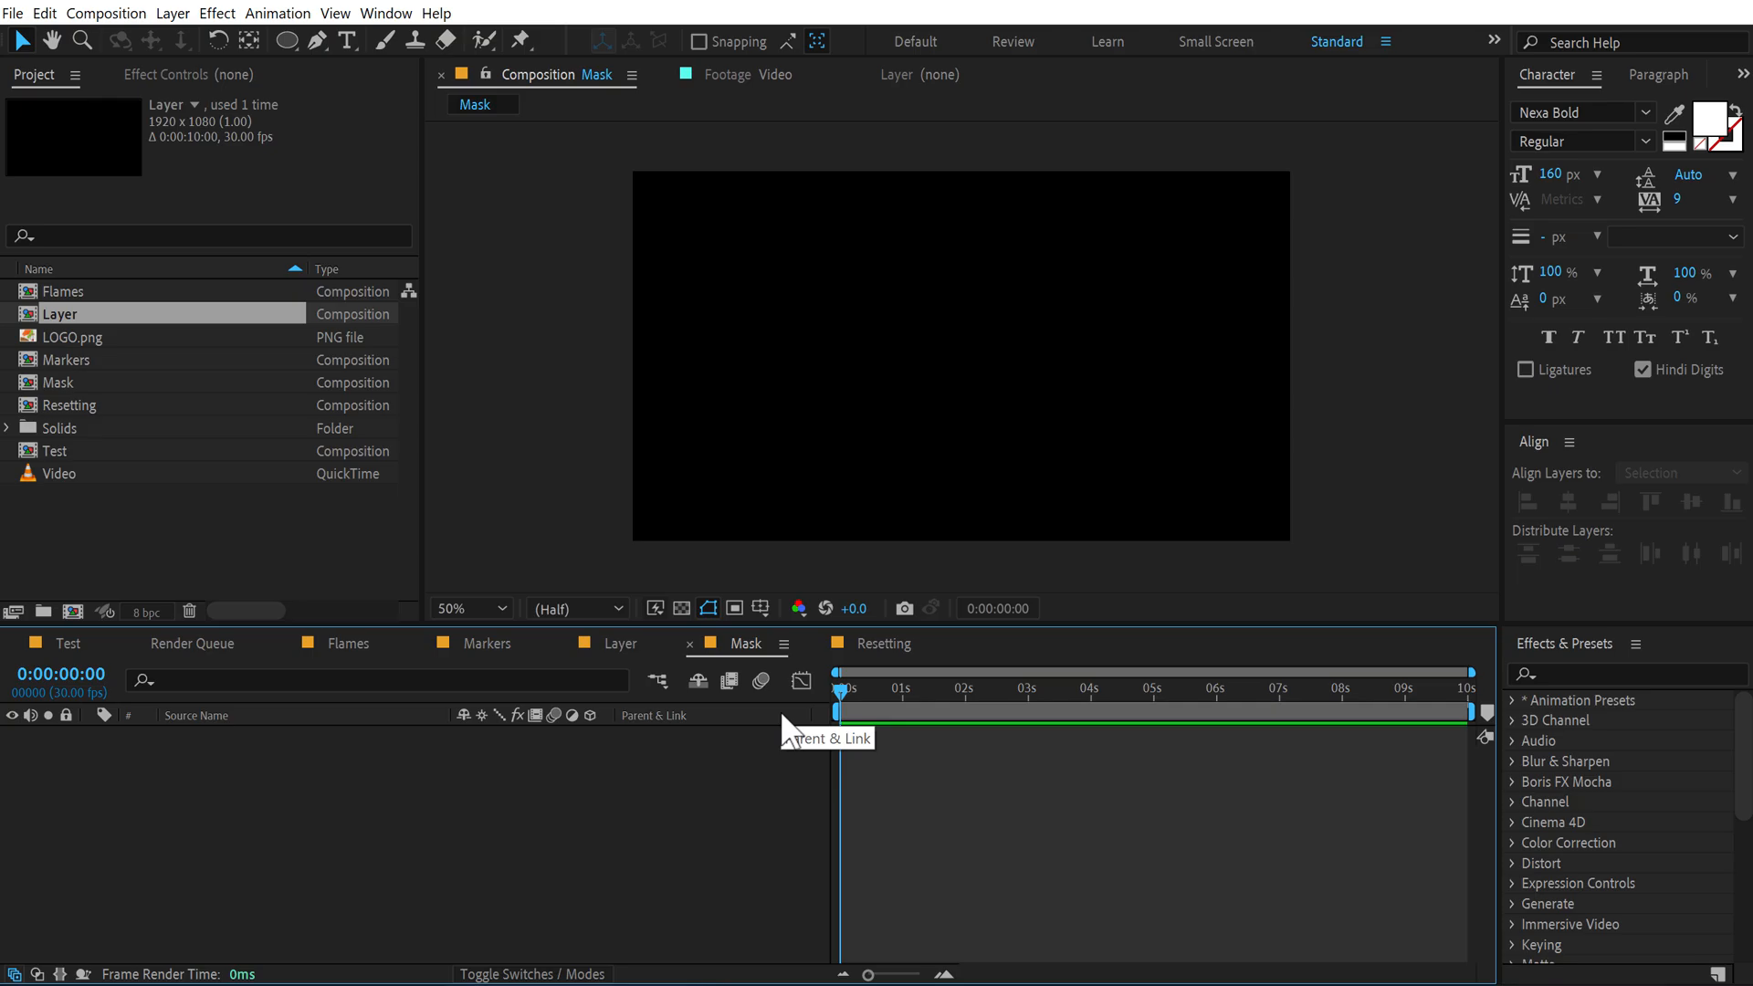
{"action": "mouse_move", "coordinate": [652, 589]}
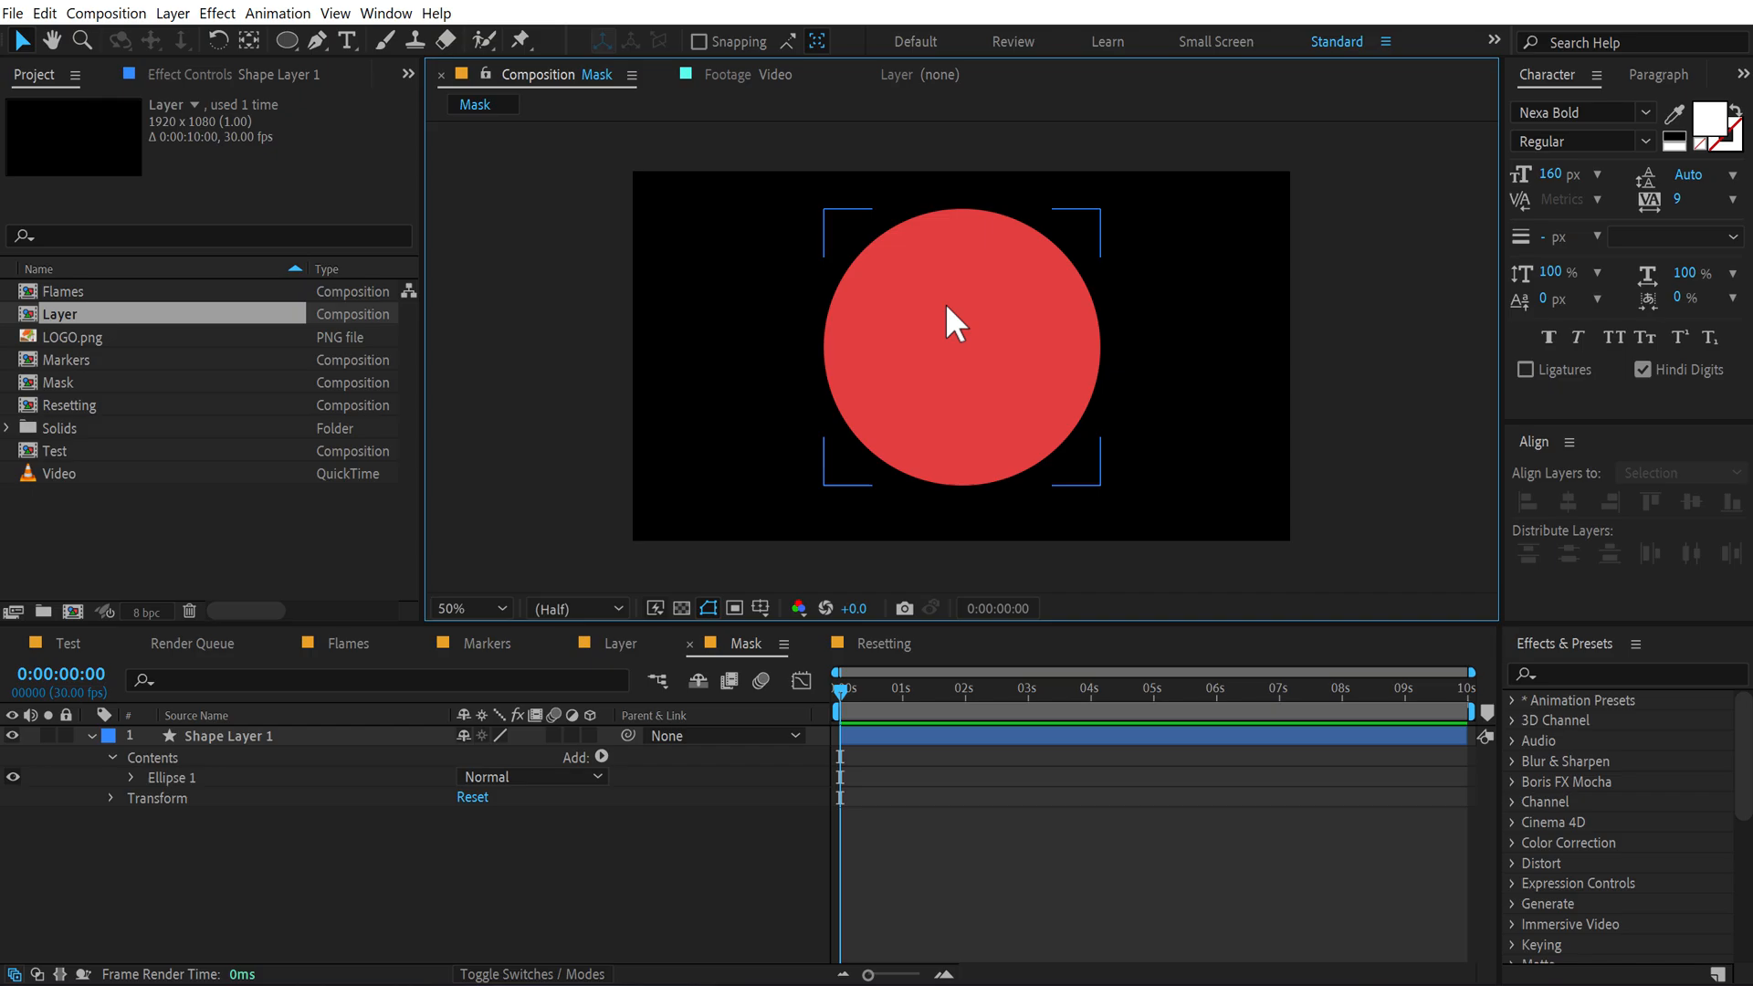
{"action": "mouse_move", "coordinate": [933, 322]}
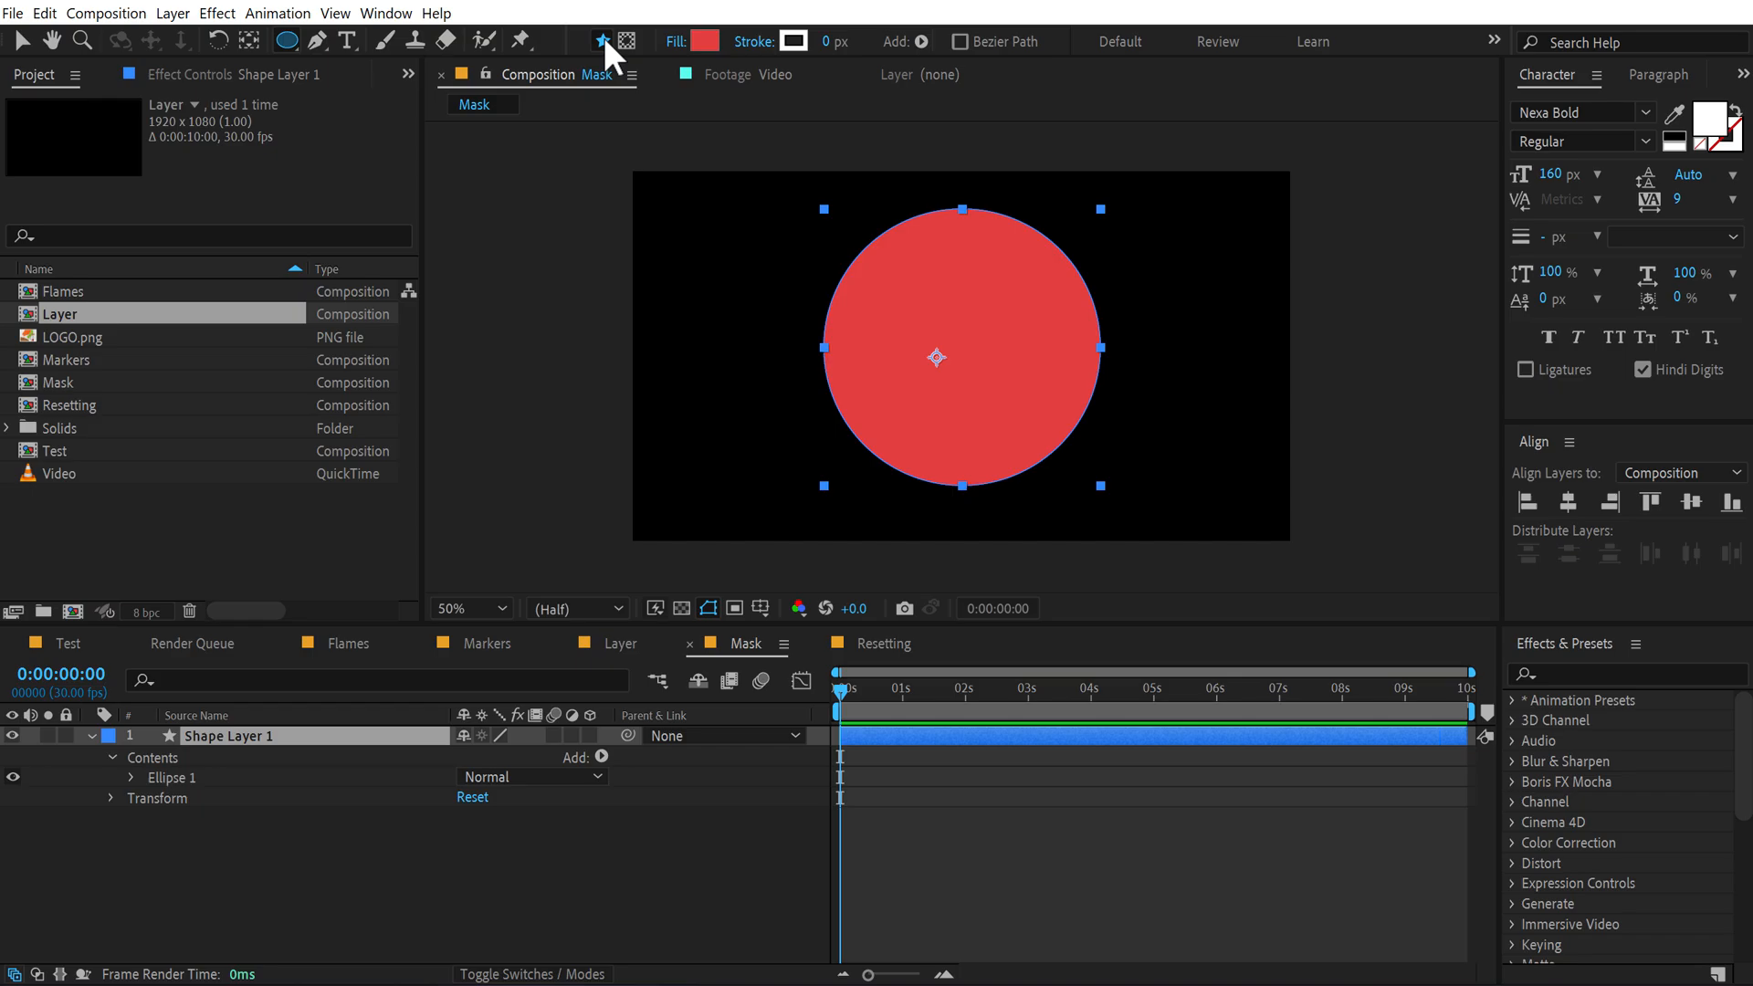
{"action": "mouse_move", "coordinate": [603, 41]}
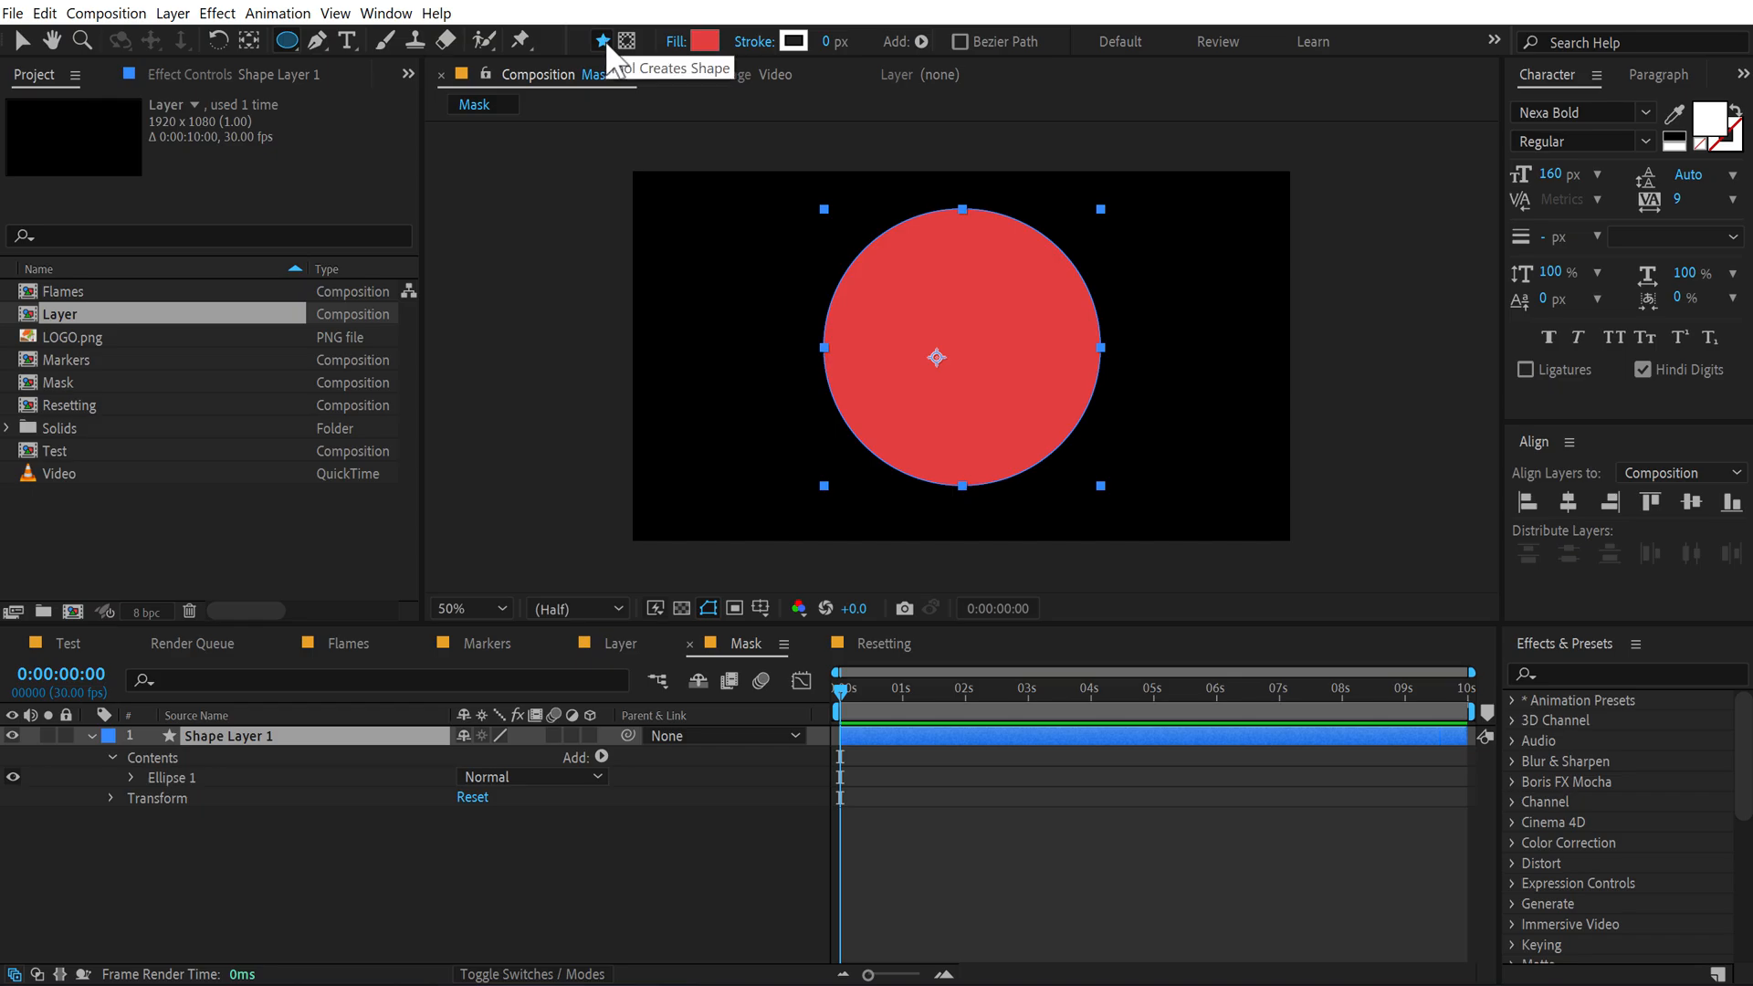
{"action": "mouse_move", "coordinate": [625, 41]}
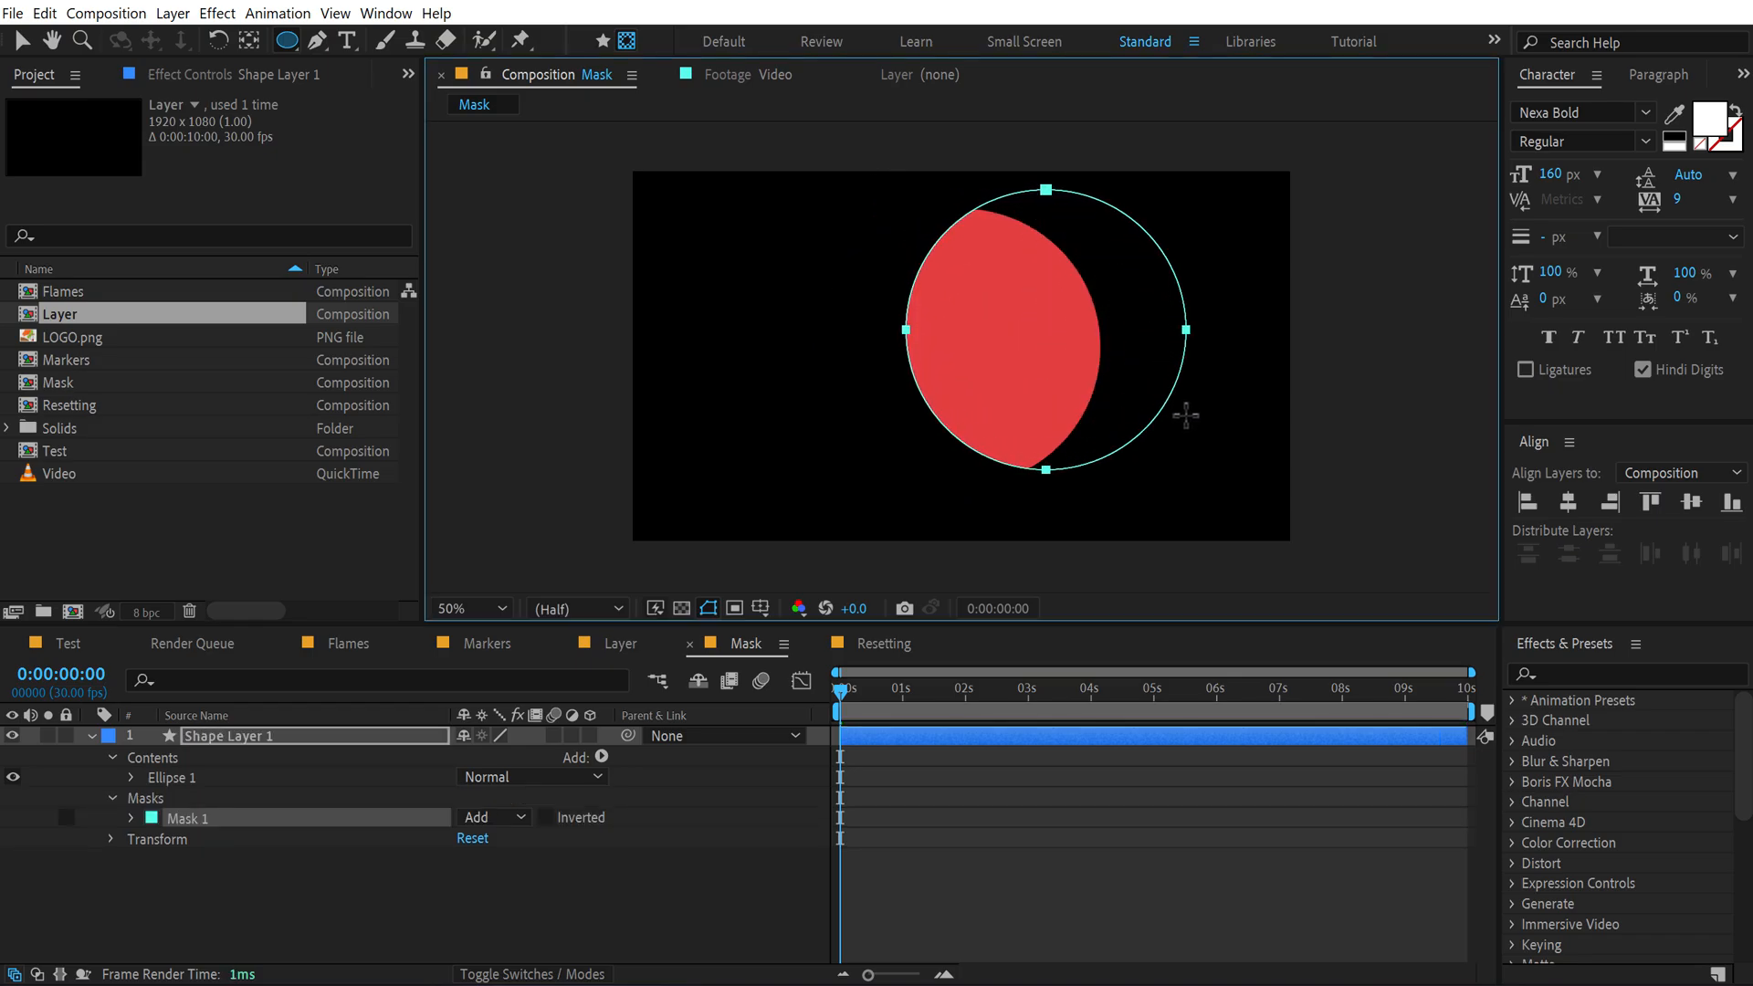
Step: Invert Mask 1 on Shape Layer 1 so the red circle becomes a crescent
{"action": "left_click", "coordinate": [551, 817]}
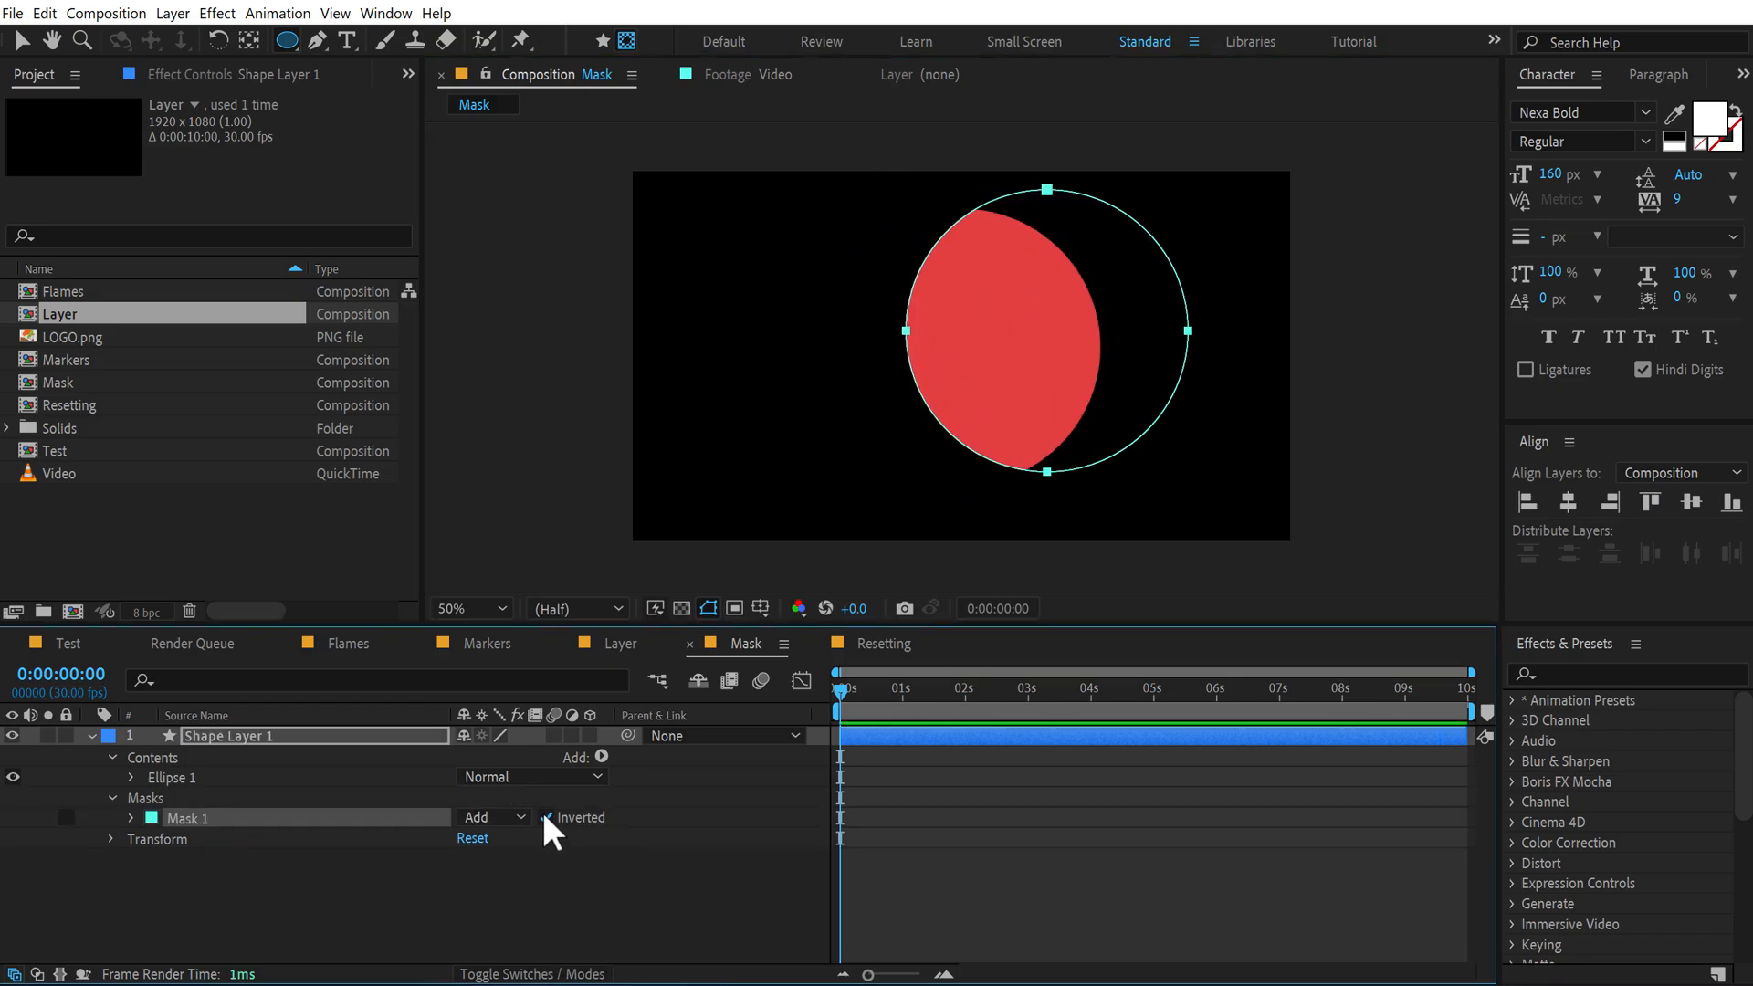
{"action": "left_click", "coordinate": [550, 817]}
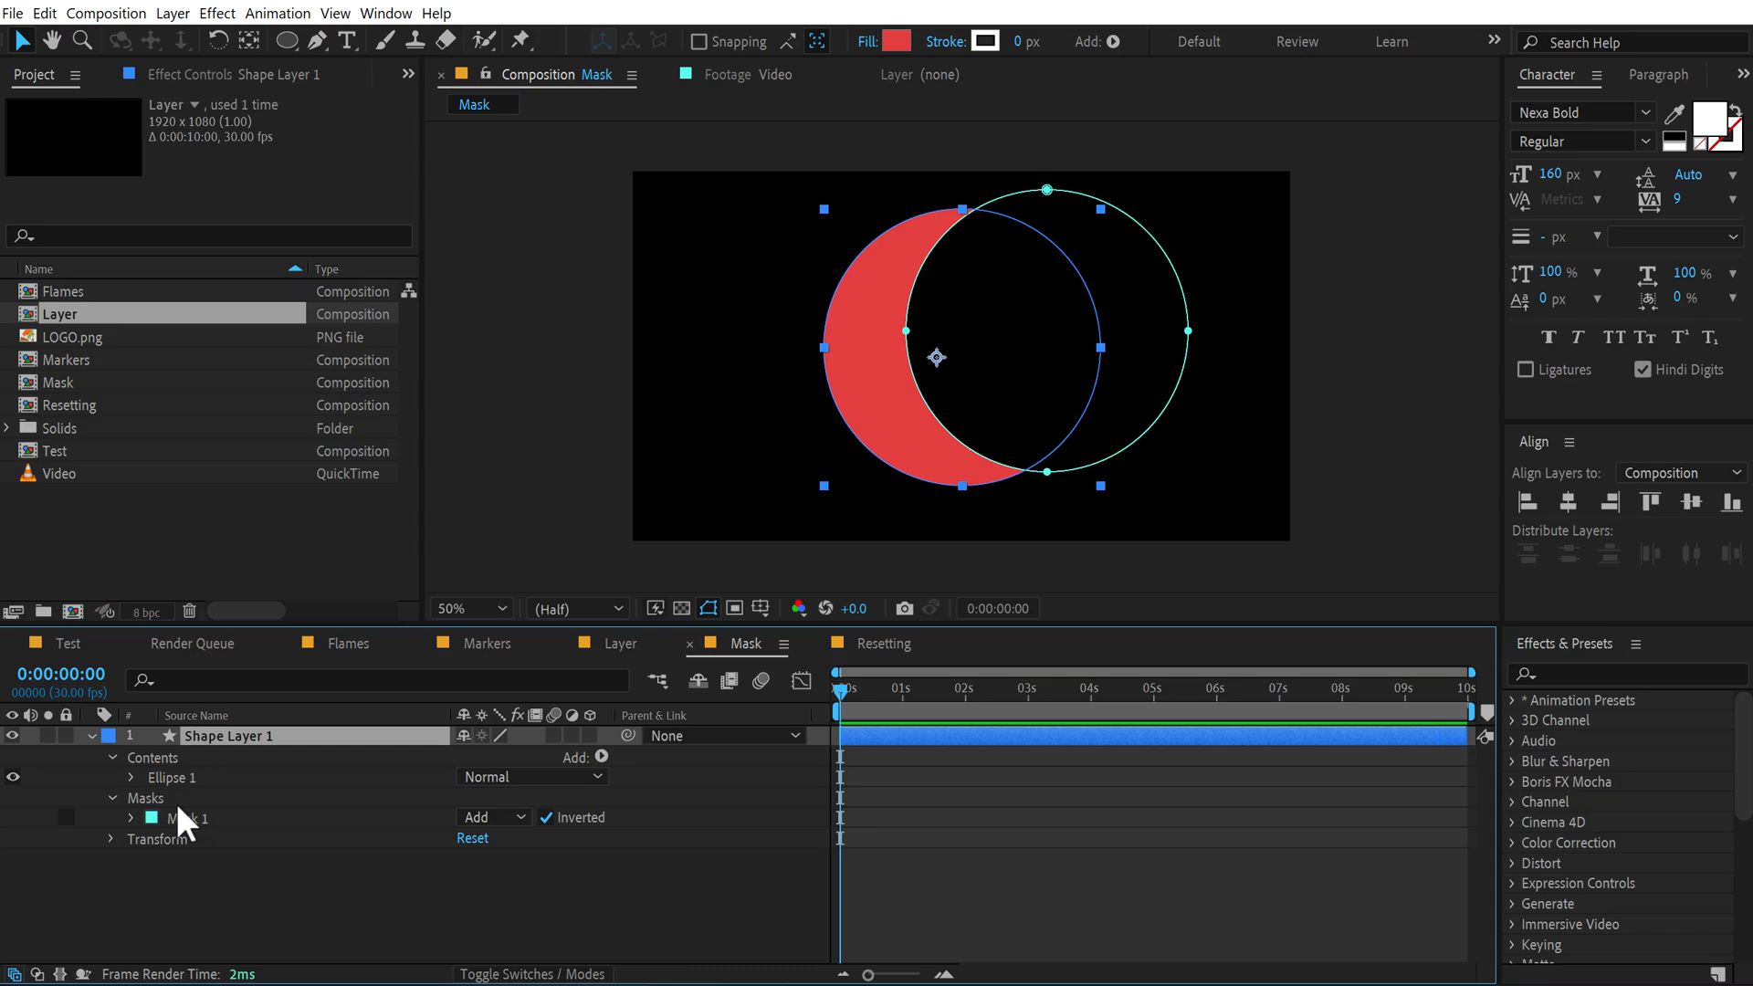
Step: Reposition Mask 1 to thin the crescent and change its fill to pale yellow FFF9C4
{"action": "left_click", "coordinate": [185, 817]}
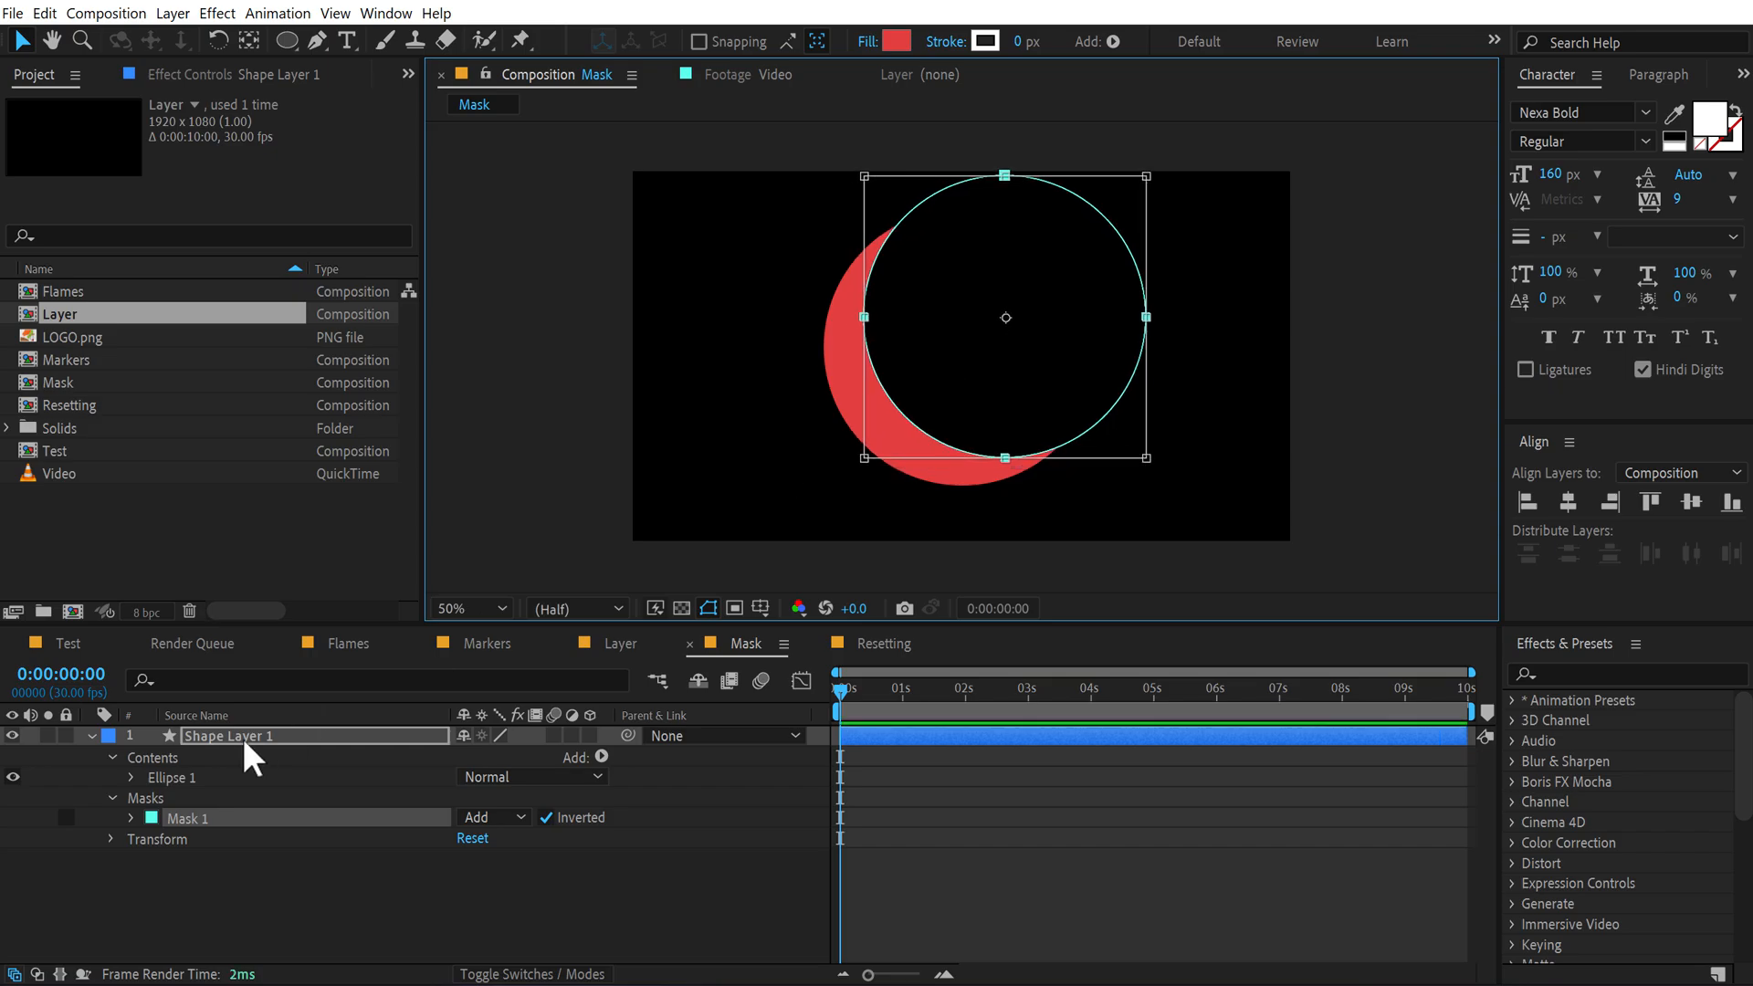
{"action": "left_click", "coordinate": [896, 41]}
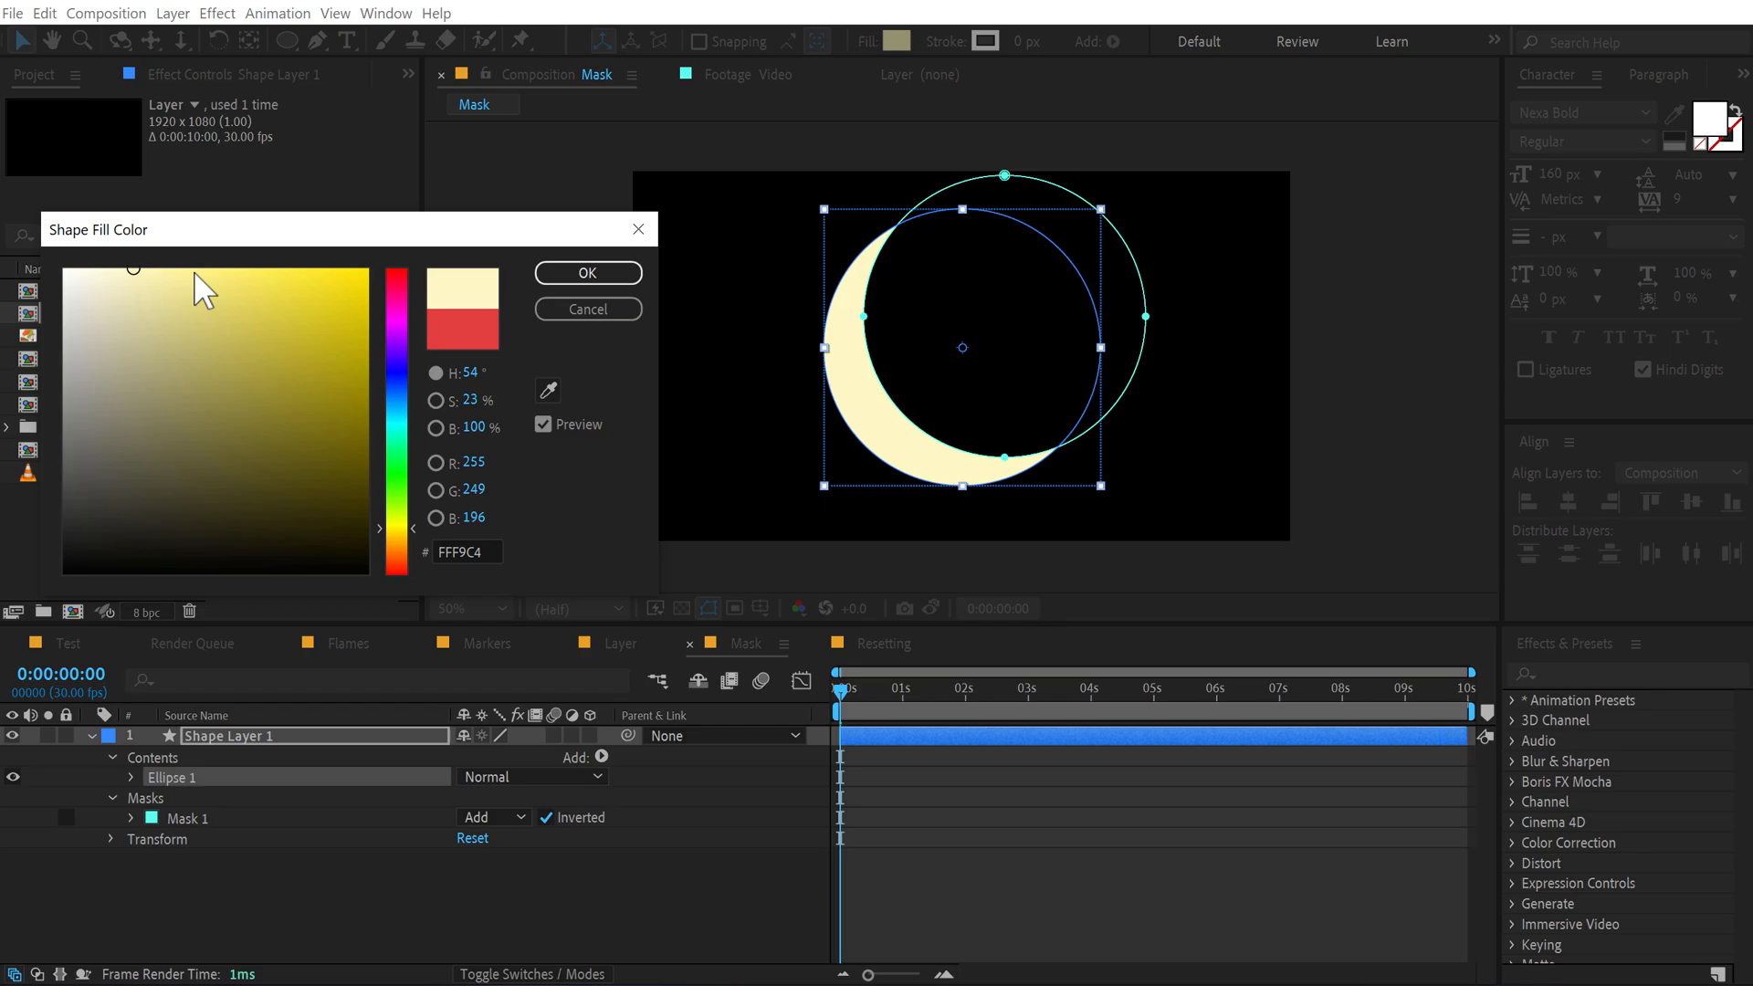
{"action": "left_click", "coordinate": [587, 273]}
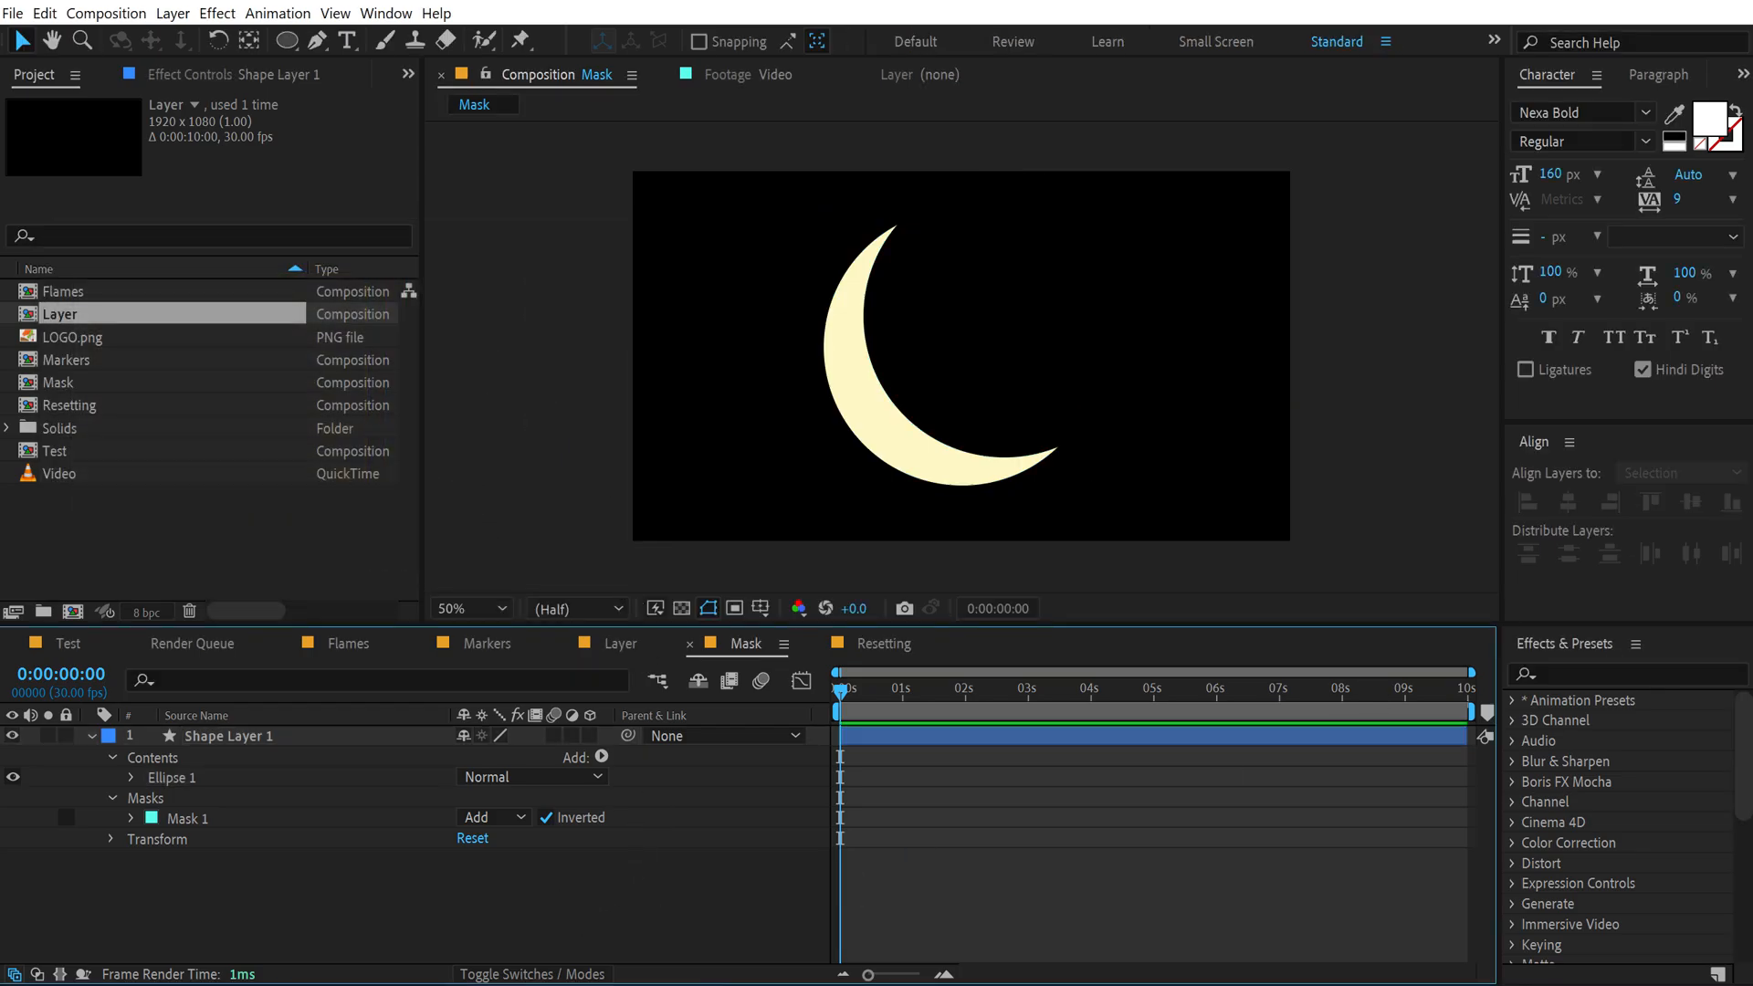
{"action": "left_click", "coordinate": [882, 643]}
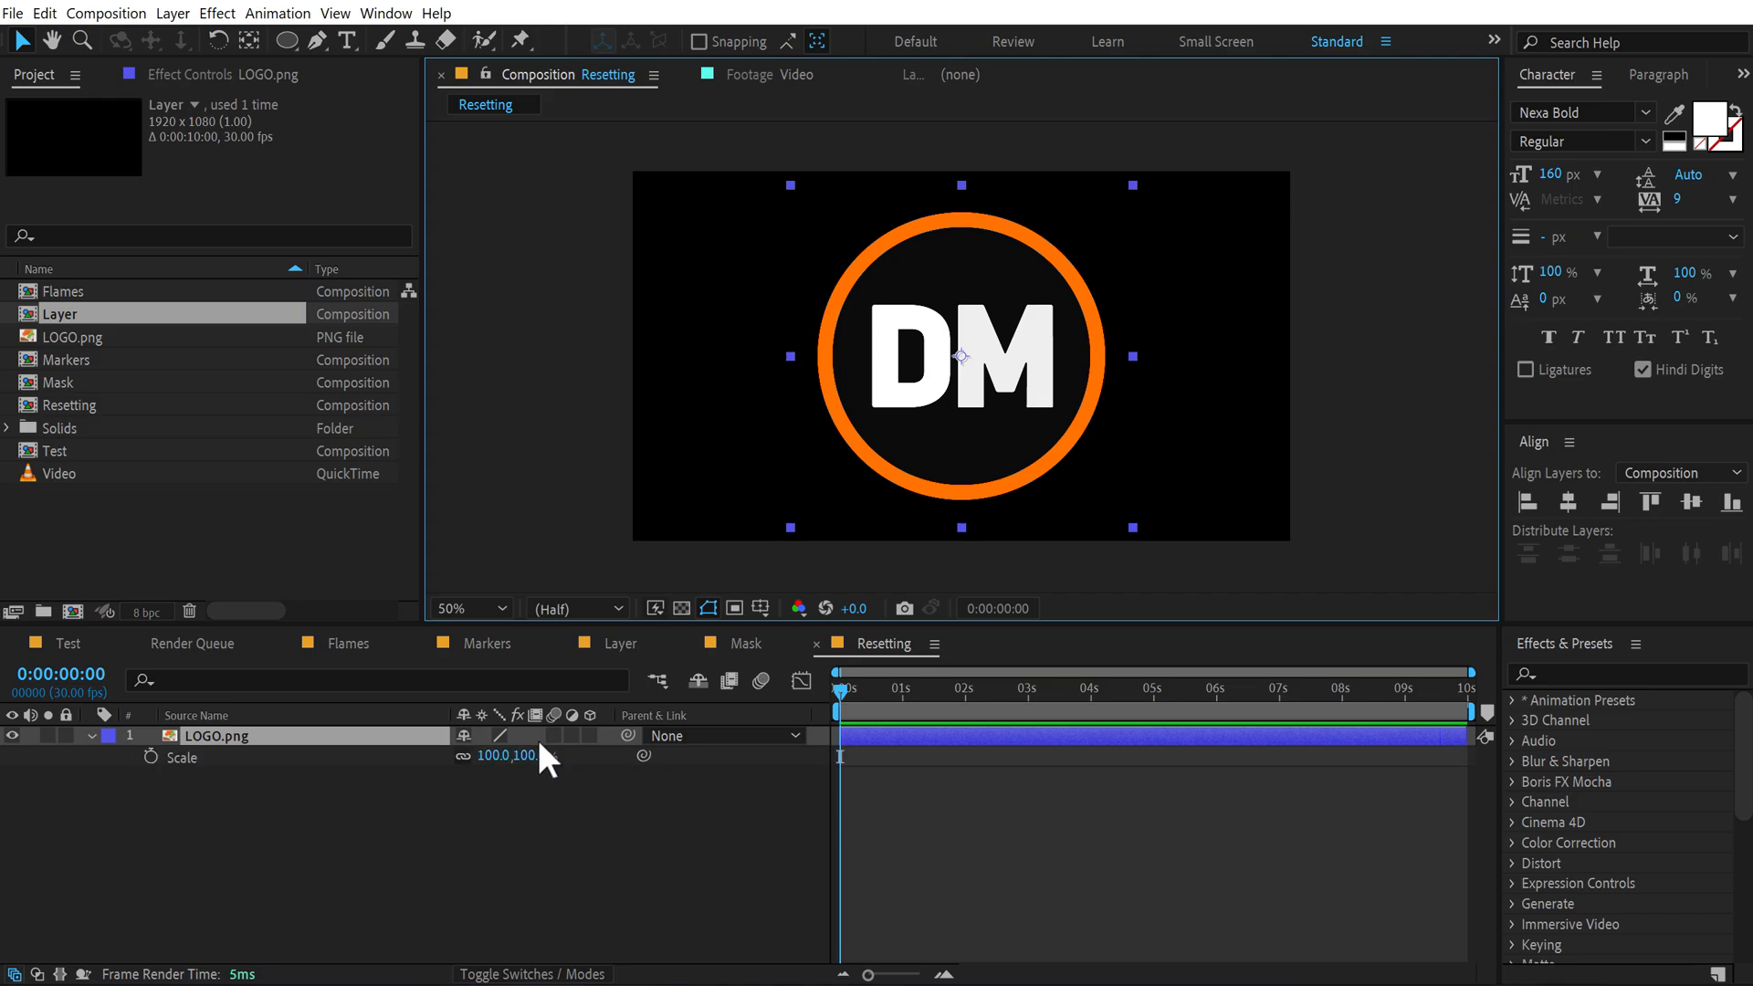
Step: Enlarge the LOGO.png layer, then reset its rotation to 0°
{"action": "left_click_drag", "start_coordinate": [508, 755], "coordinate": [492, 755]}
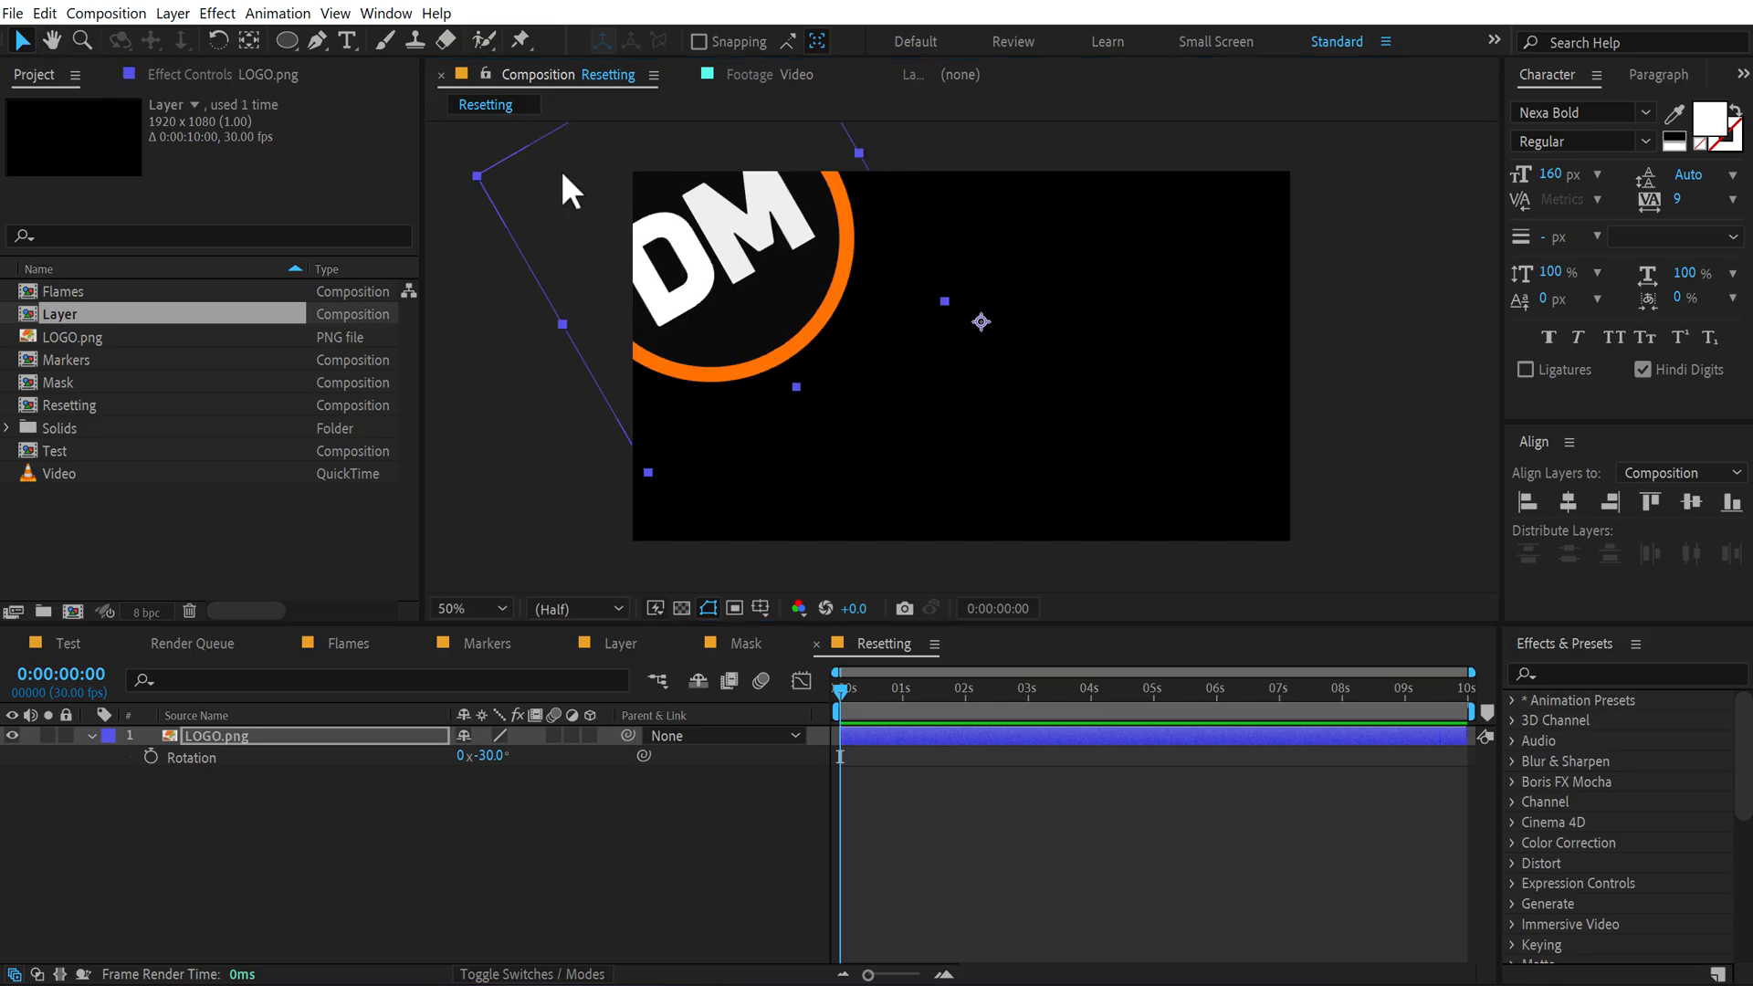
{"action": "mouse_move", "coordinate": [798, 314]}
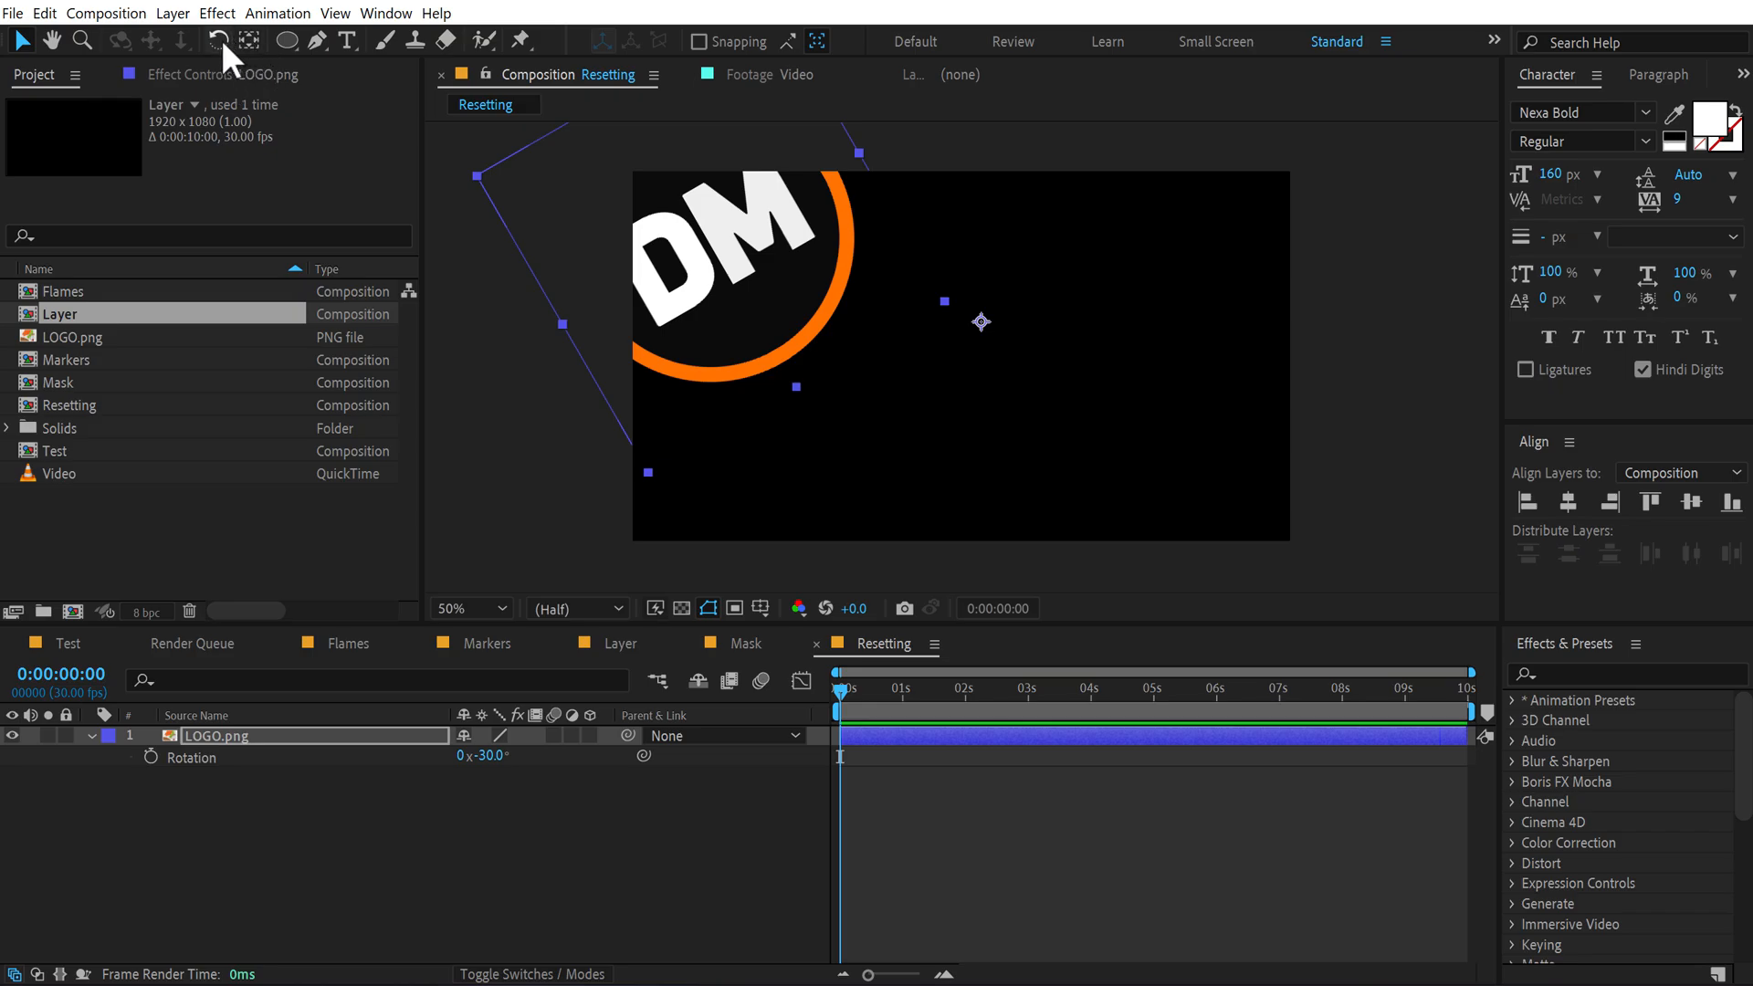
{"action": "left_click", "coordinate": [221, 41]}
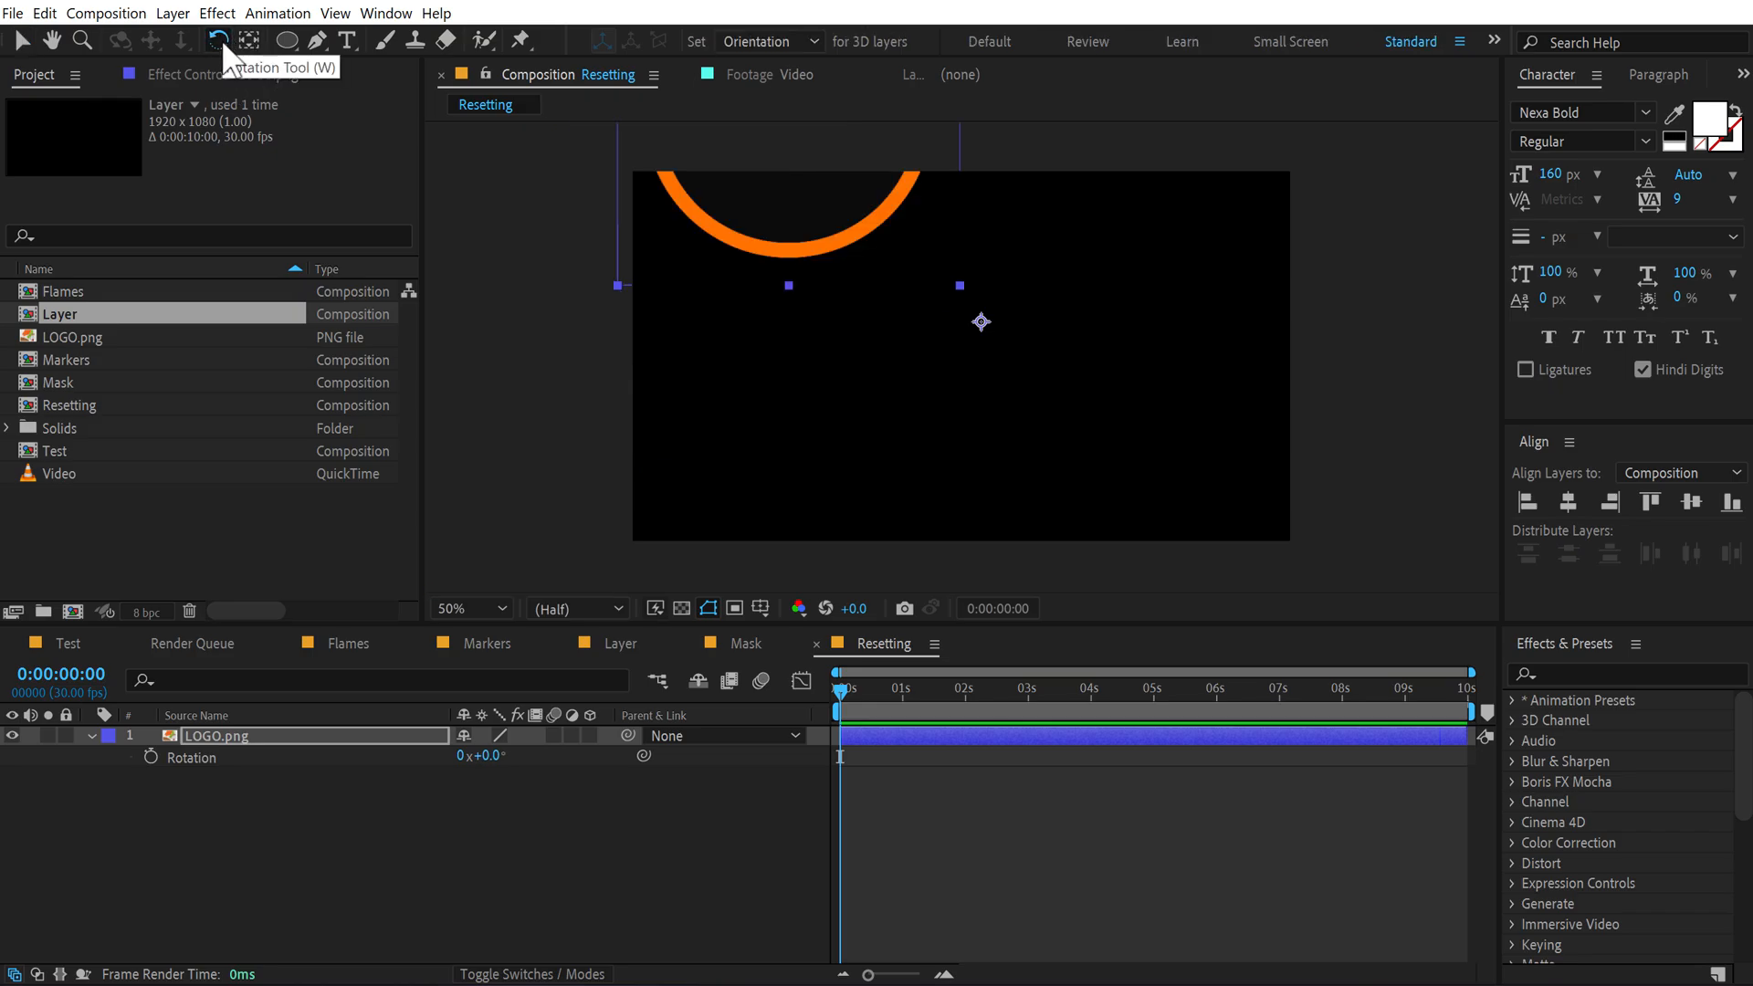